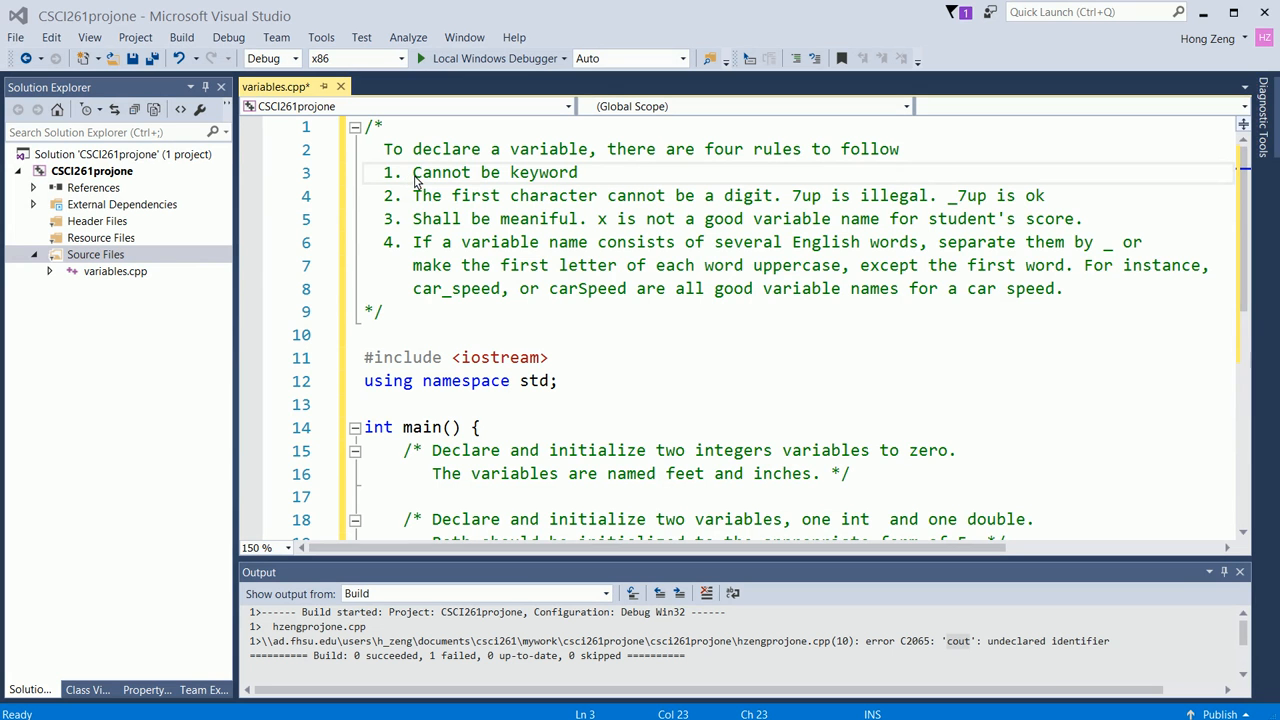
pyautogui.moveTo(487, 195)
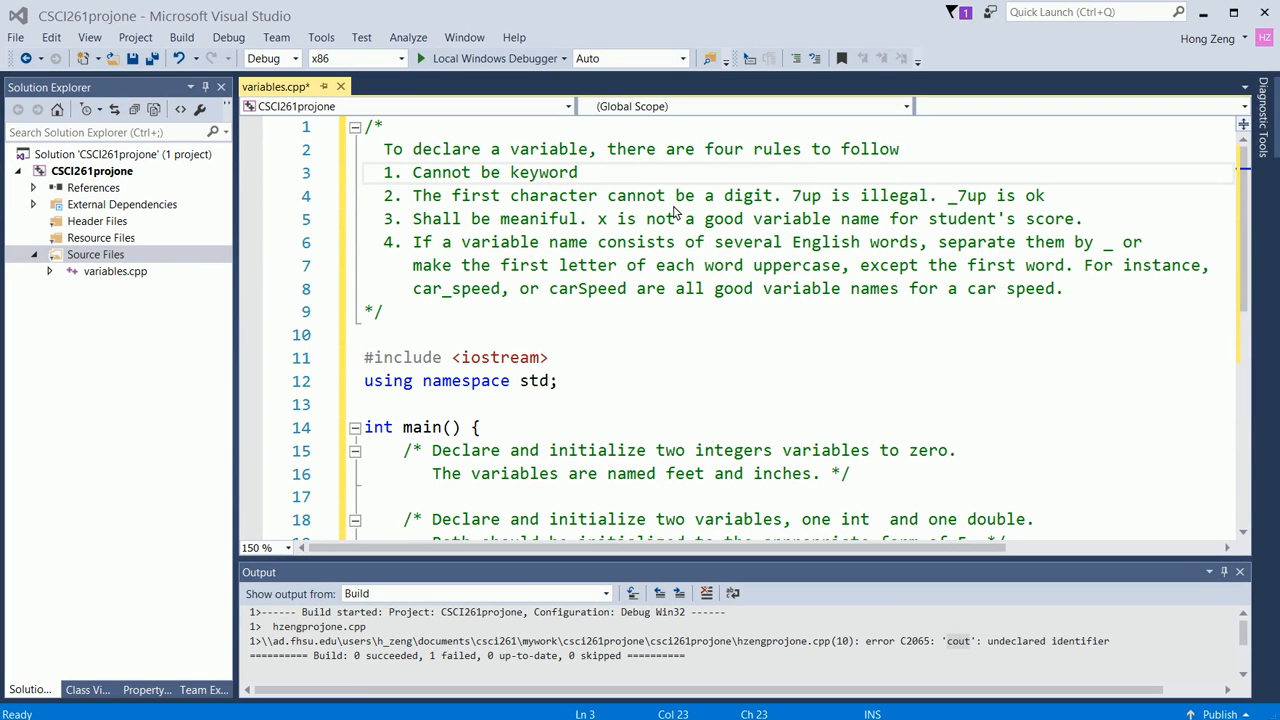
pyautogui.moveTo(792, 200)
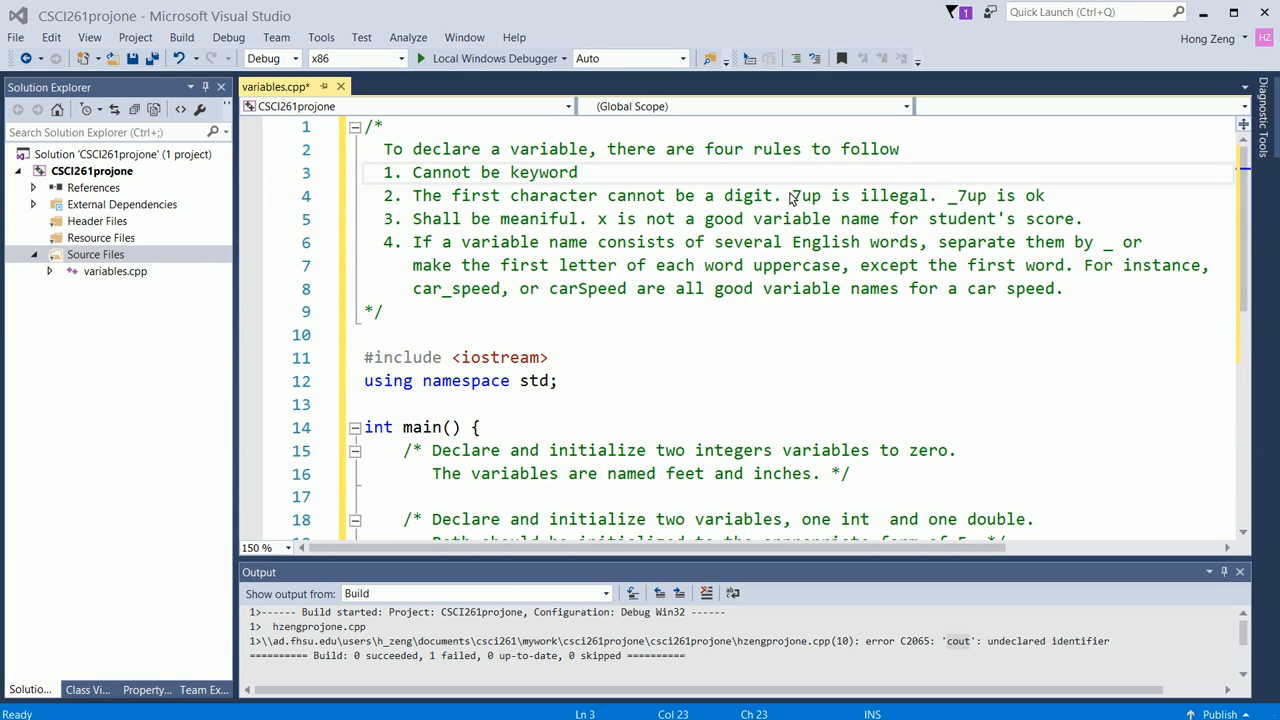
pyautogui.moveTo(846, 201)
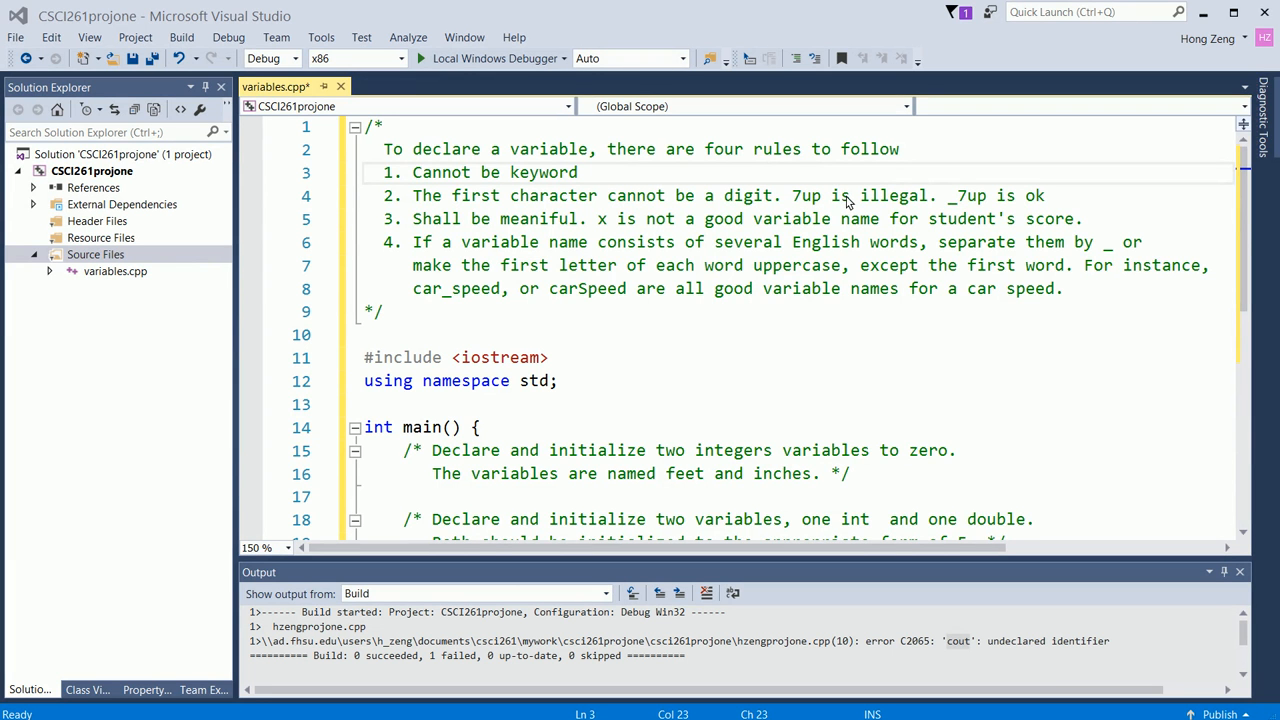
pyautogui.moveTo(920, 206)
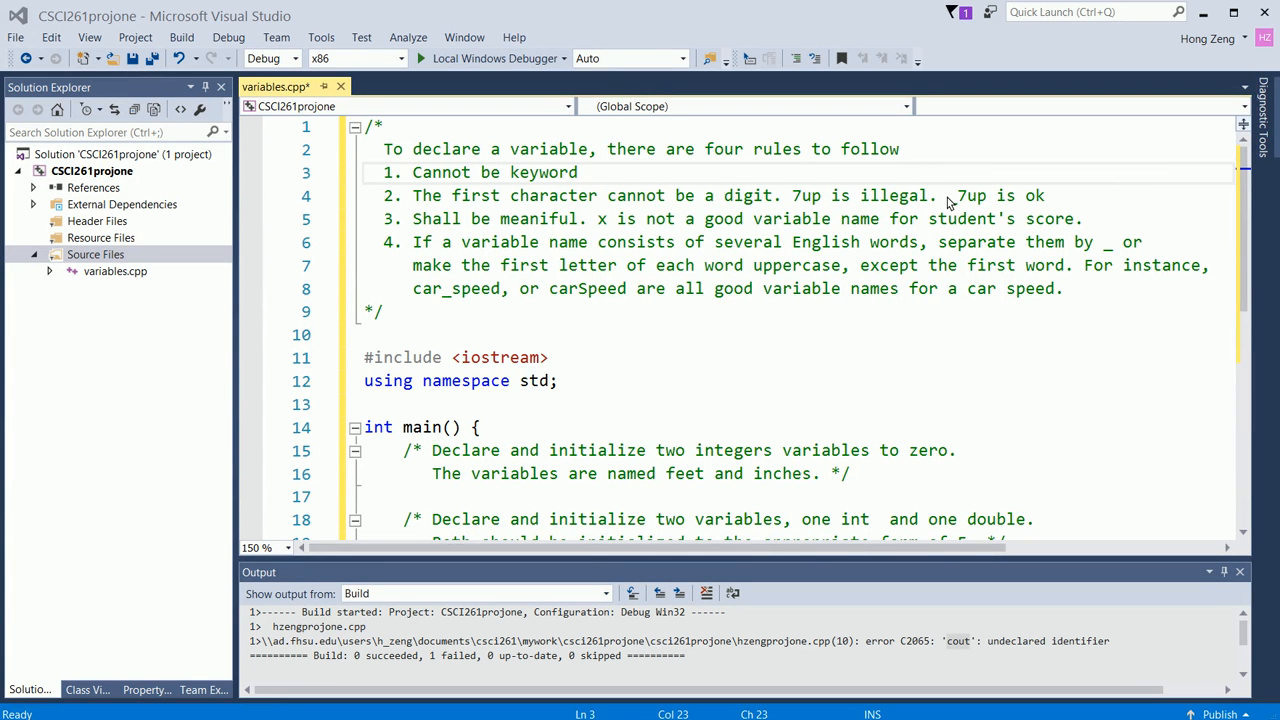
pyautogui.moveTo(955, 205)
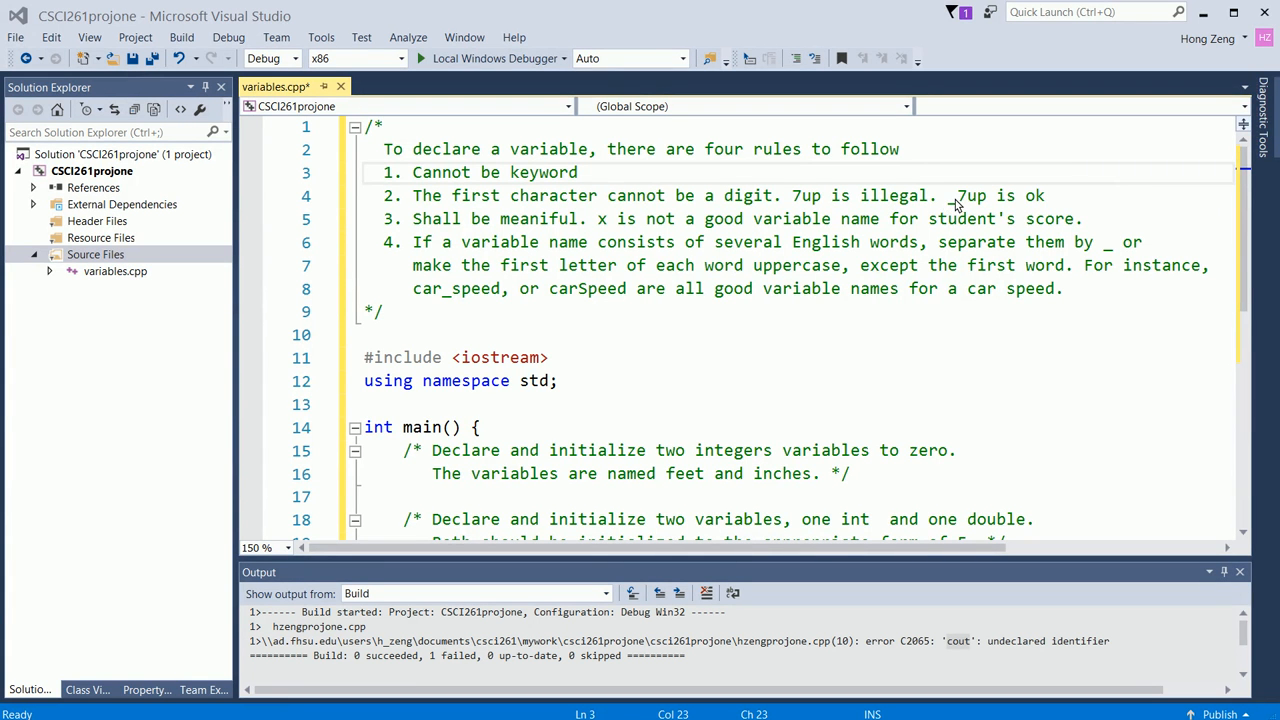
pyautogui.moveTo(948, 203)
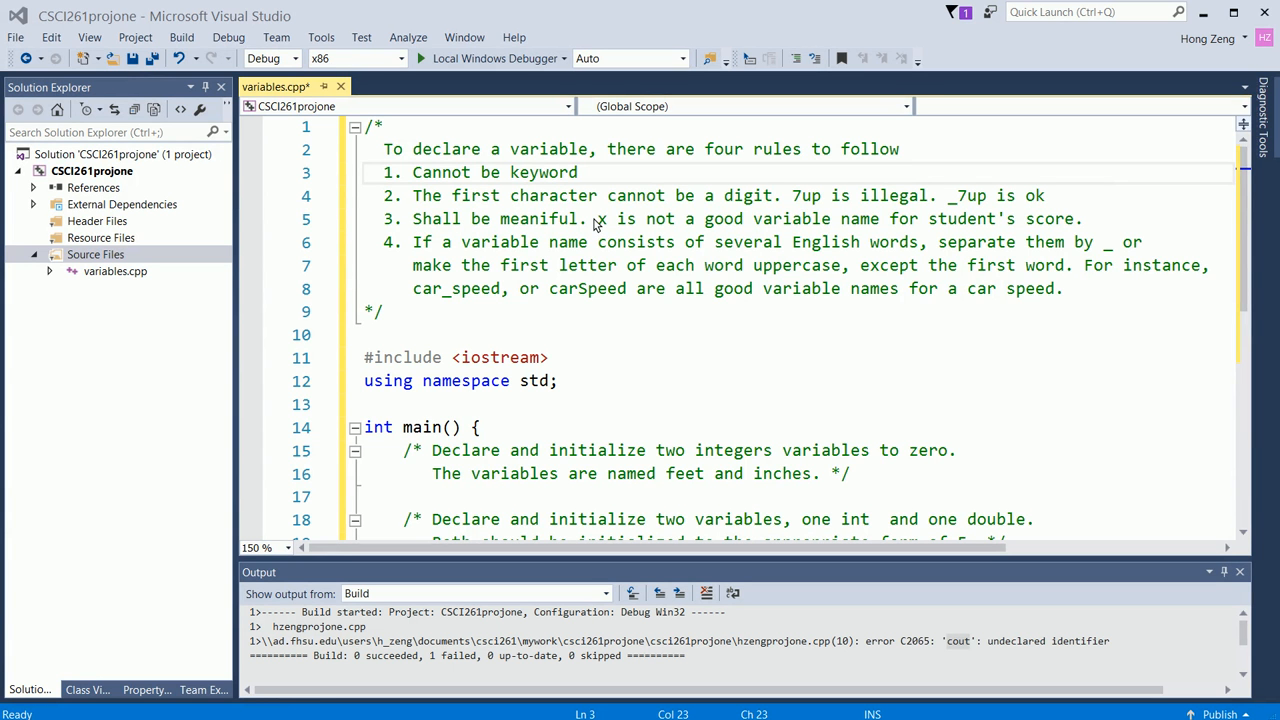
pyautogui.moveTo(682, 226)
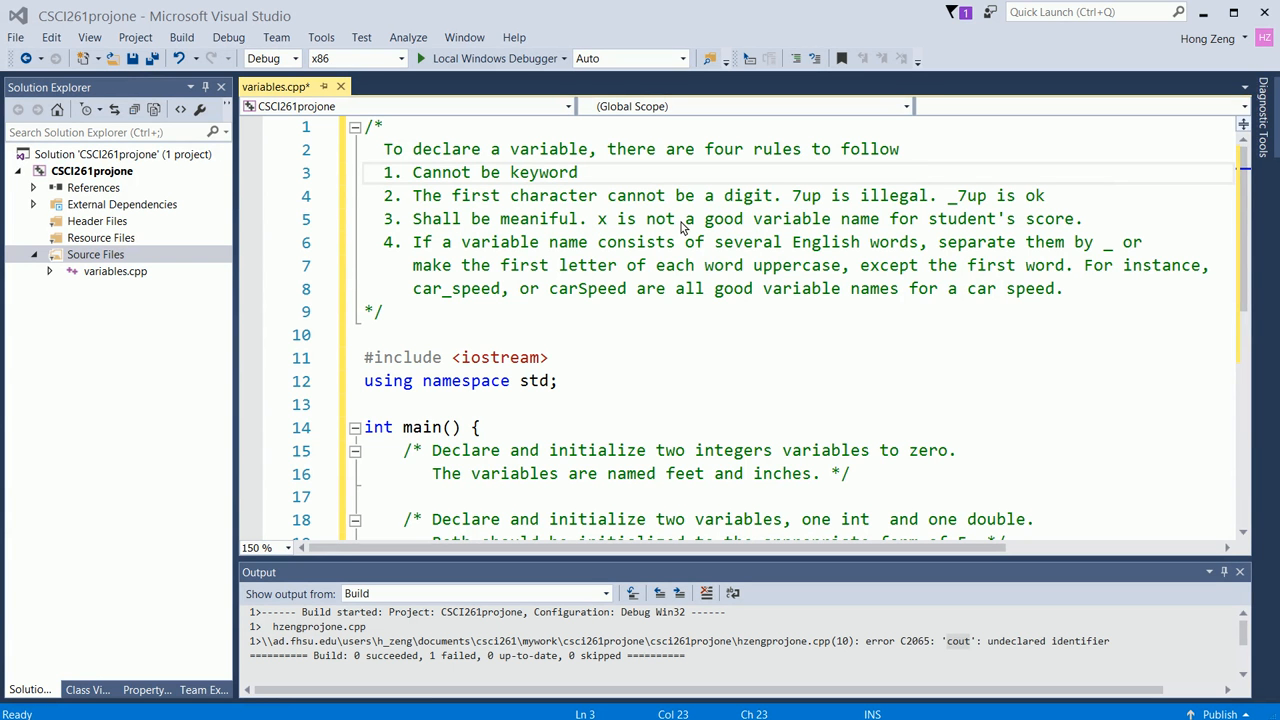
pyautogui.moveTo(1030, 241)
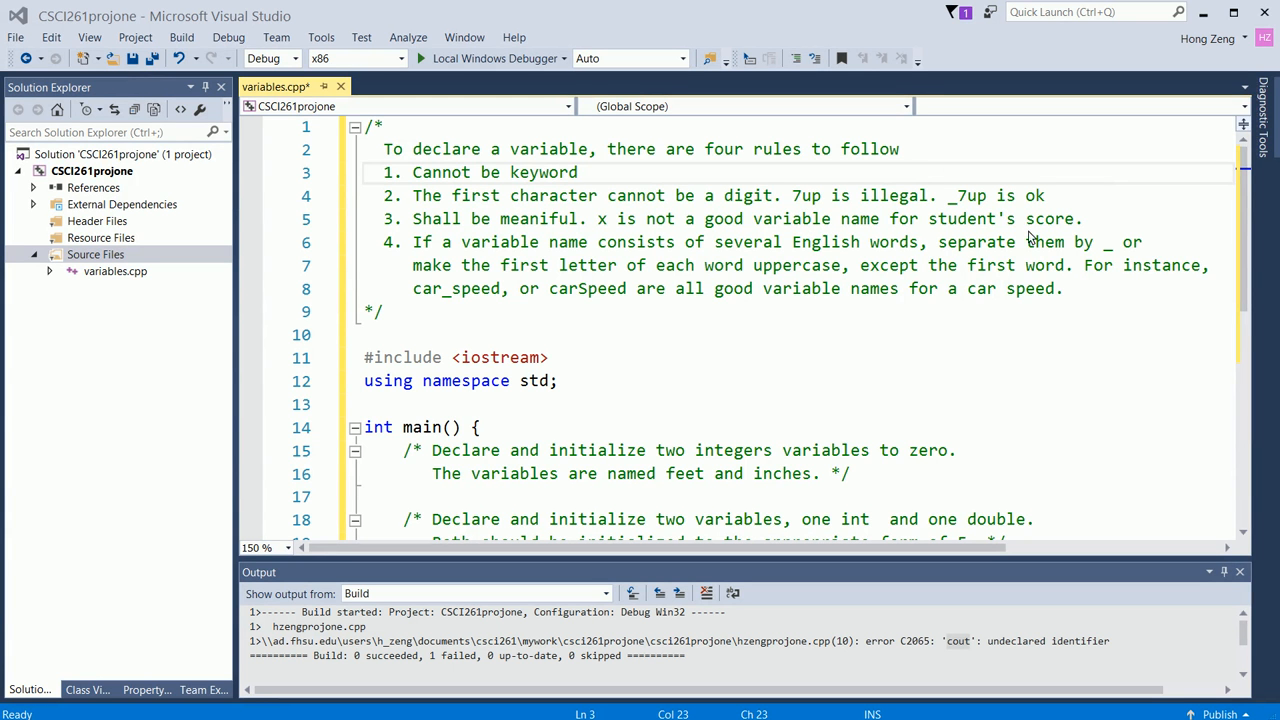
pyautogui.moveTo(1088, 219)
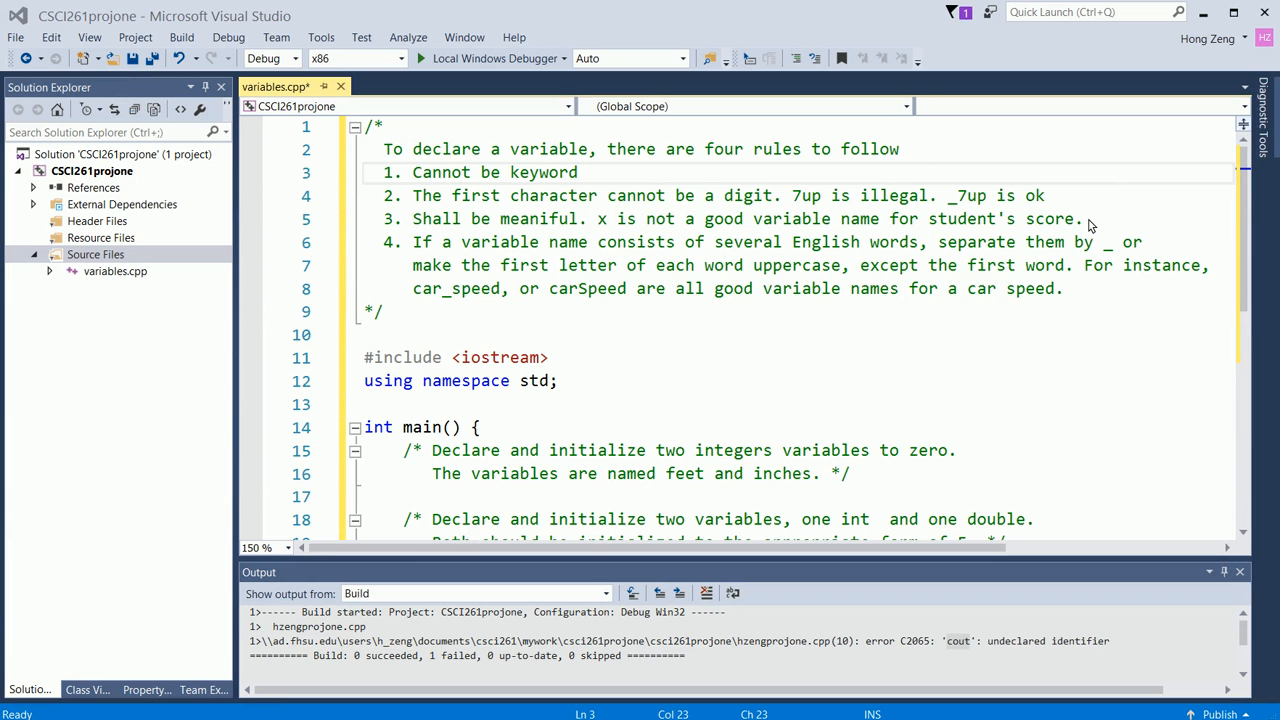
pyautogui.moveTo(995, 227)
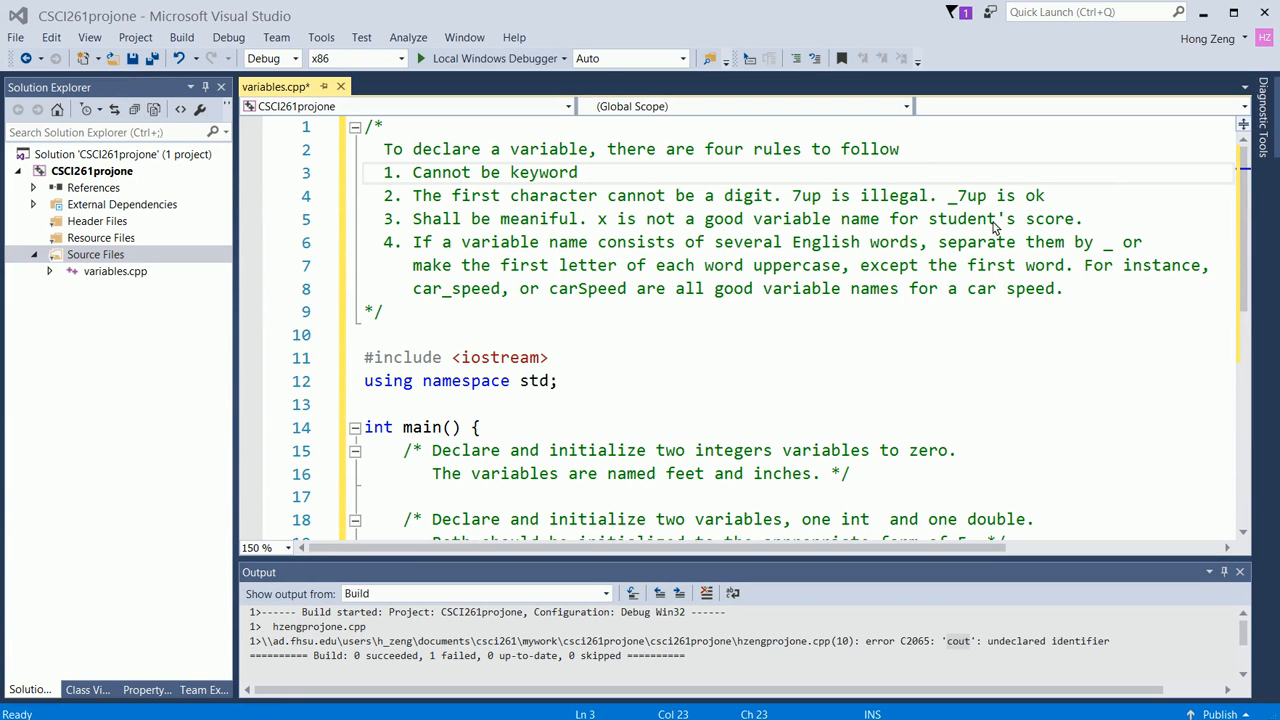
pyautogui.moveTo(1089, 222)
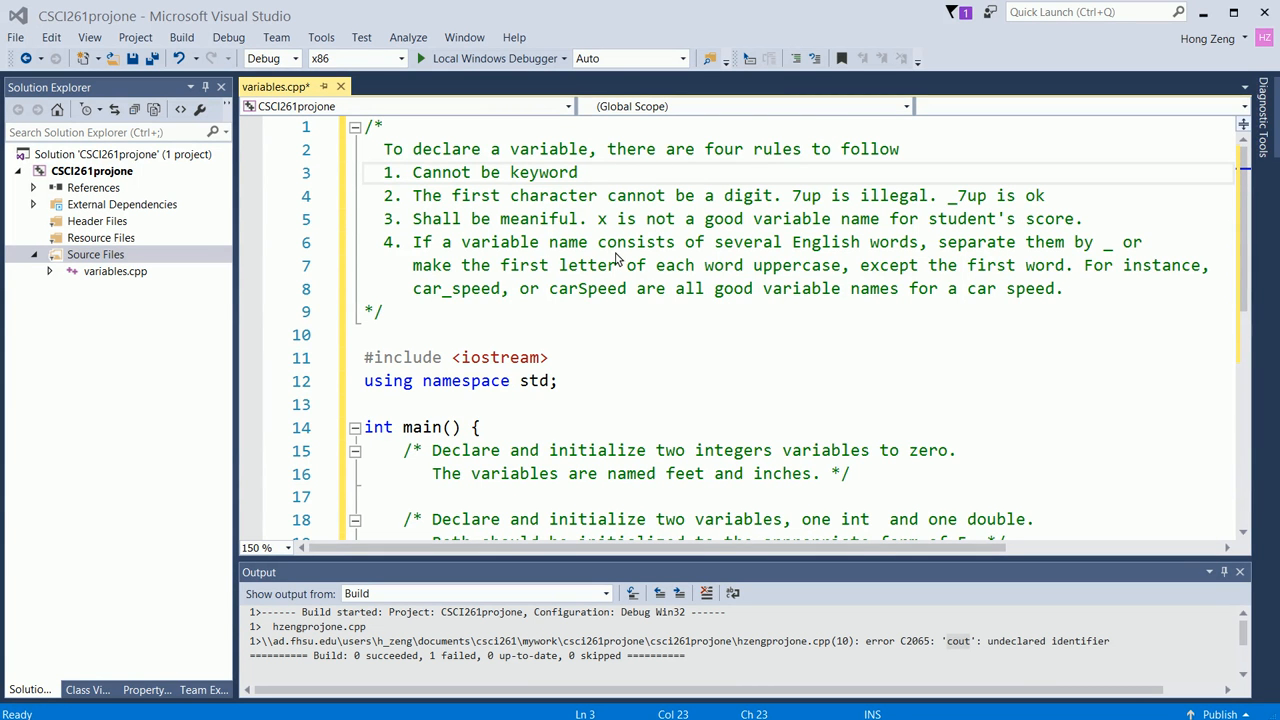
pyautogui.moveTo(925, 258)
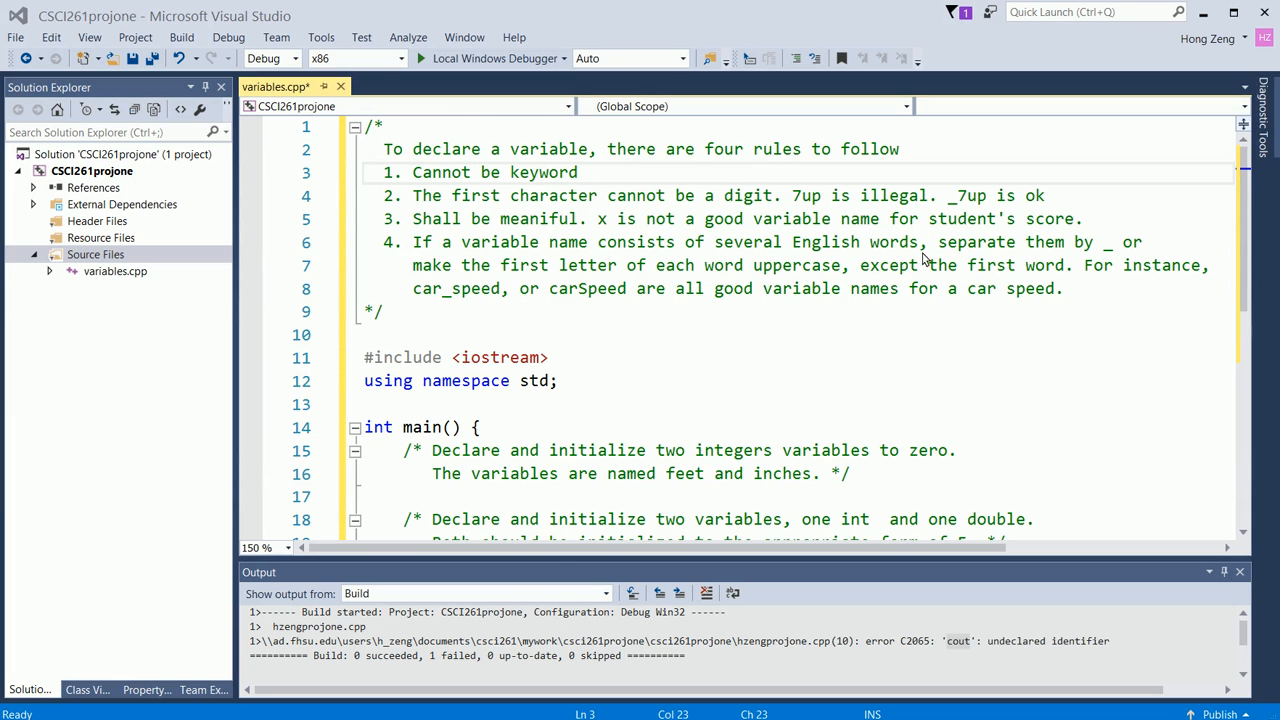
pyautogui.moveTo(1067, 253)
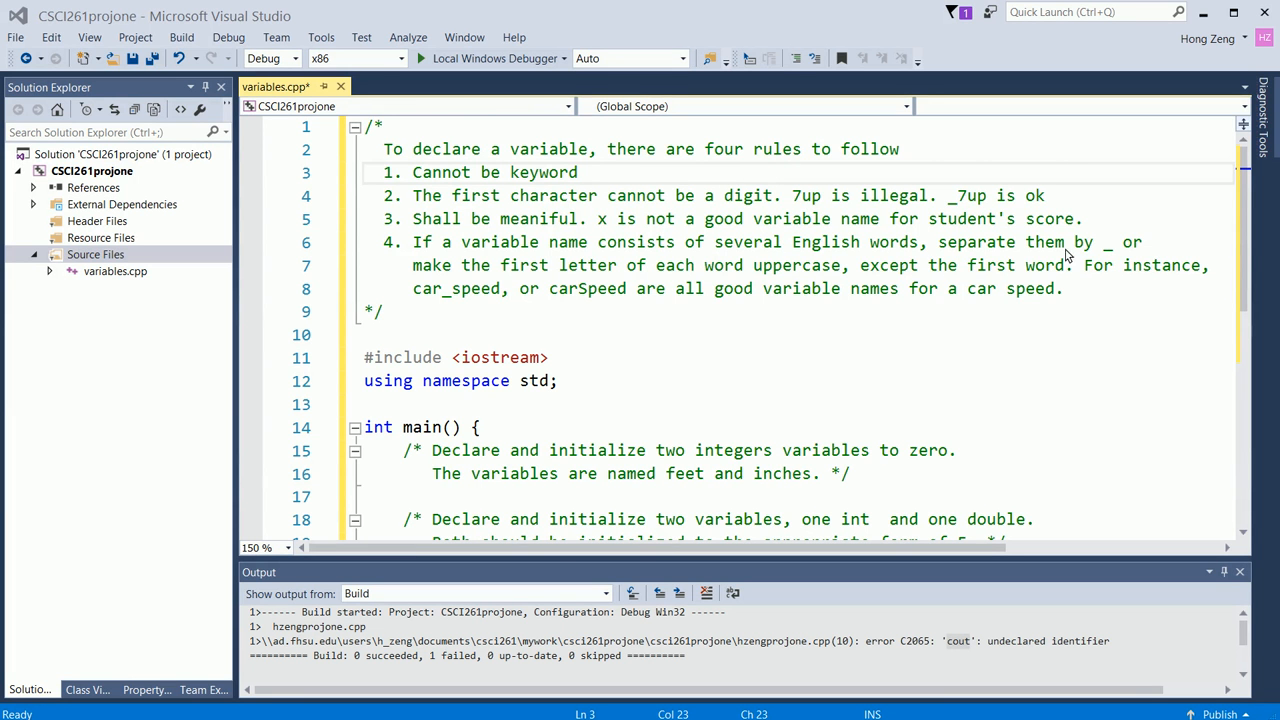
pyautogui.moveTo(575, 273)
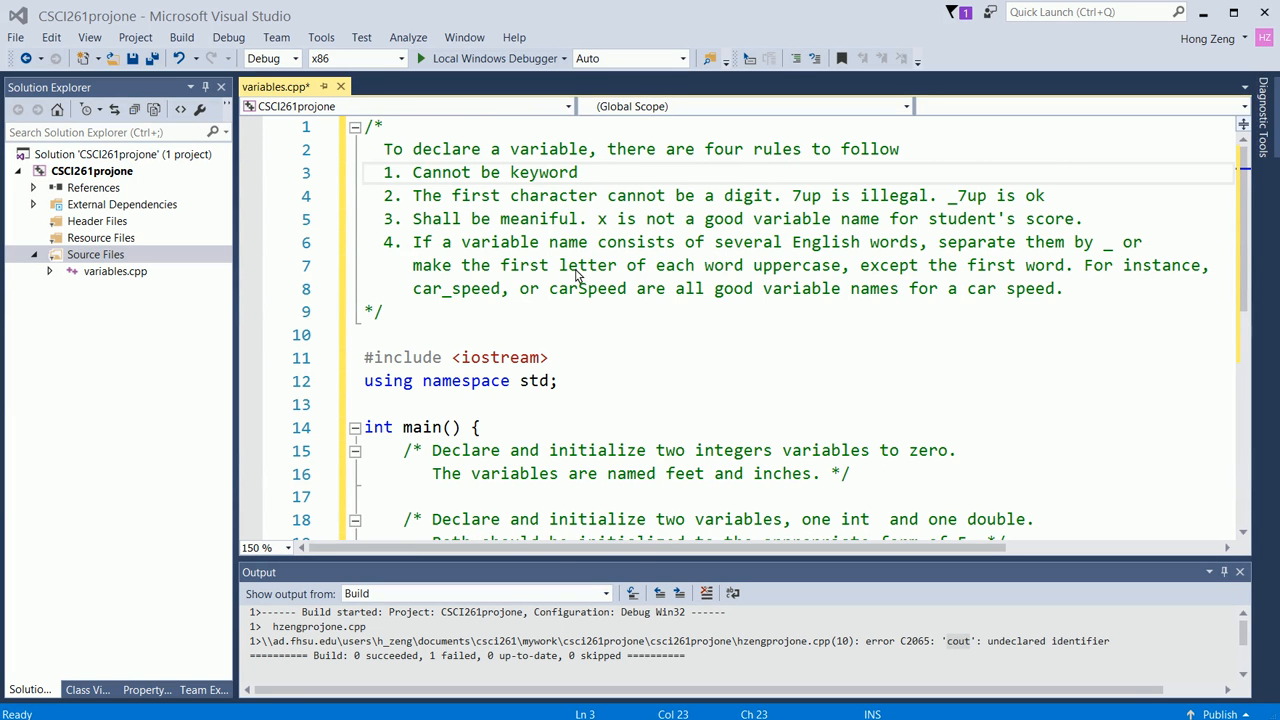
pyautogui.moveTo(886, 272)
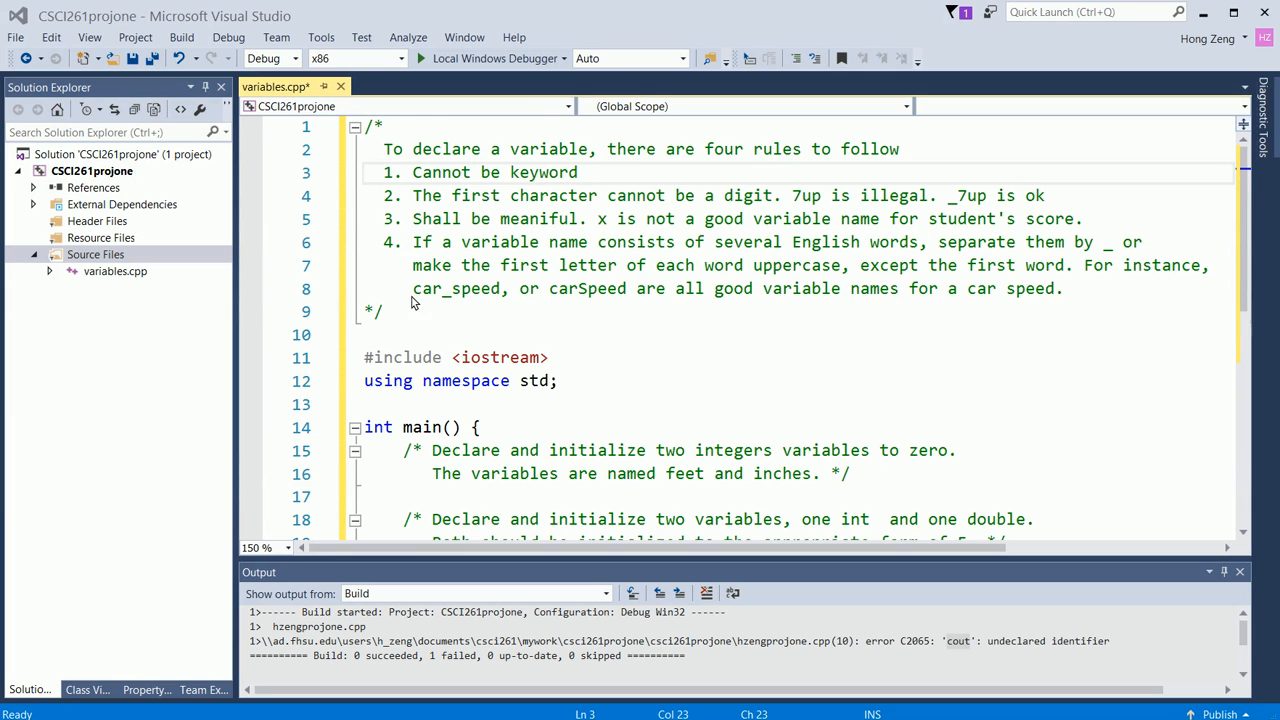
pyautogui.moveTo(475, 293)
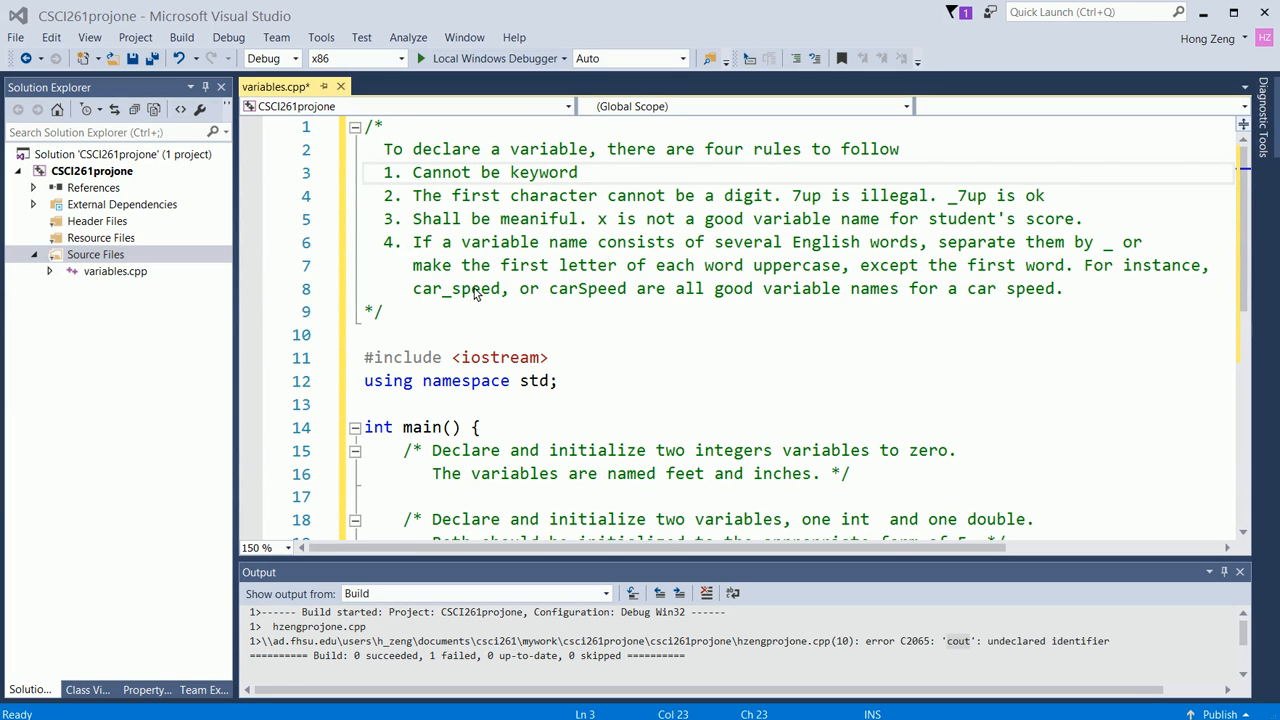
pyautogui.moveTo(453, 300)
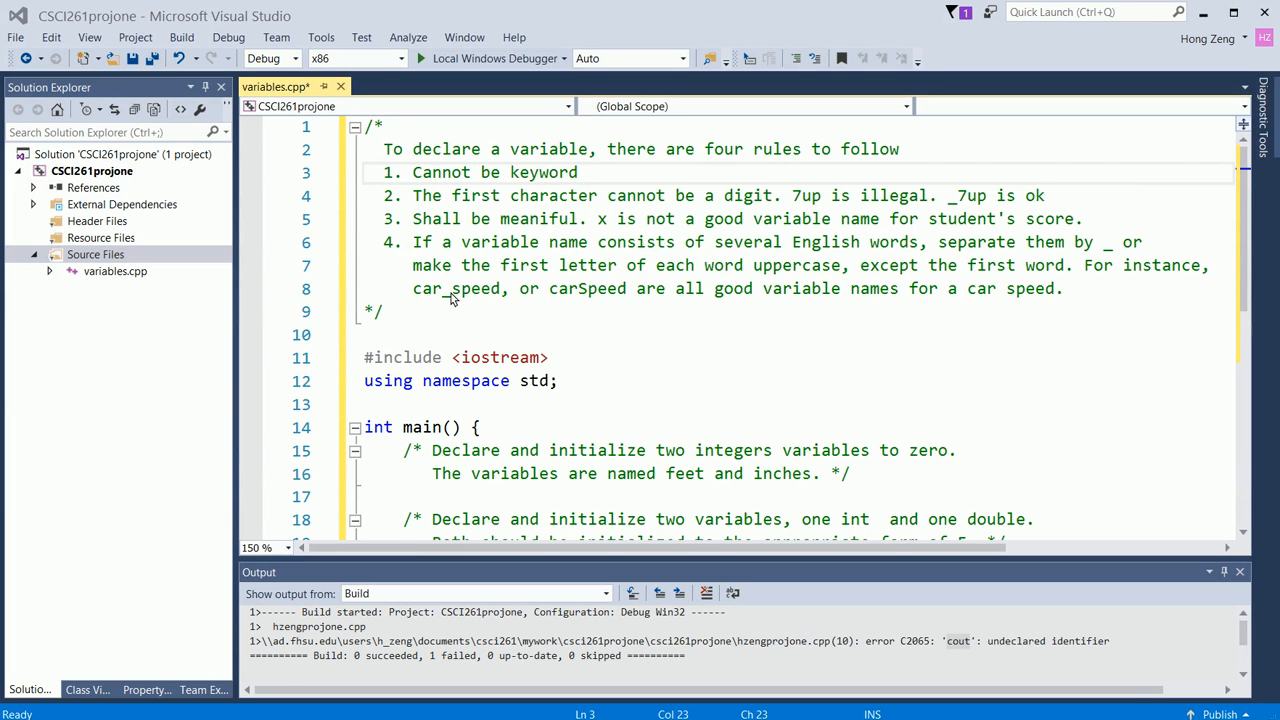
pyautogui.moveTo(533, 302)
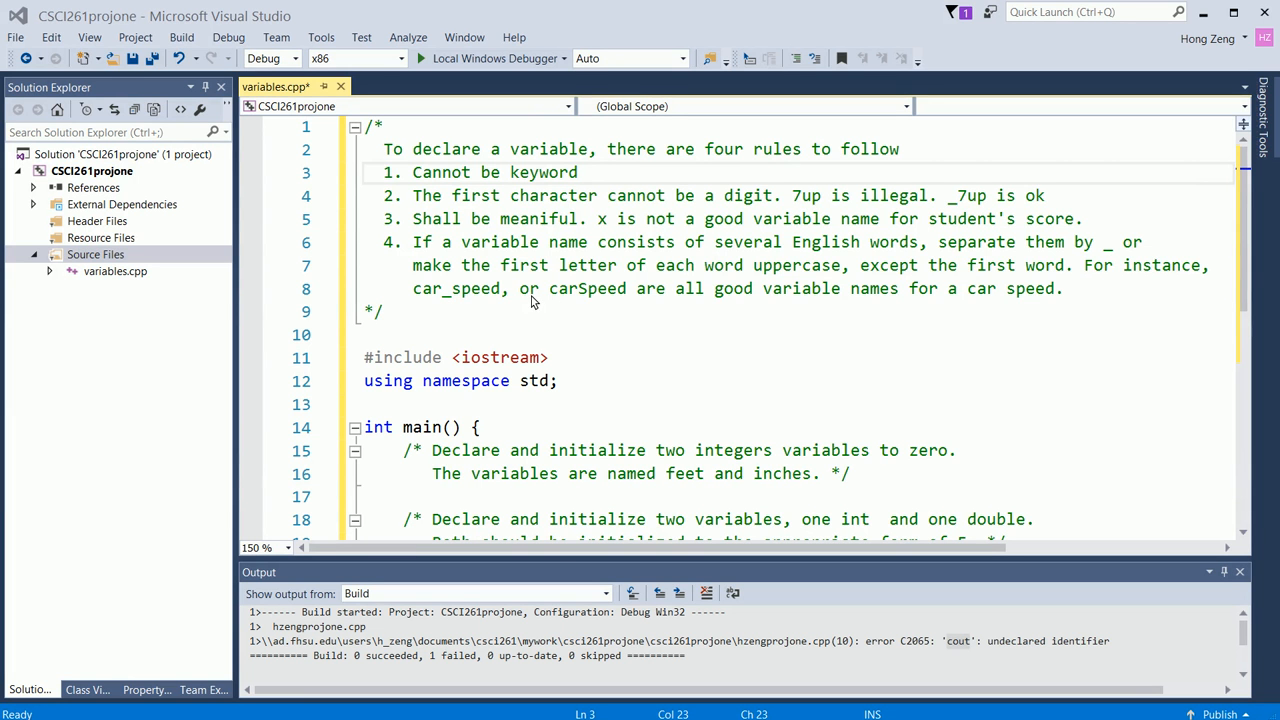
pyautogui.moveTo(618, 293)
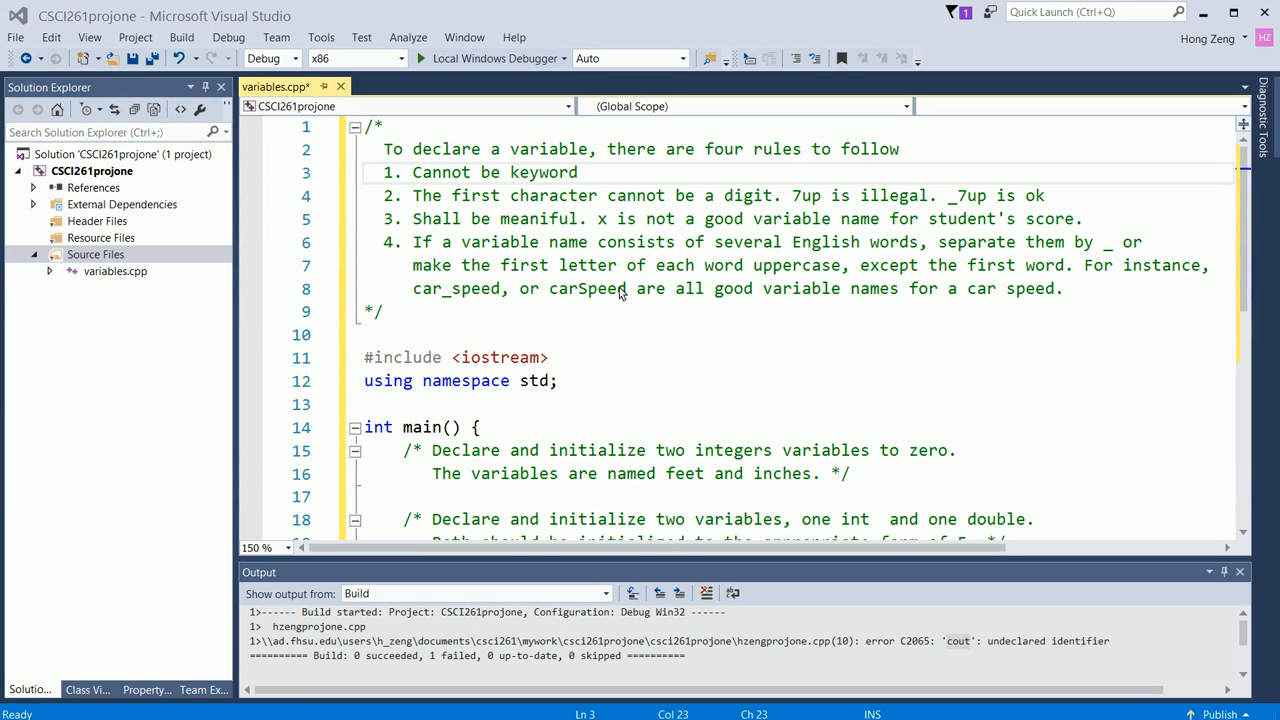
# Step: Declare int feet = 0, inches = 0; on a new line under the feet/inches comment
pyautogui.doubleClick(592, 288)
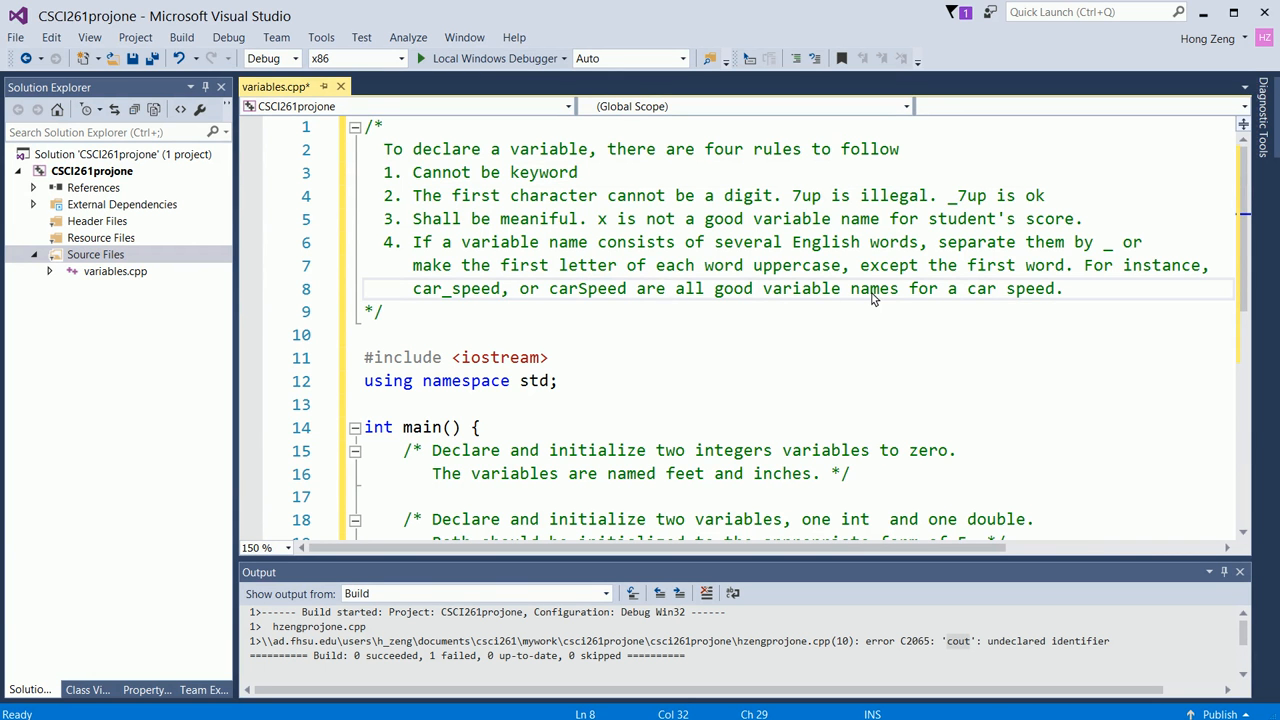
pyautogui.moveTo(943, 253)
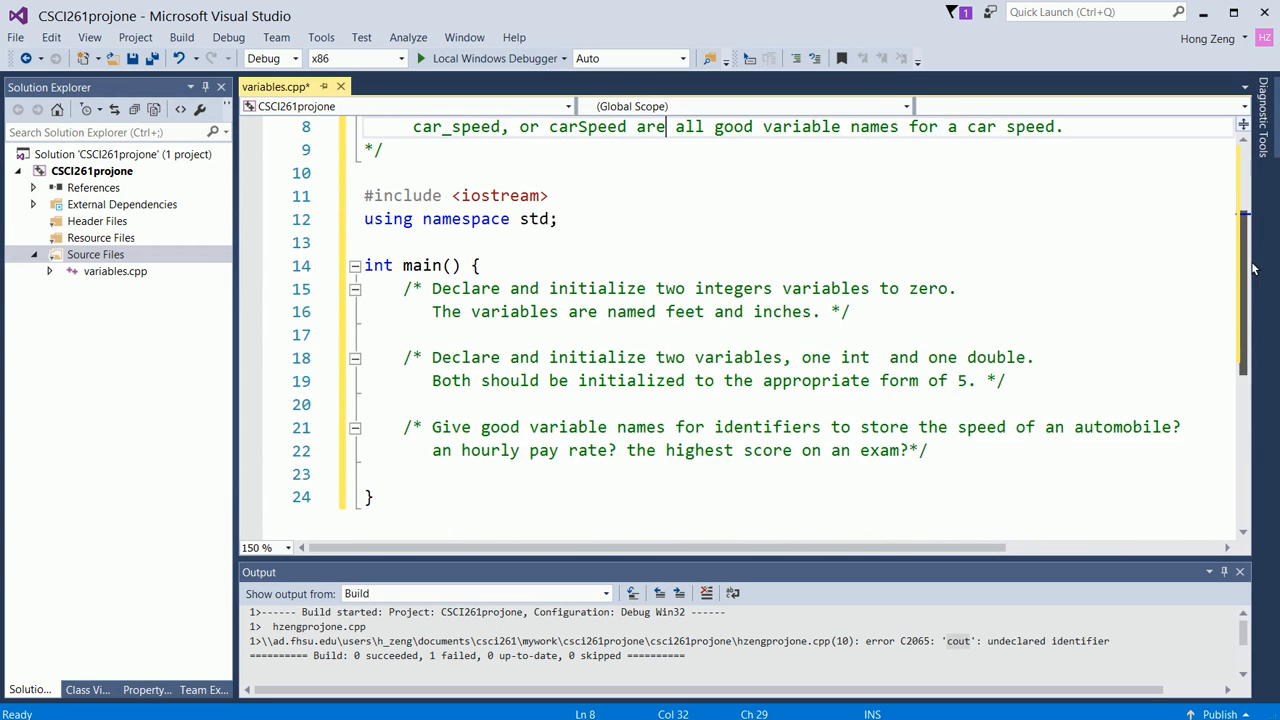
pyautogui.scroll(-3)
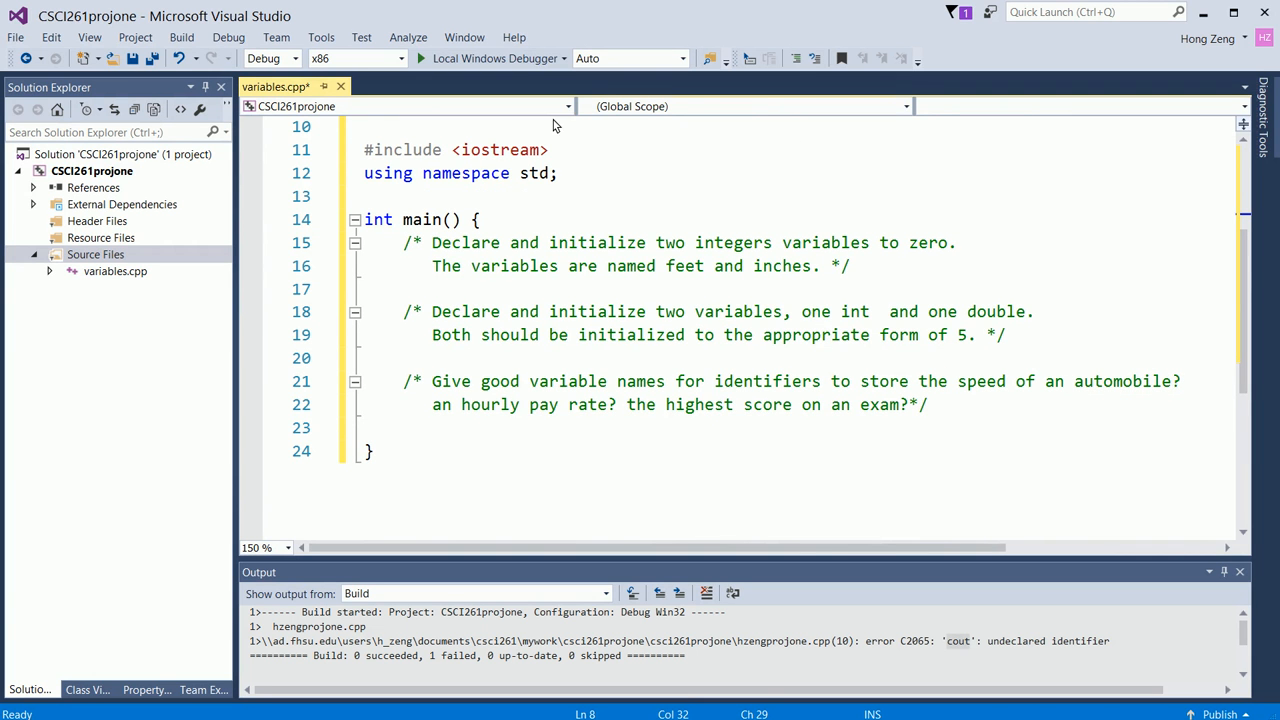
pyautogui.moveTo(625, 265)
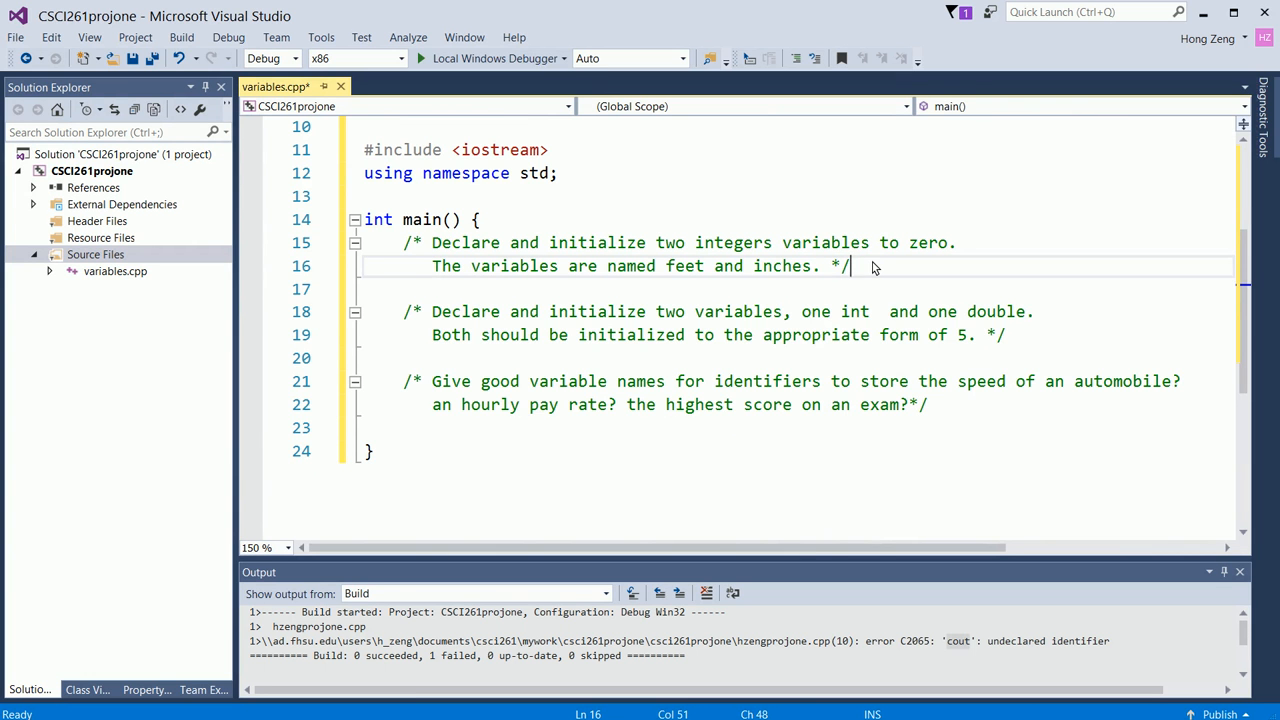
pyautogui.press('enter')
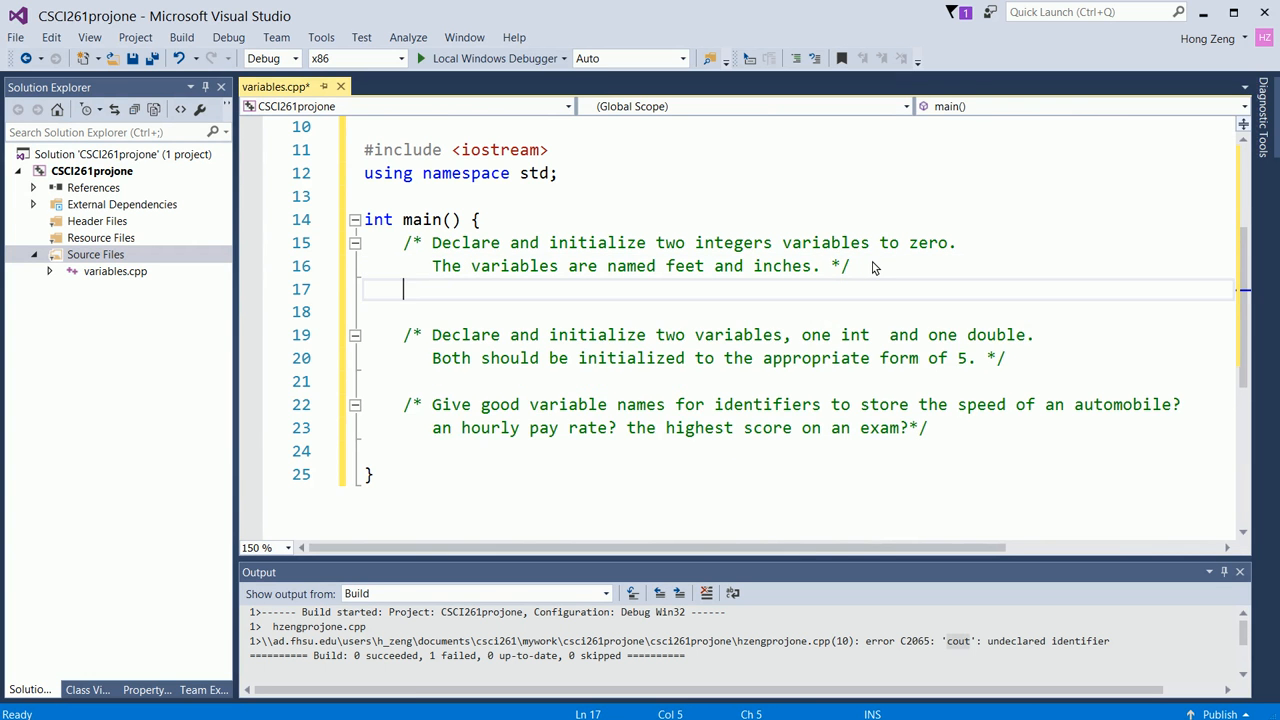
pyautogui.write('int')
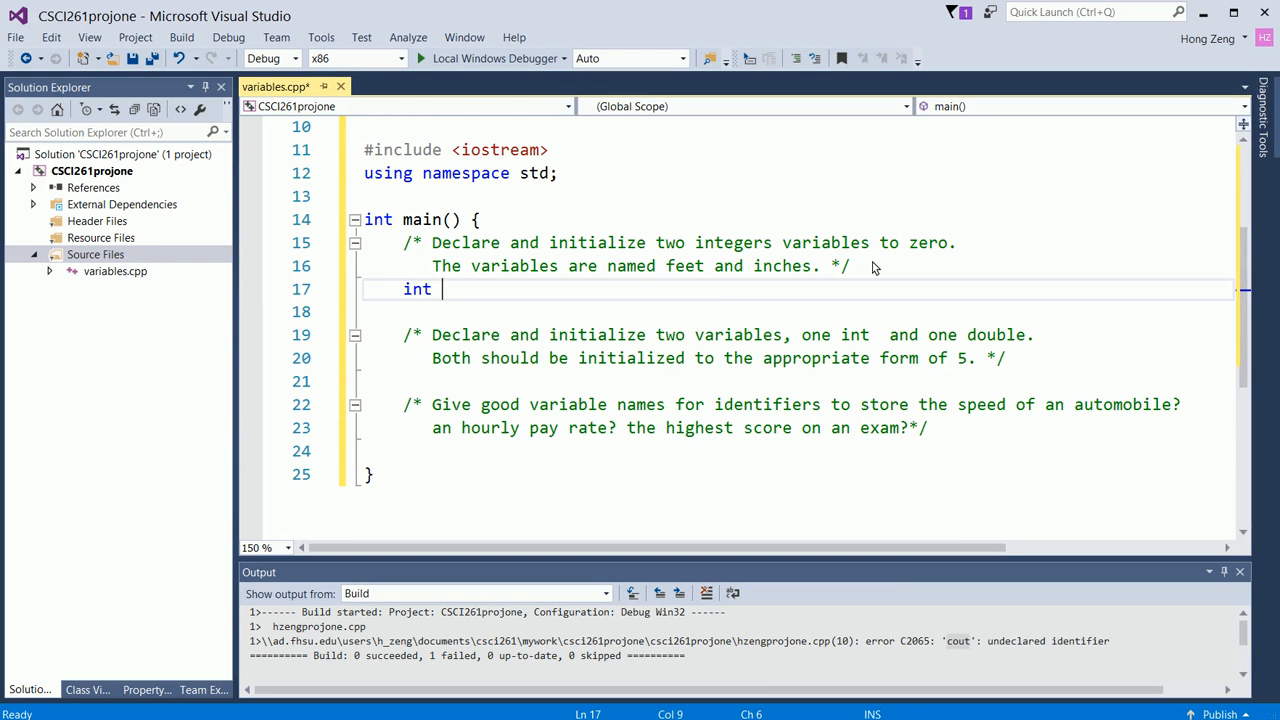
pyautogui.write('feet')
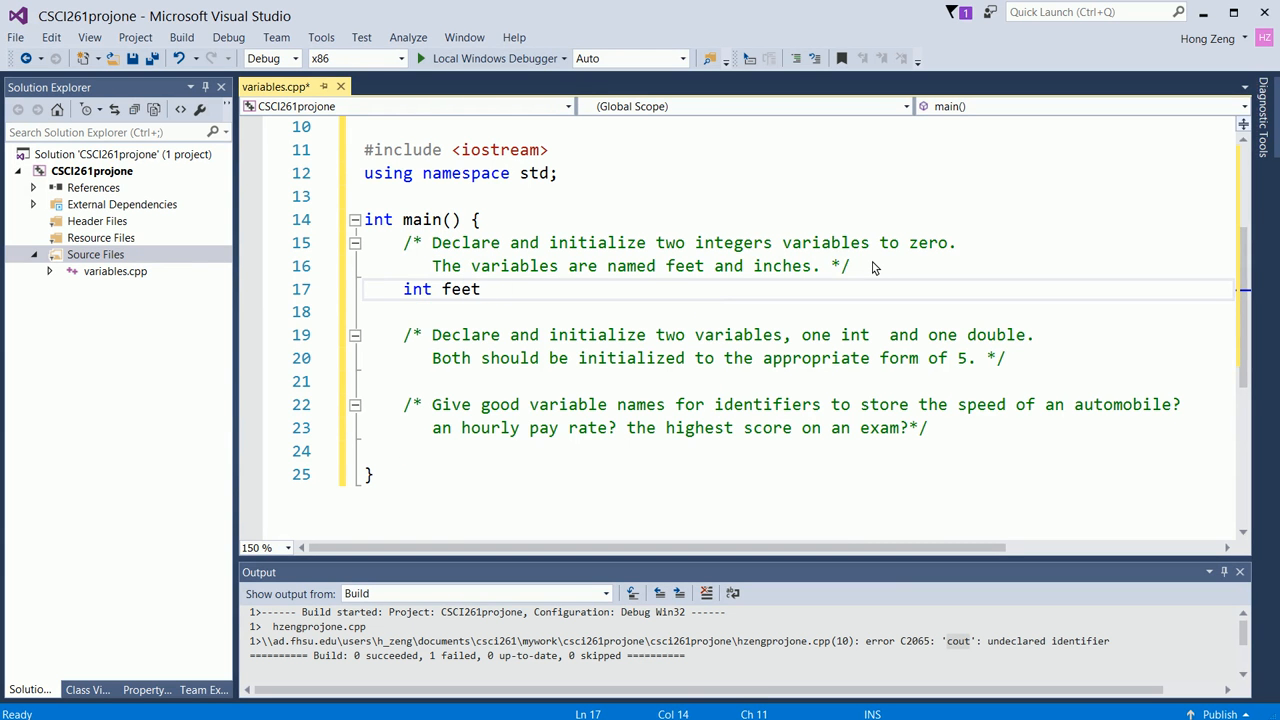
pyautogui.write('= 0,')
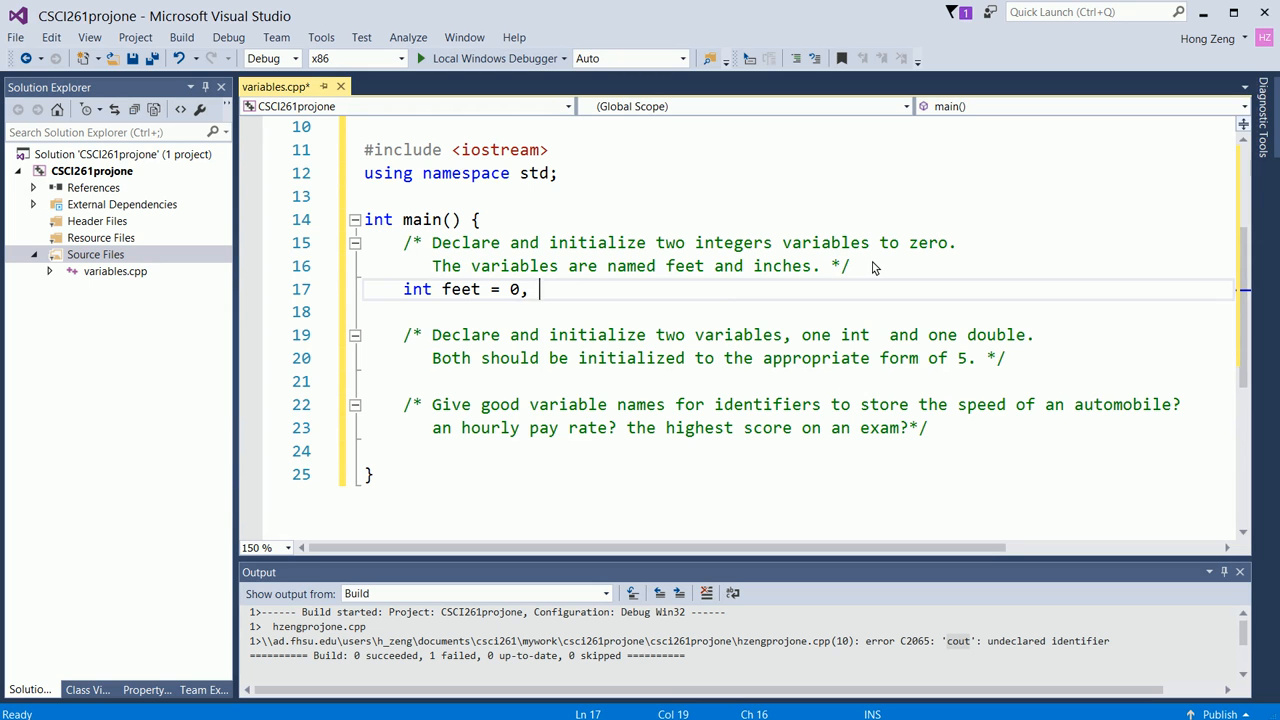
pyautogui.write('inches = 0;')
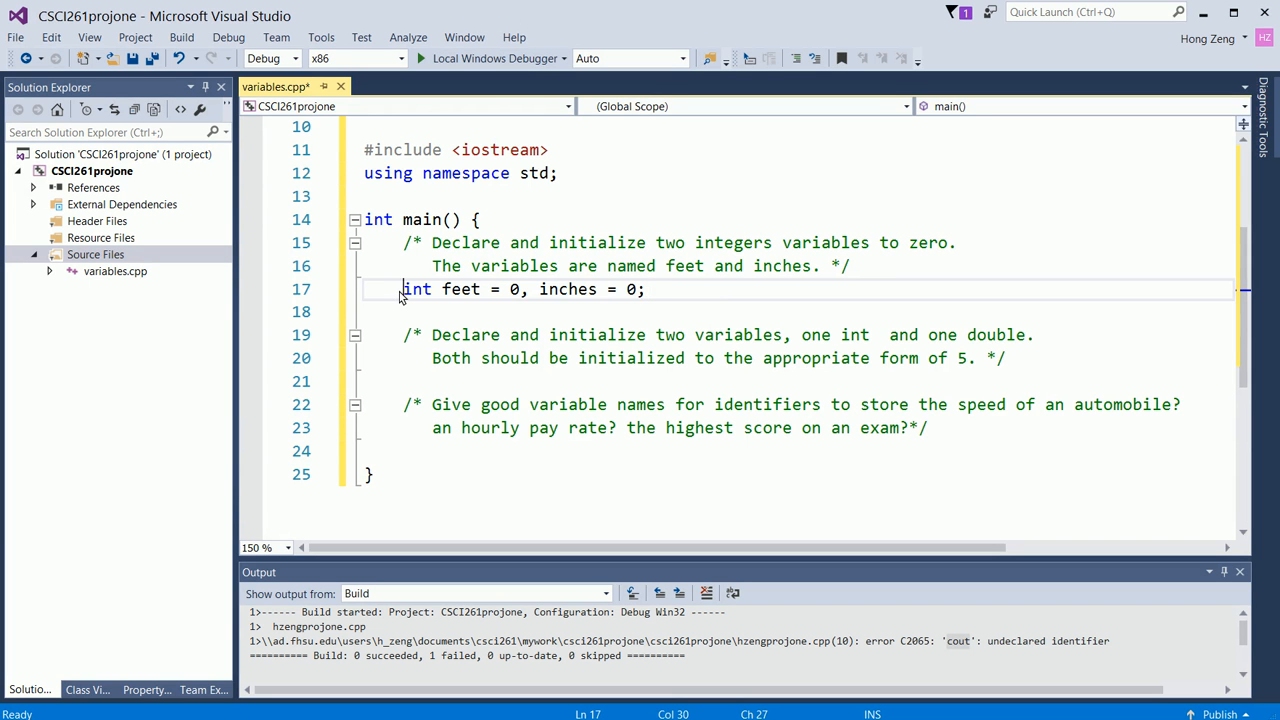
# Step: Comment out the combined declaration and add int feet, inches; below it
pyautogui.write('//')
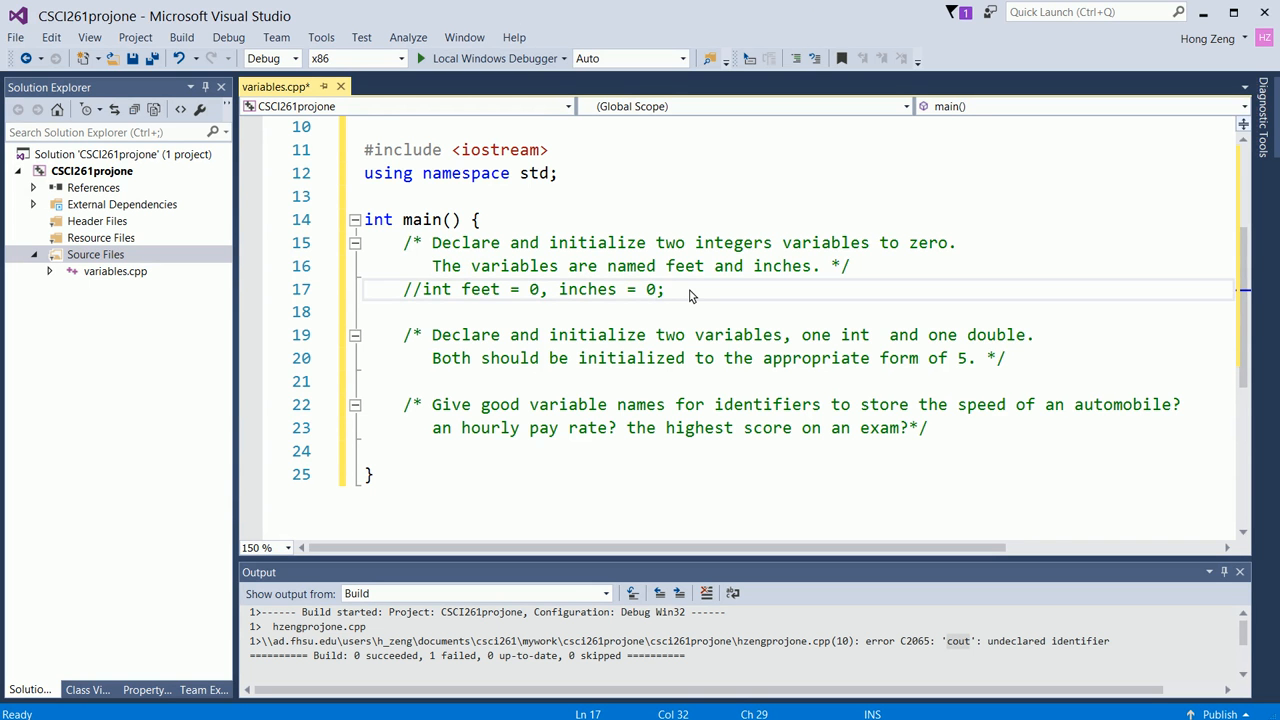
pyautogui.press('Enter')
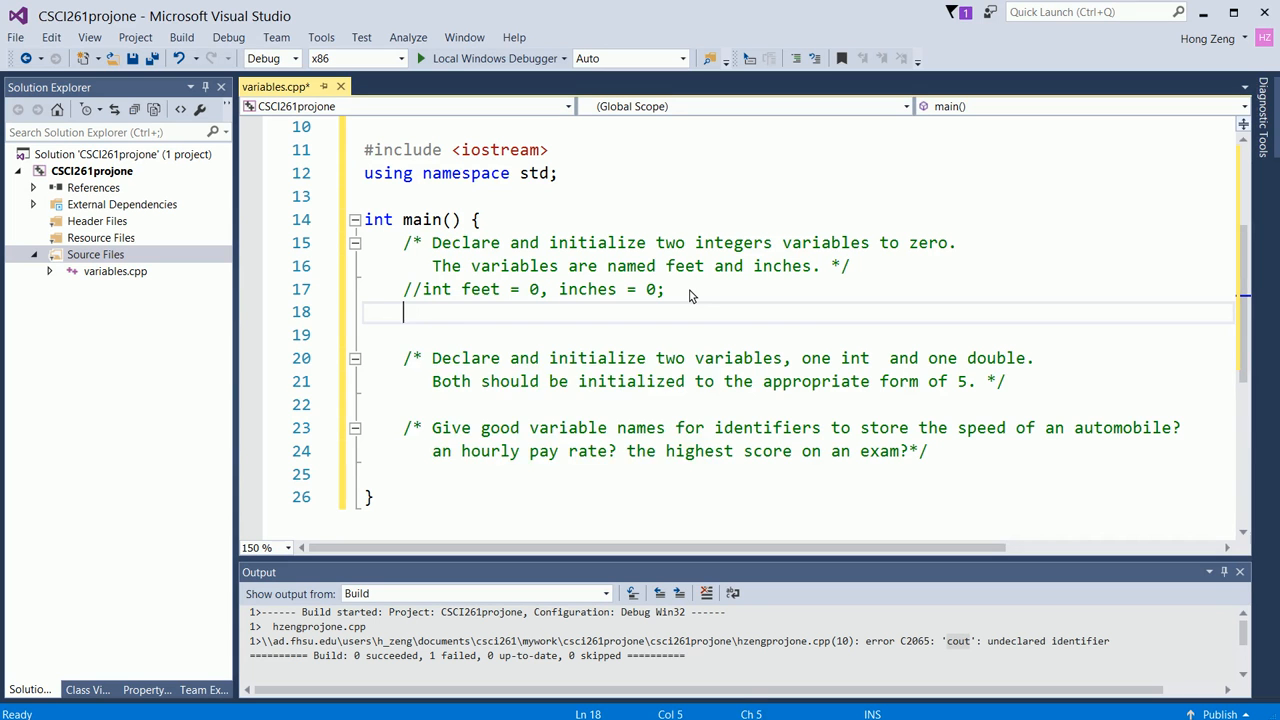
pyautogui.write('int feet')
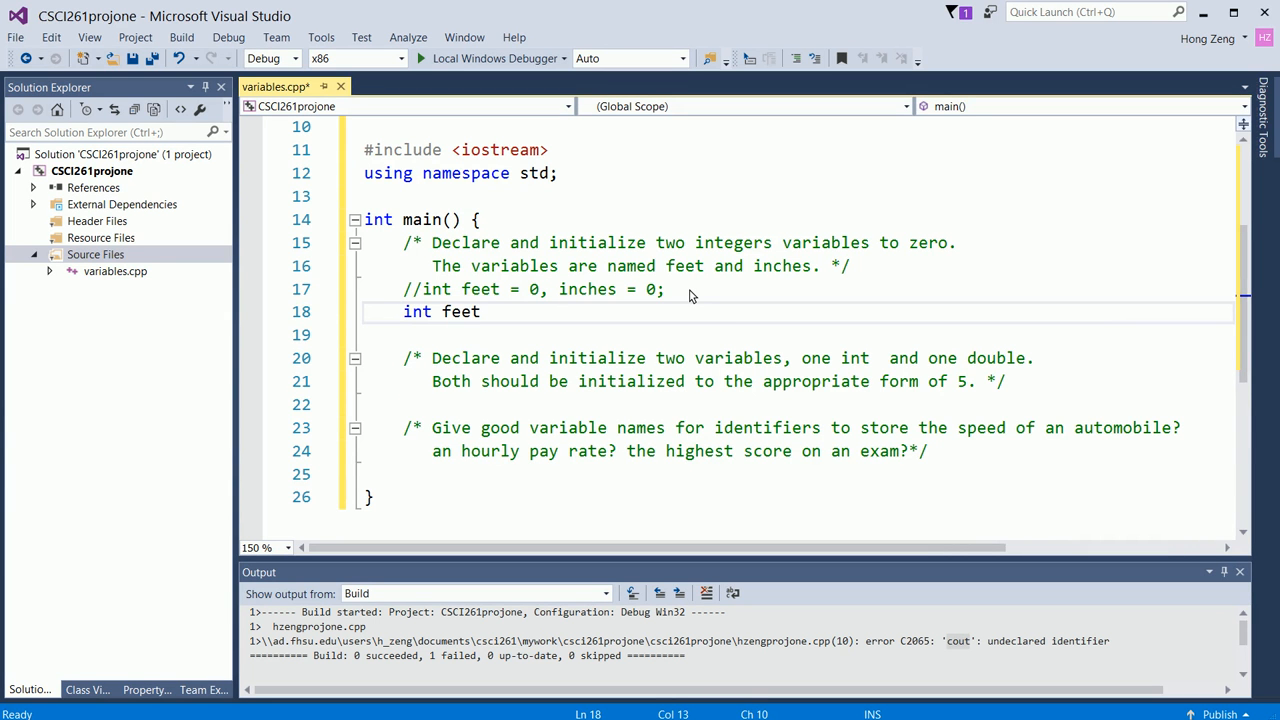
pyautogui.write(', inche')
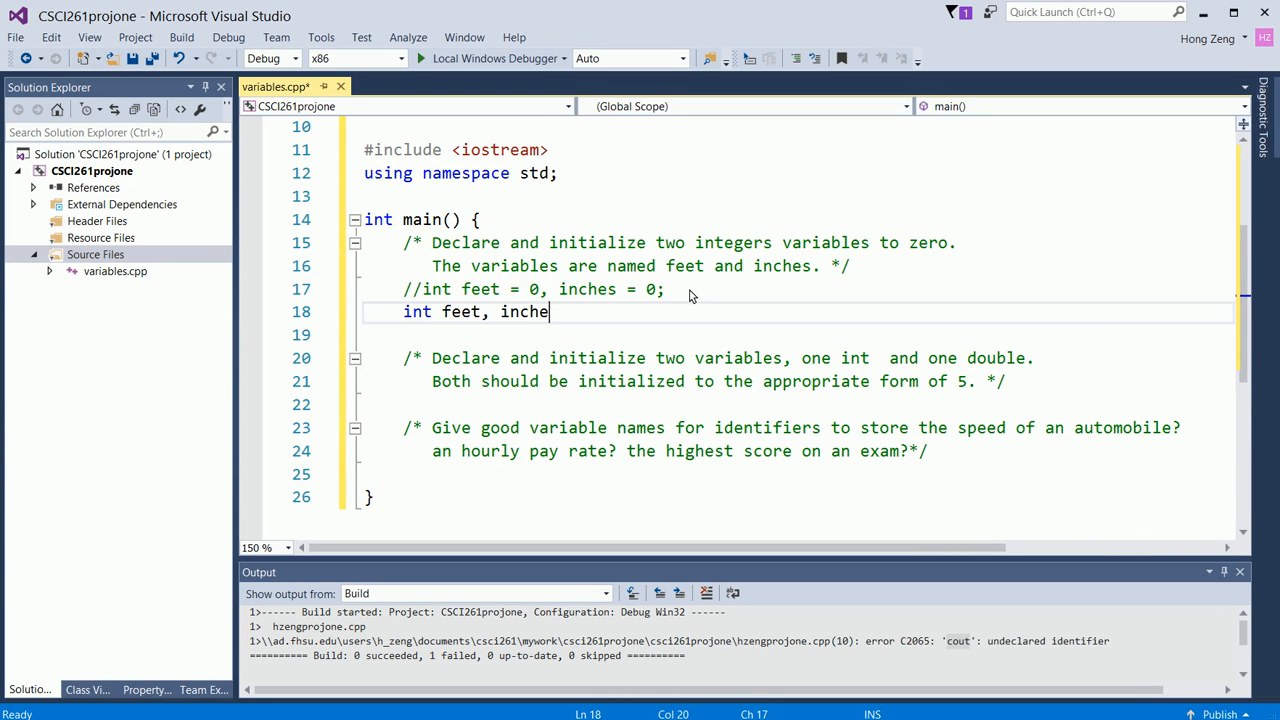
# Step: Assign feet = 0; and inches = 0; on separate lines
pyautogui.press('Enter')
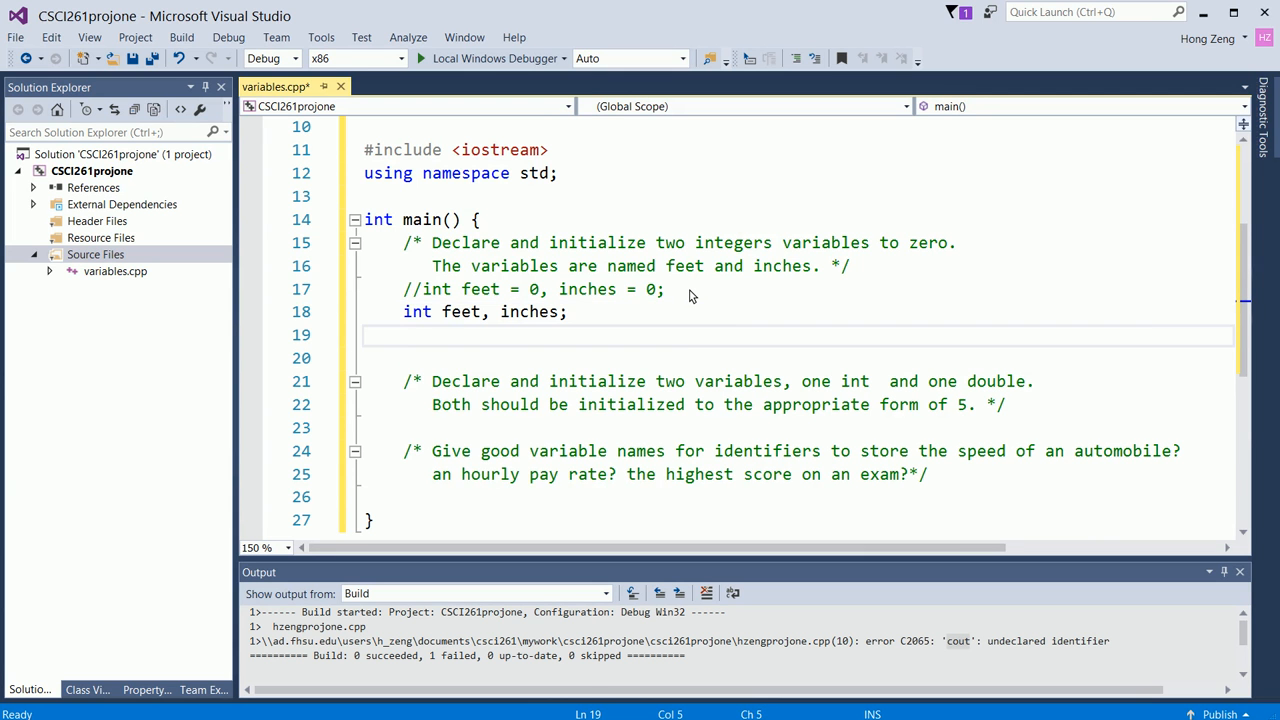
pyautogui.write('feet =')
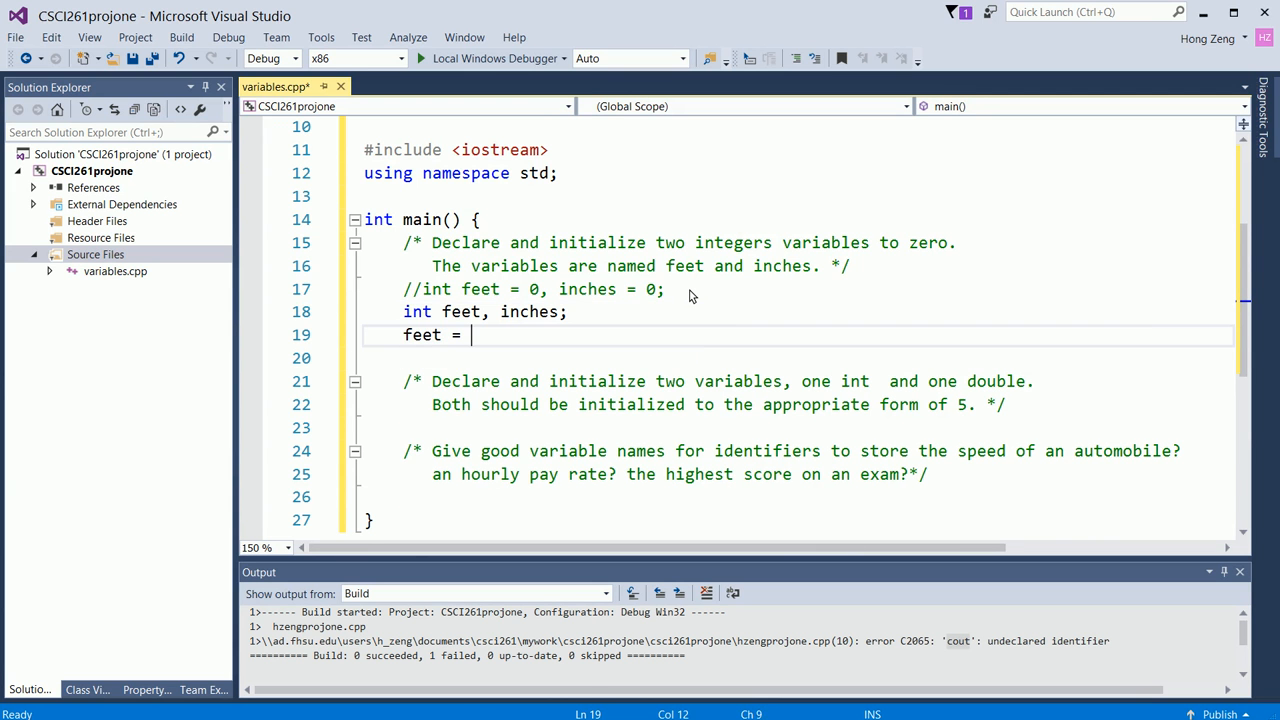
pyautogui.write('0;')
pyautogui.write('inches = 0')
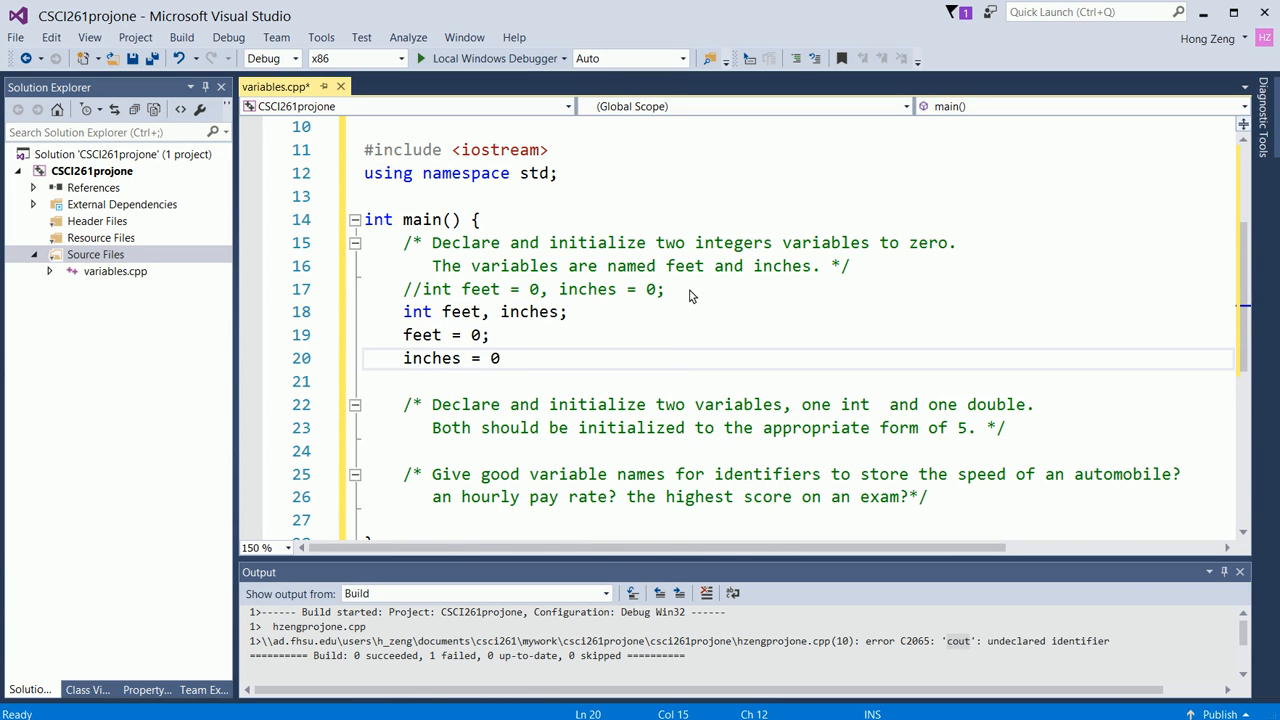
pyautogui.write(';')
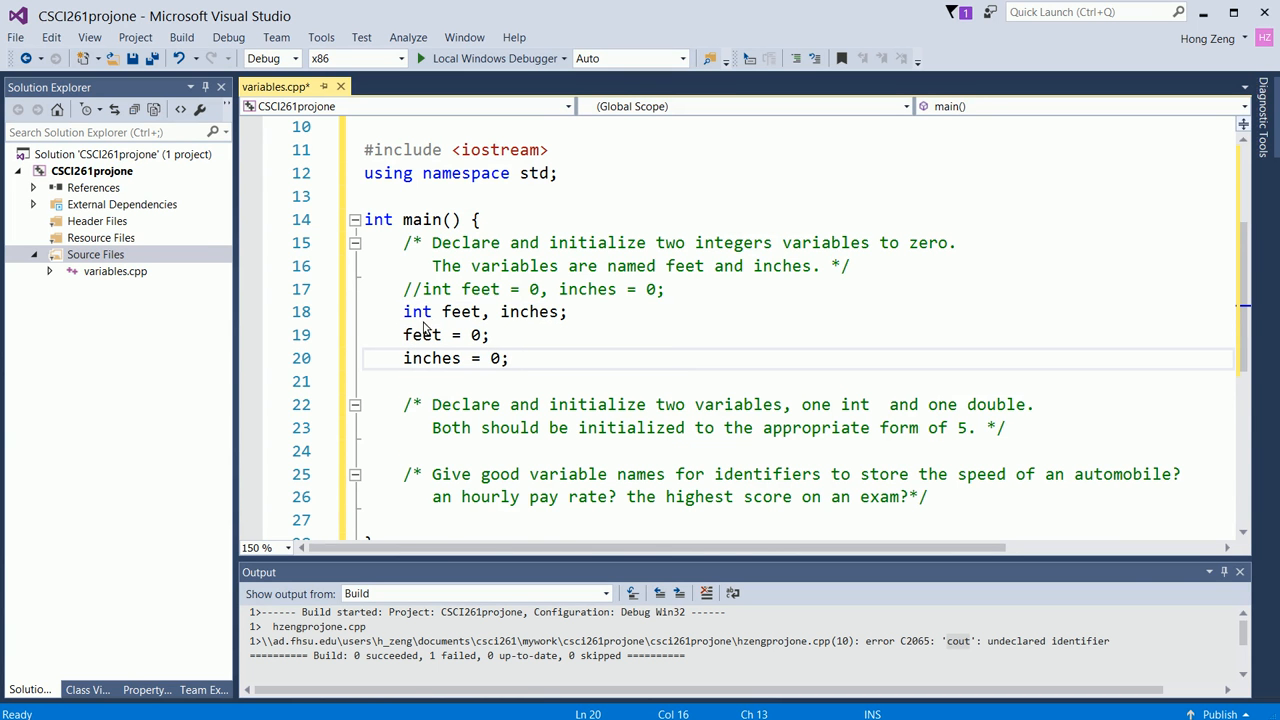
pyautogui.moveTo(1252, 305)
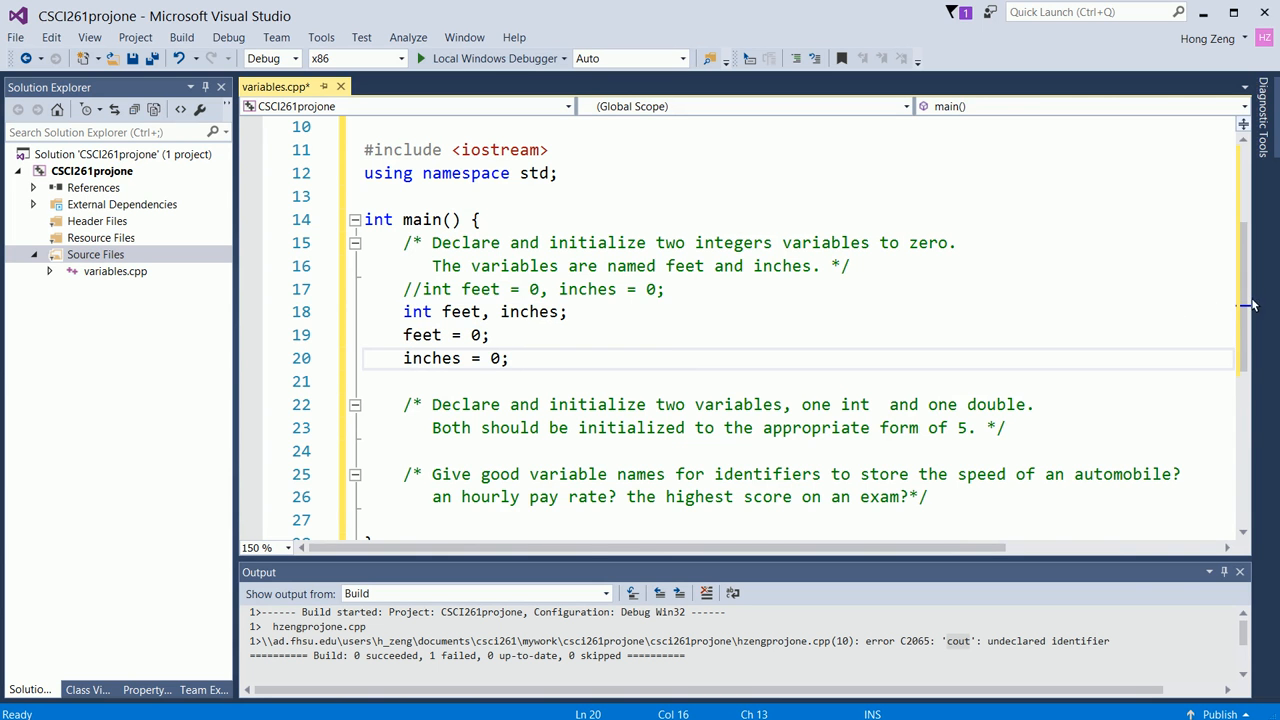
pyautogui.scroll(-3)
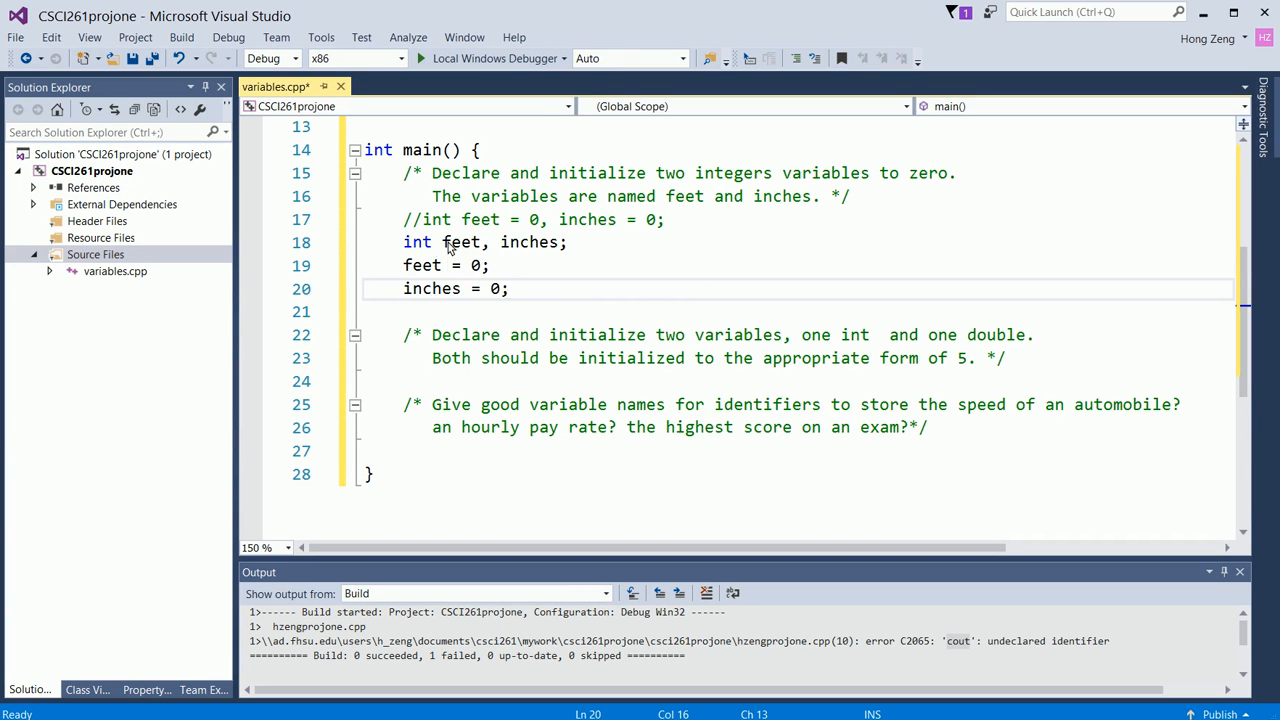
pyautogui.moveTo(472, 288)
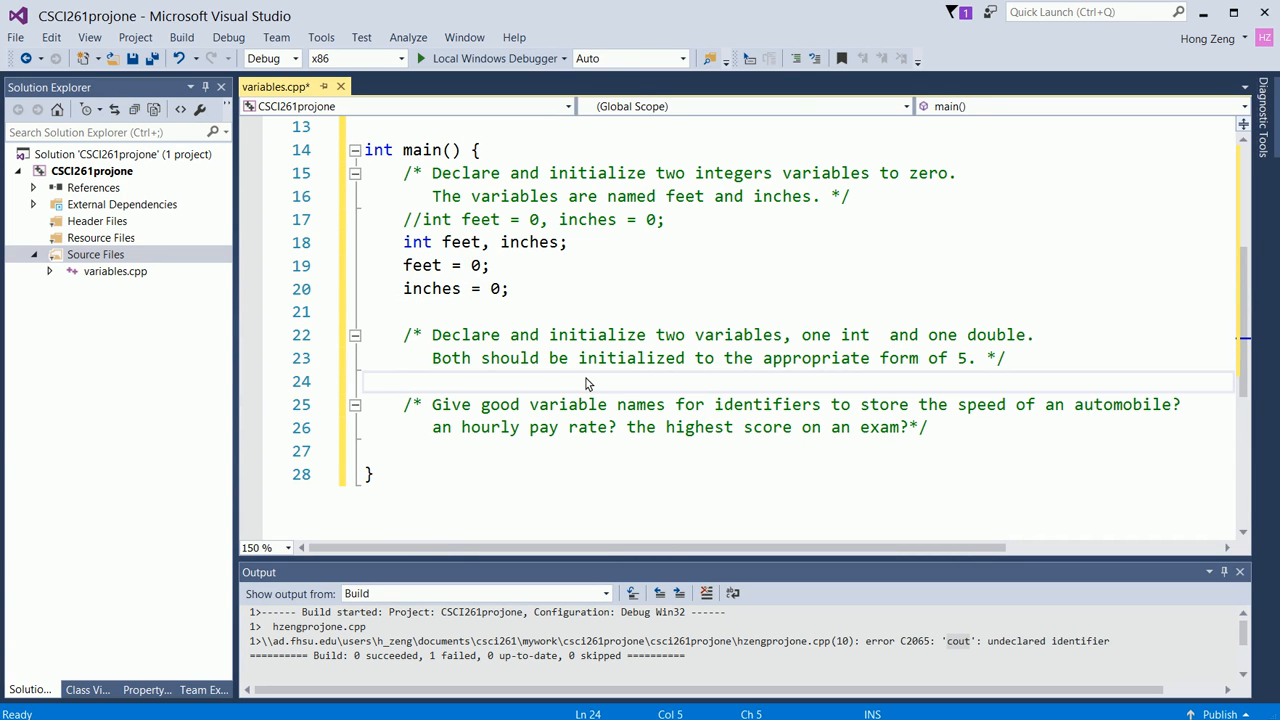
# Step: Declare int x = 5; and double y = 5.0; under the second comment
pyautogui.write('int')
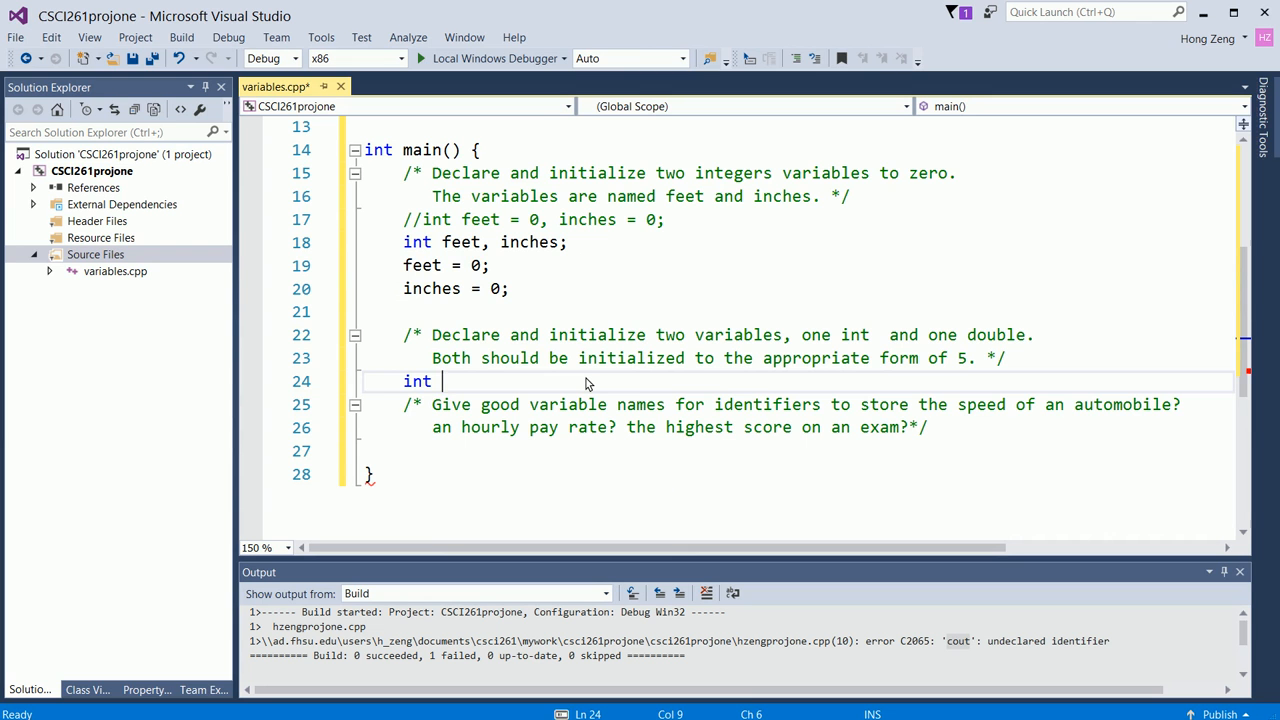
pyautogui.write('x')
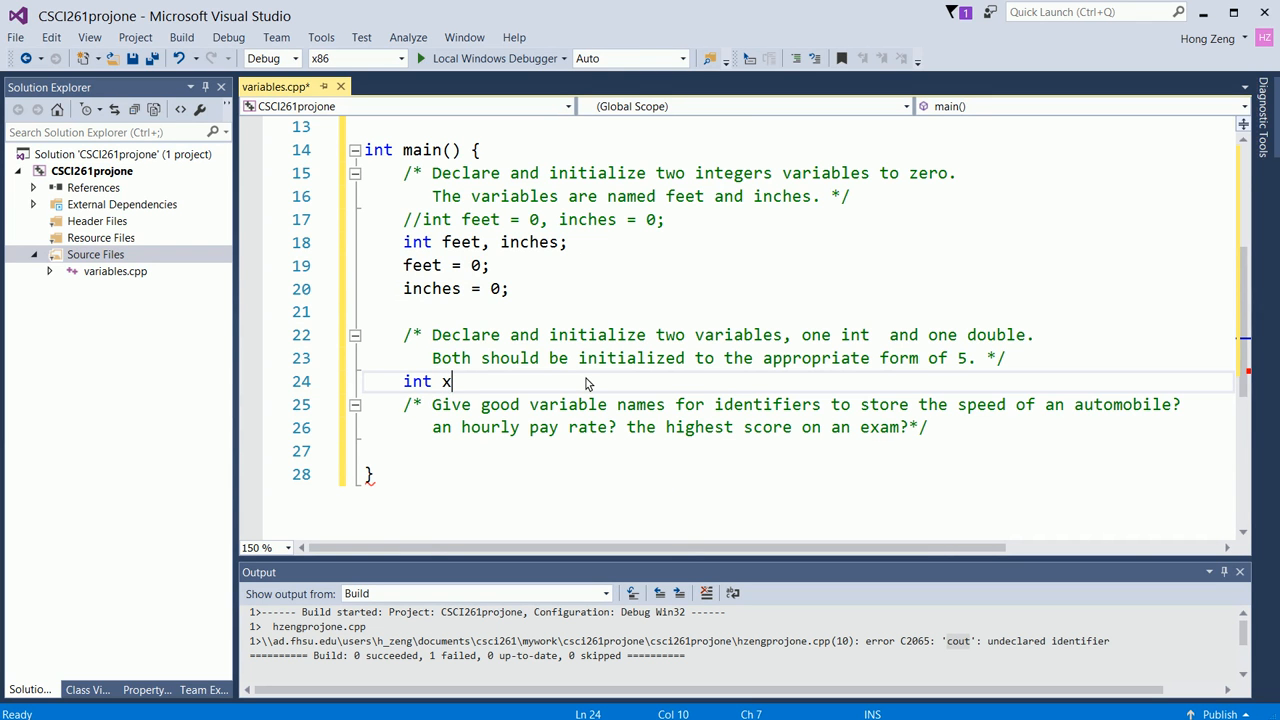
pyautogui.write('= 5')
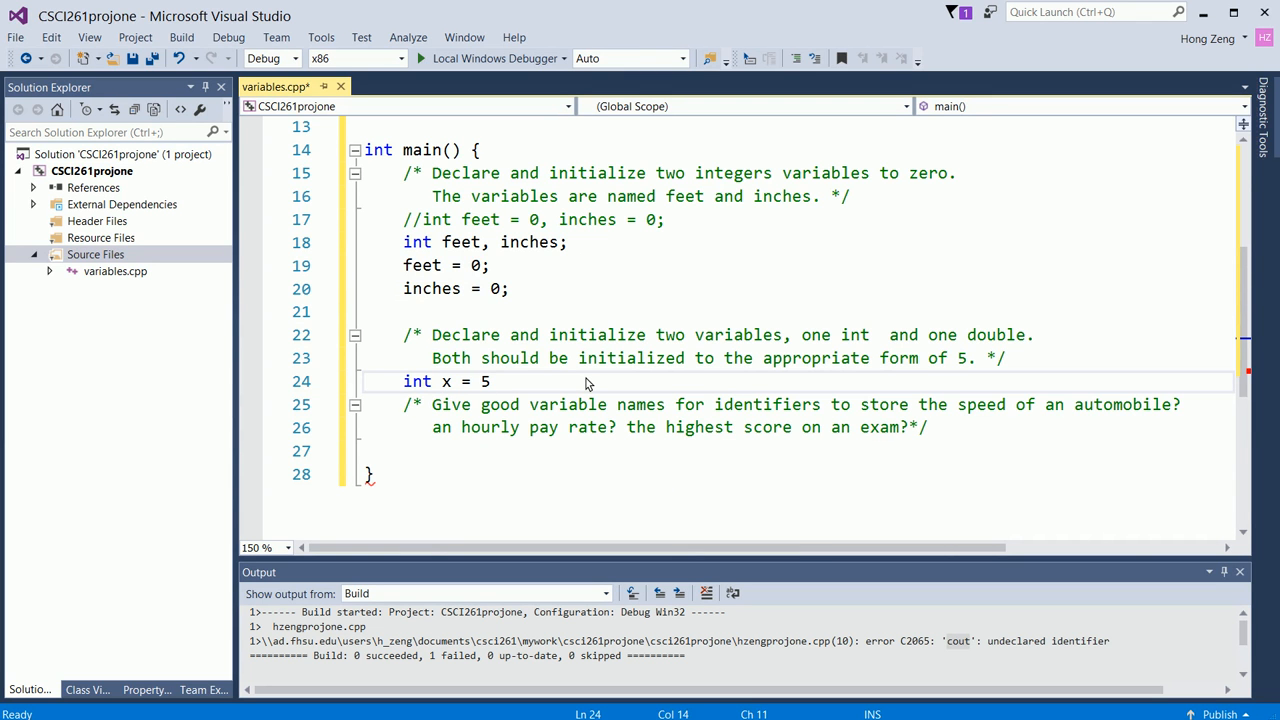
pyautogui.write(';')
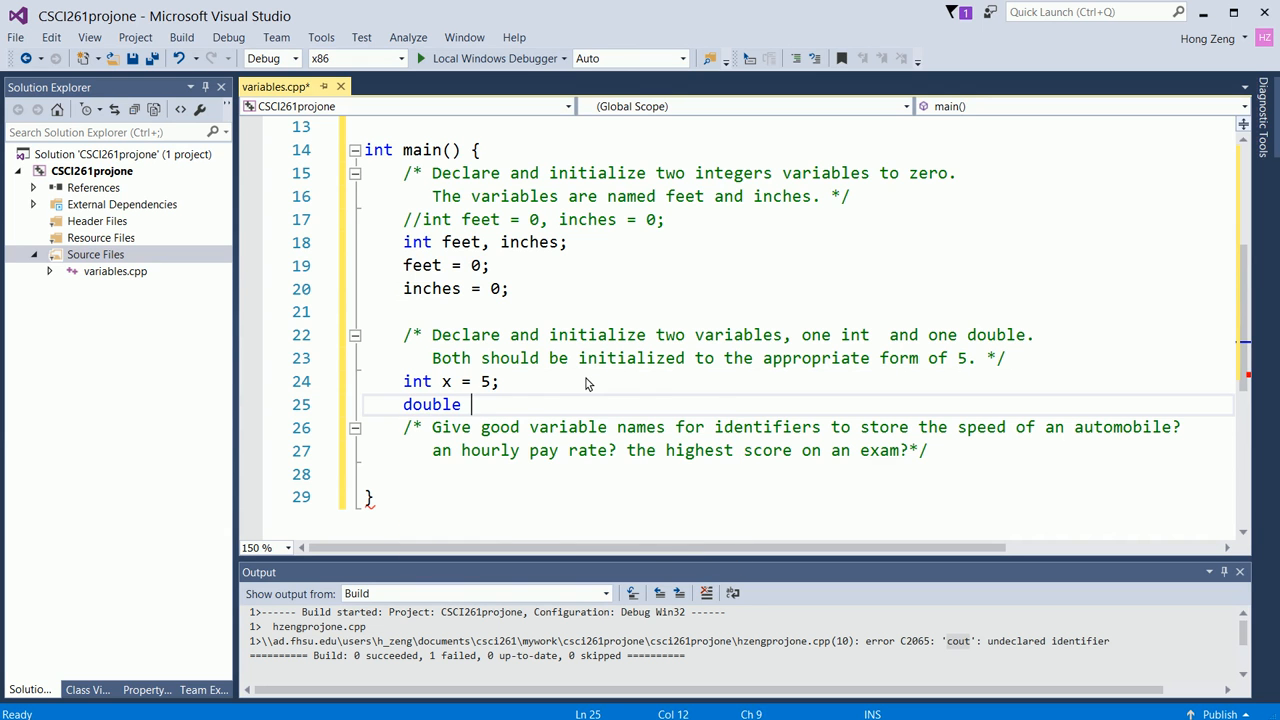
pyautogui.write('y = 5')
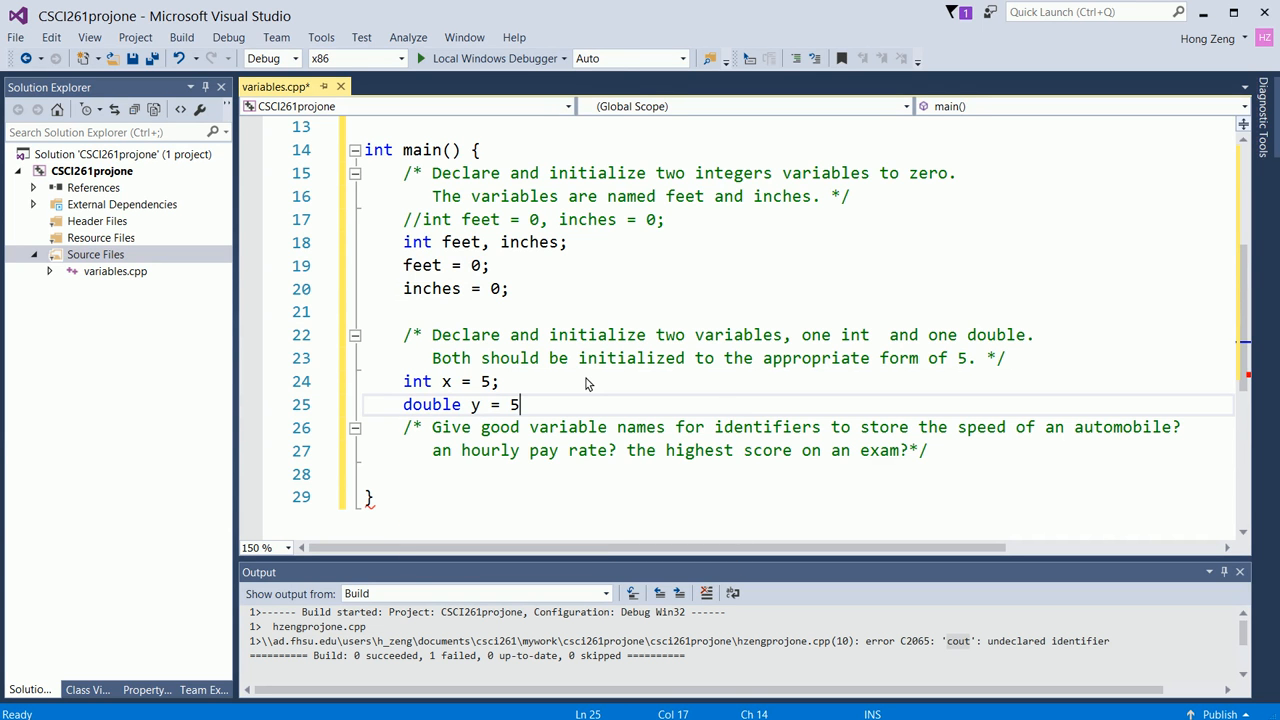
pyautogui.write('.0;')
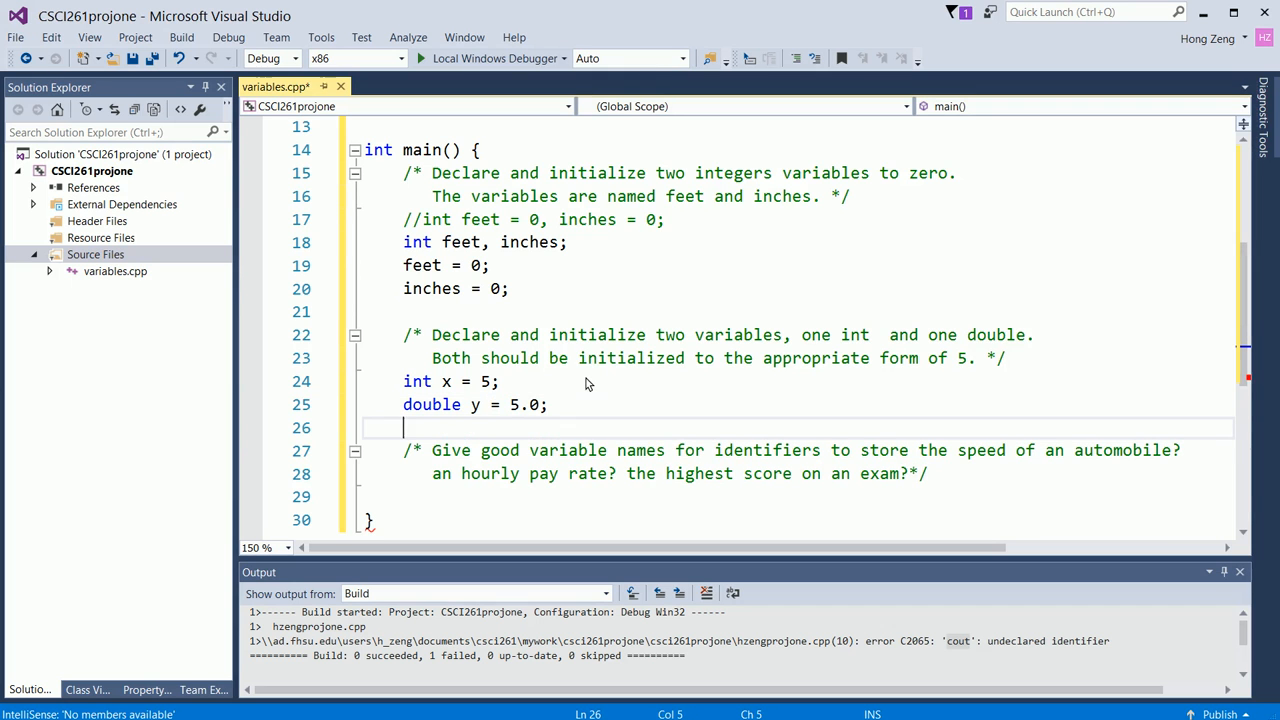
pyautogui.moveTo(711, 370)
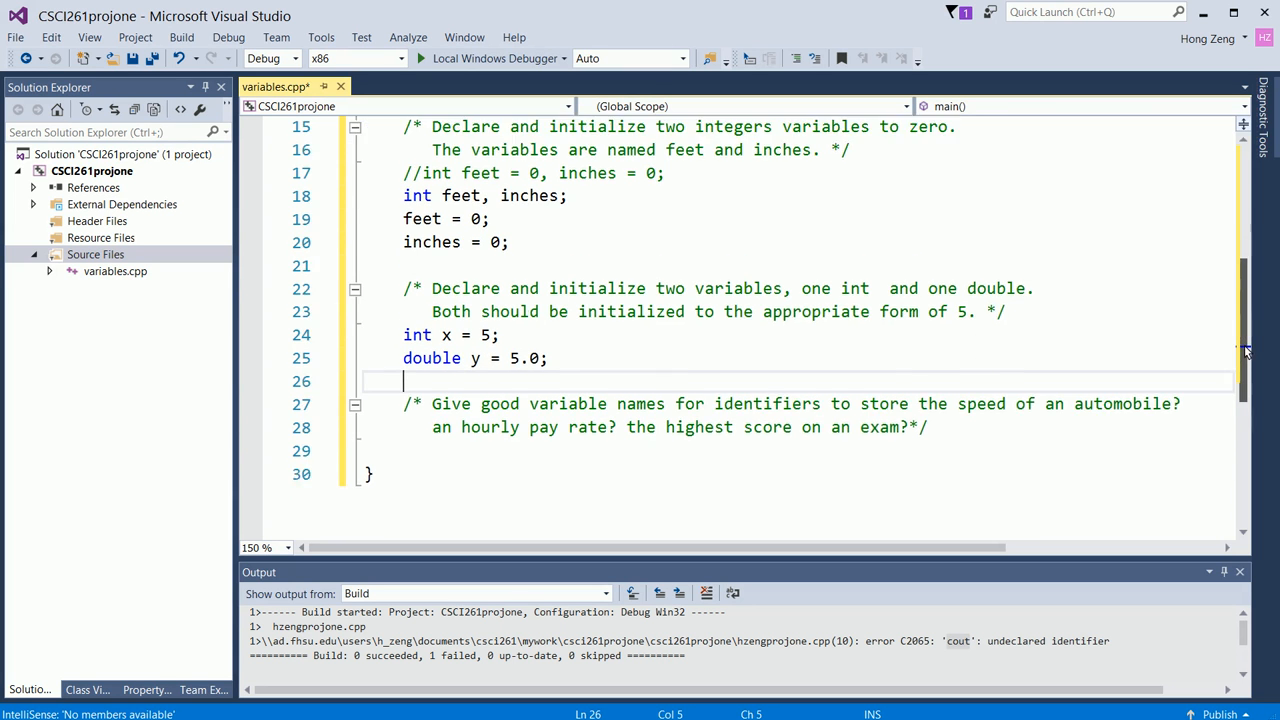
pyautogui.scroll(-3)
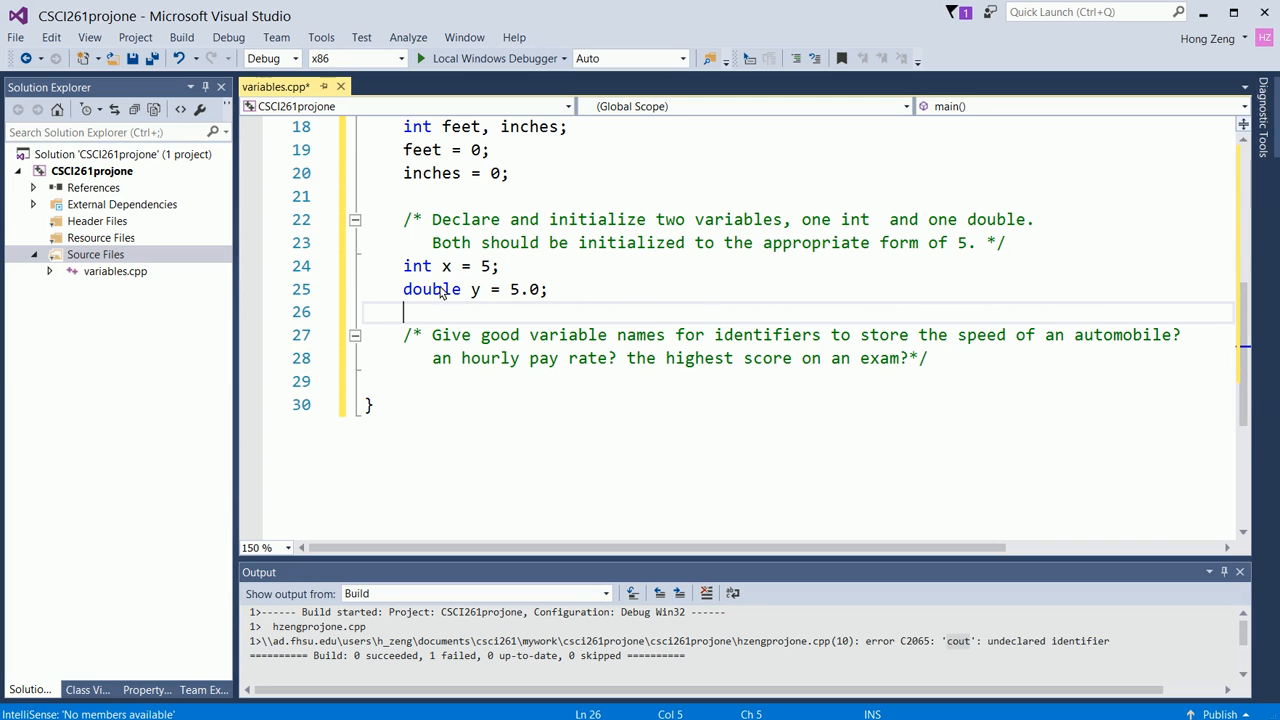
pyautogui.moveTo(494, 307)
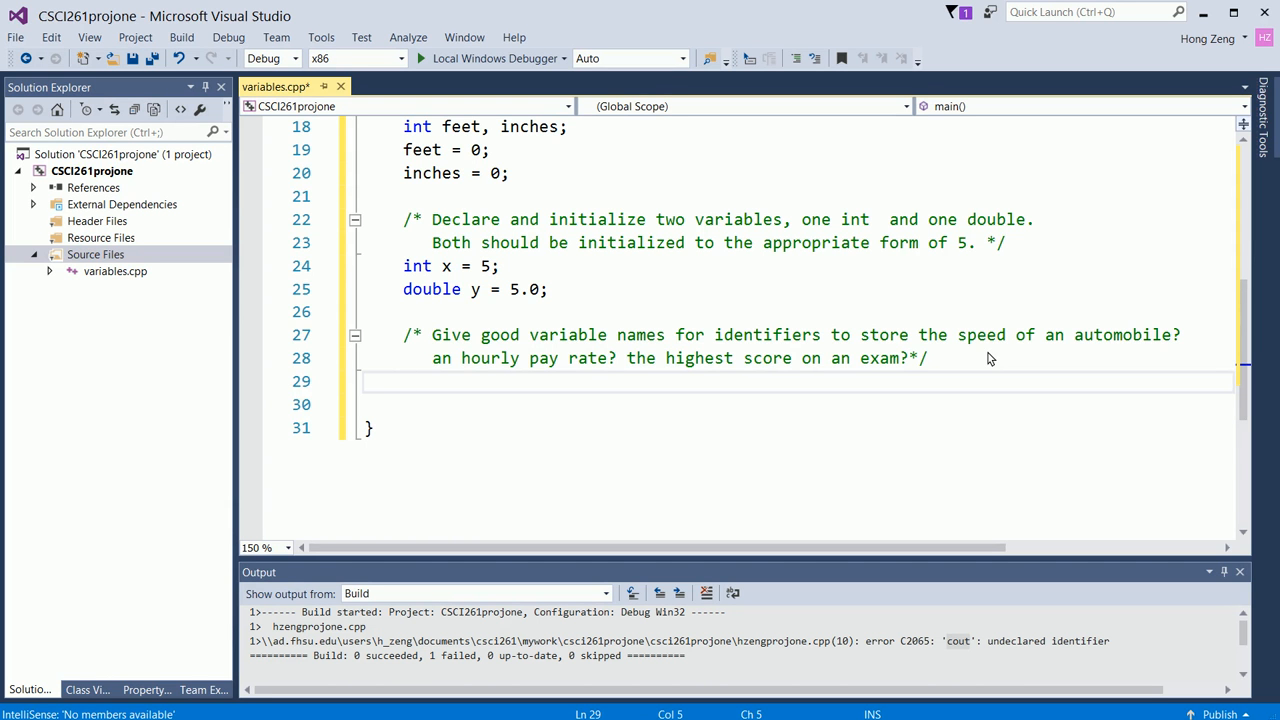
# Step: Declare double speed; and double hourly_pay_rate; under the variable-names comment
pyautogui.write('double sp')
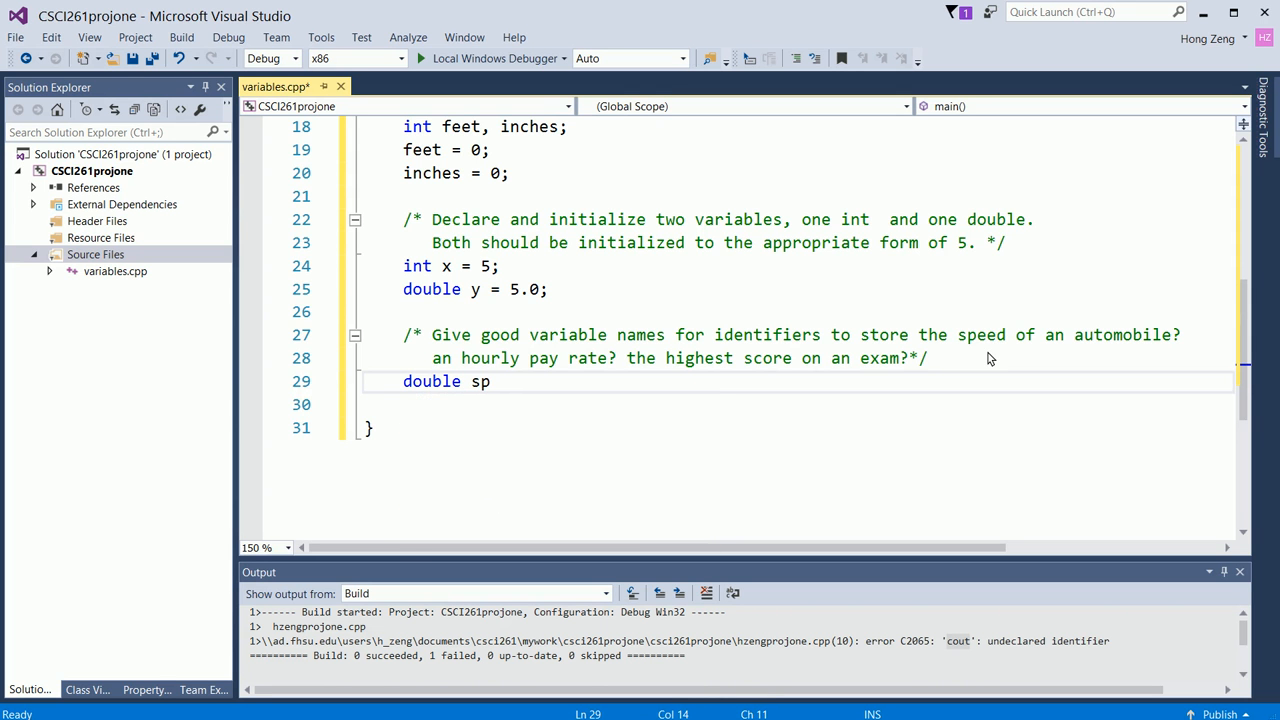
pyautogui.write('eed;')
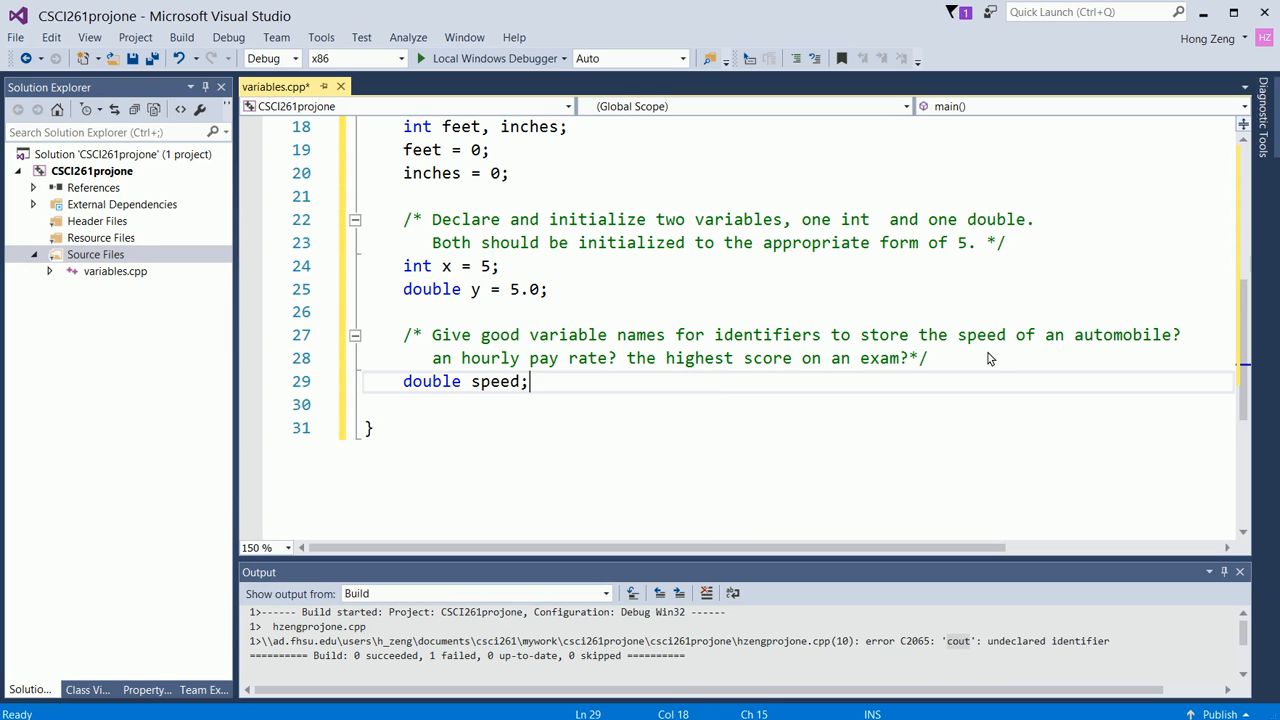
pyautogui.press('Enter')
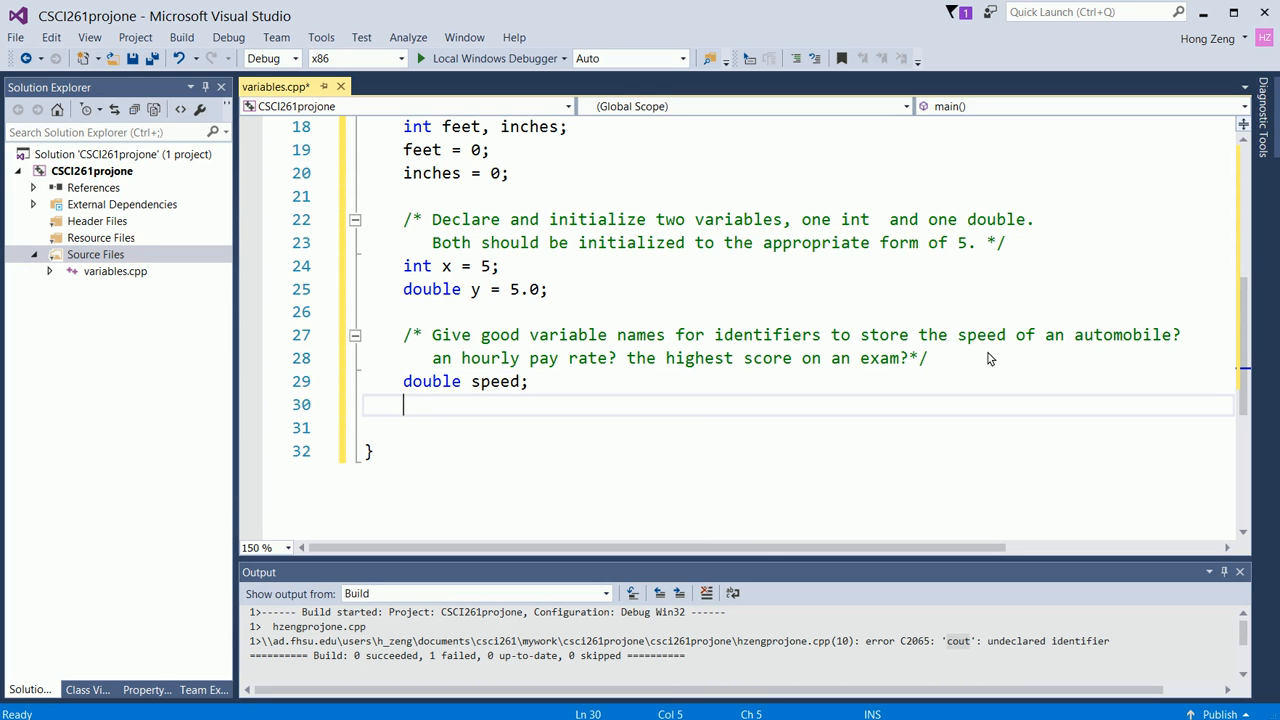
pyautogui.write('double hourly_')
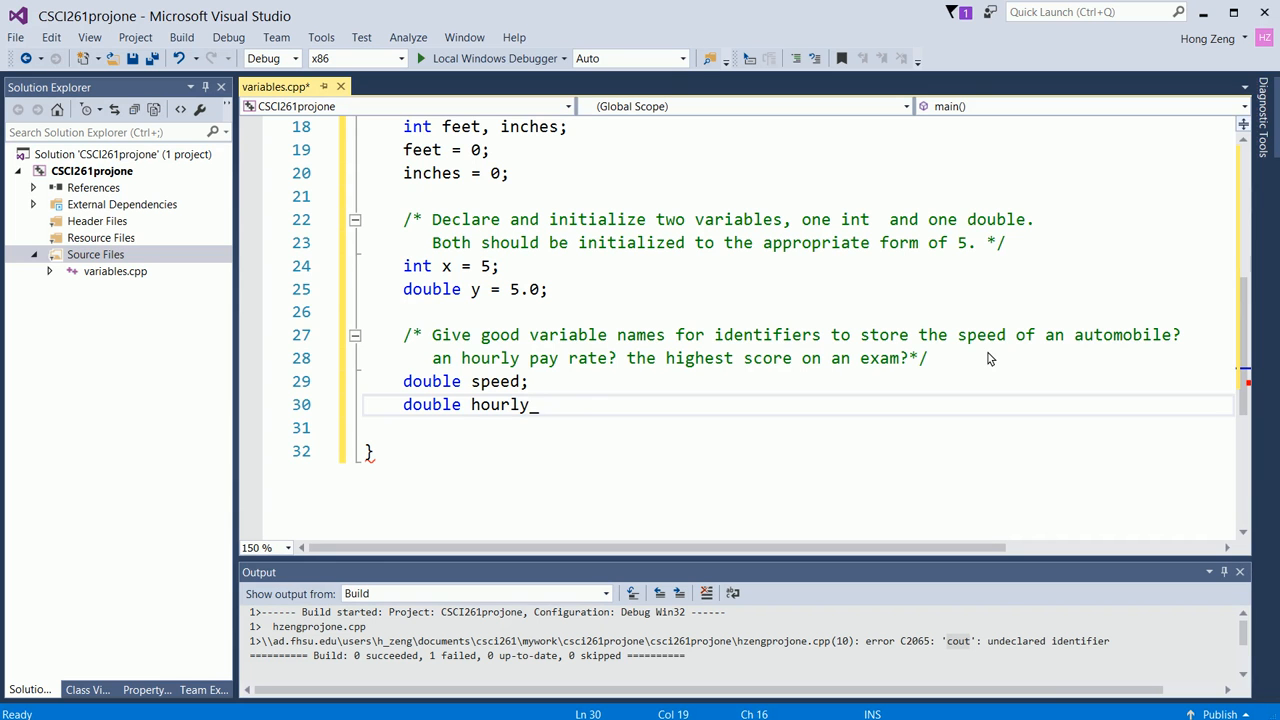
pyautogui.write('pay_r')
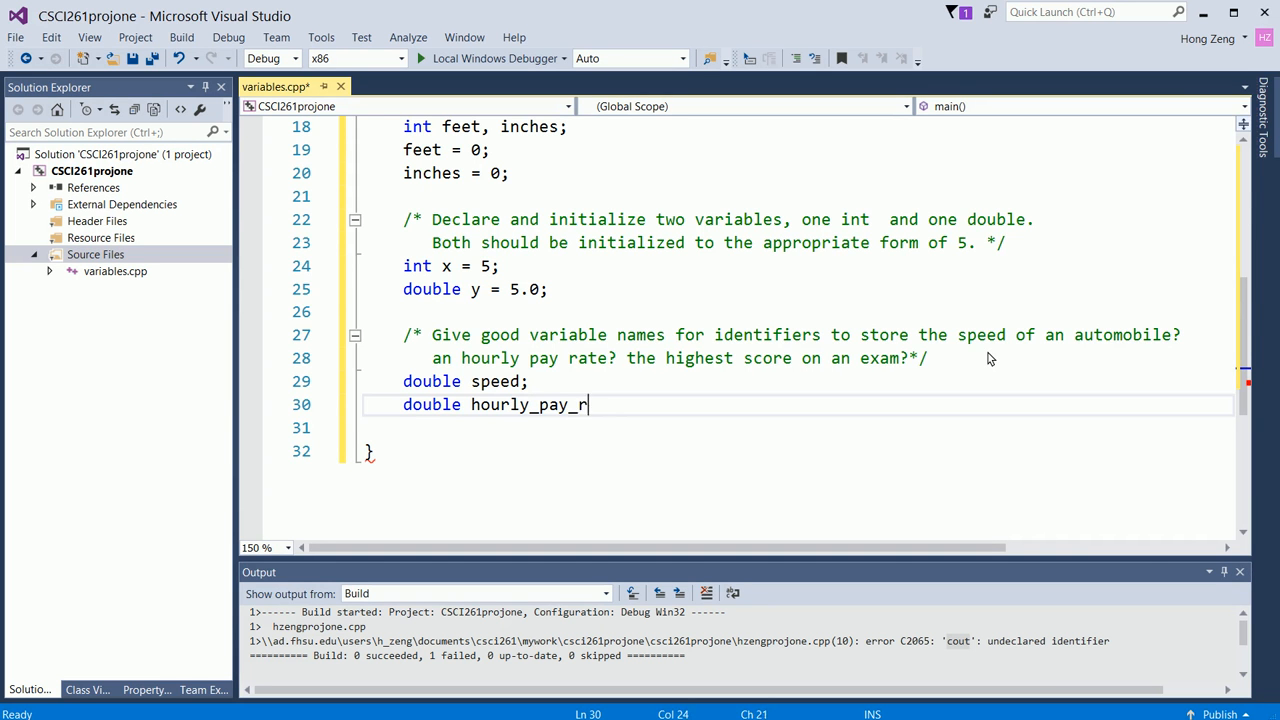
pyautogui.write('ate;')
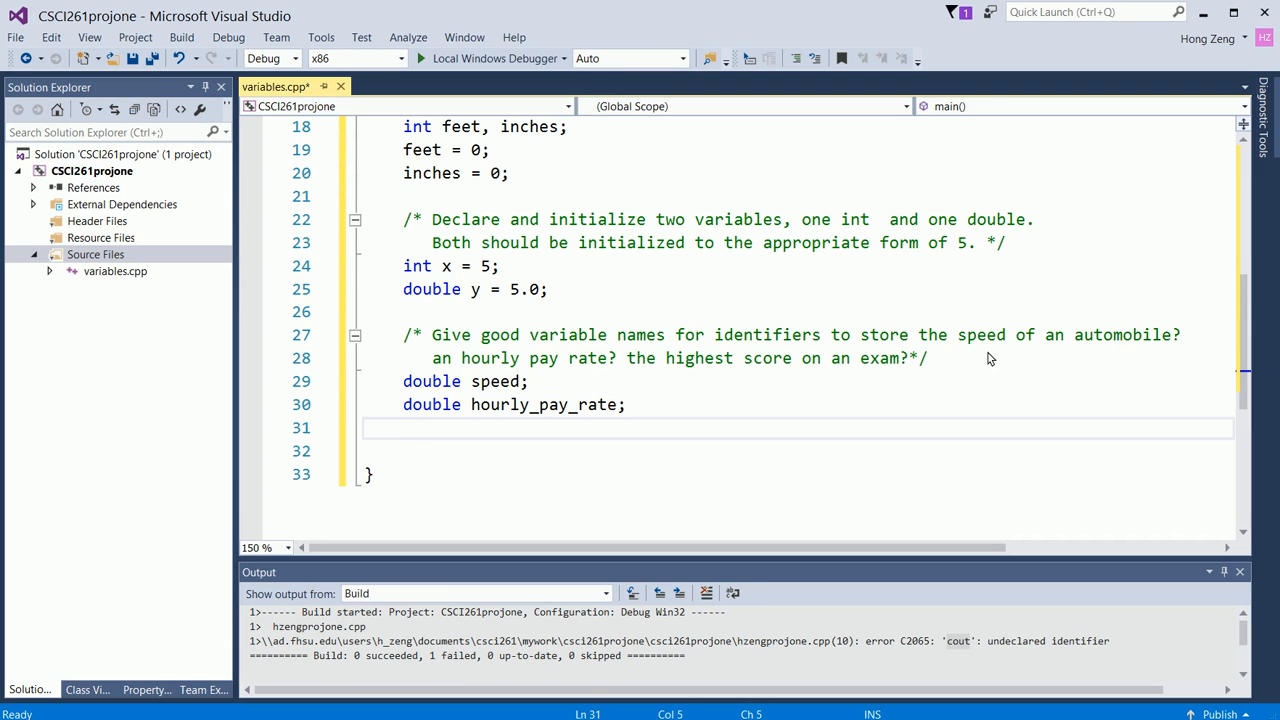
# Step: Declare int highest_score; after the two doubles
pyautogui.write('int')
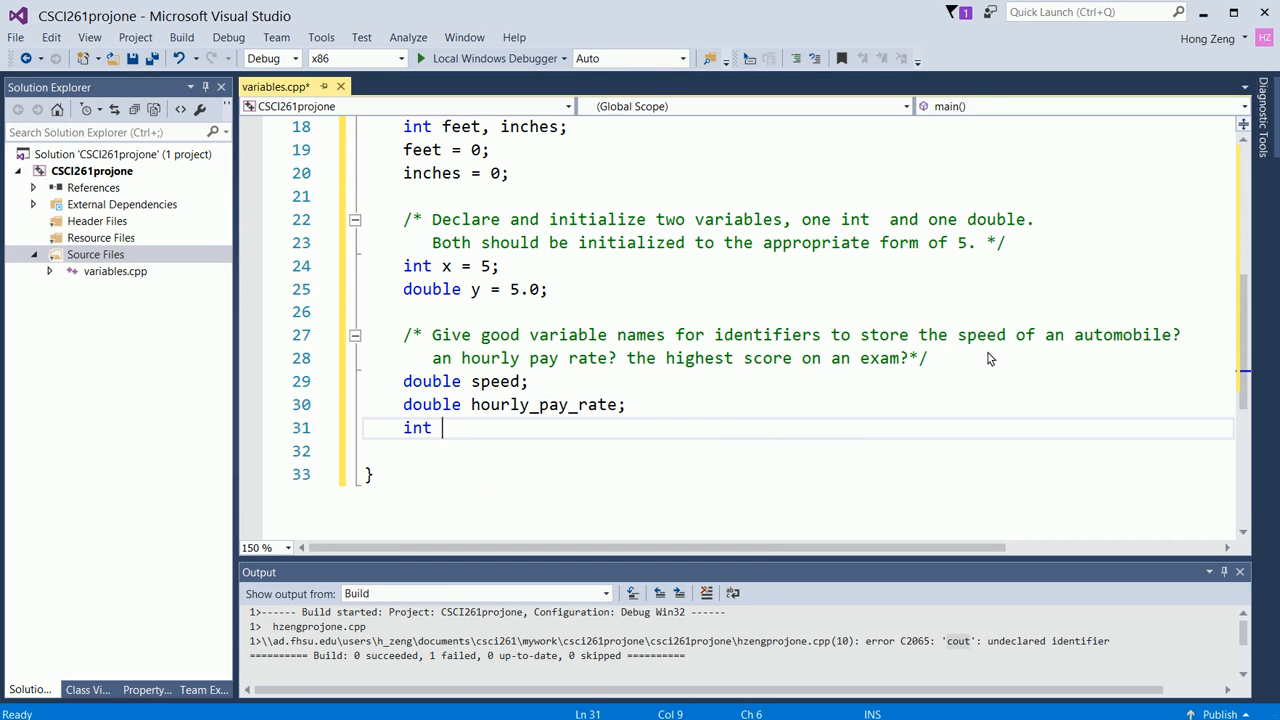
pyautogui.write('highes')
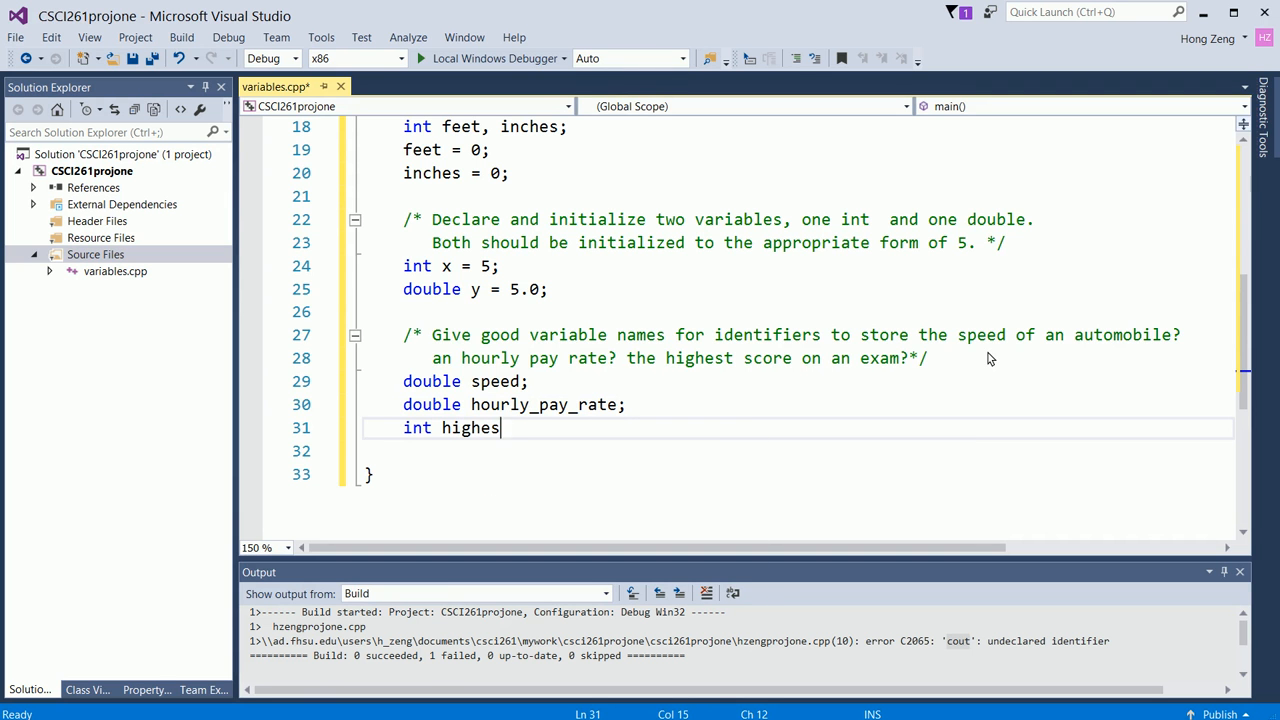
pyautogui.write('t_score')
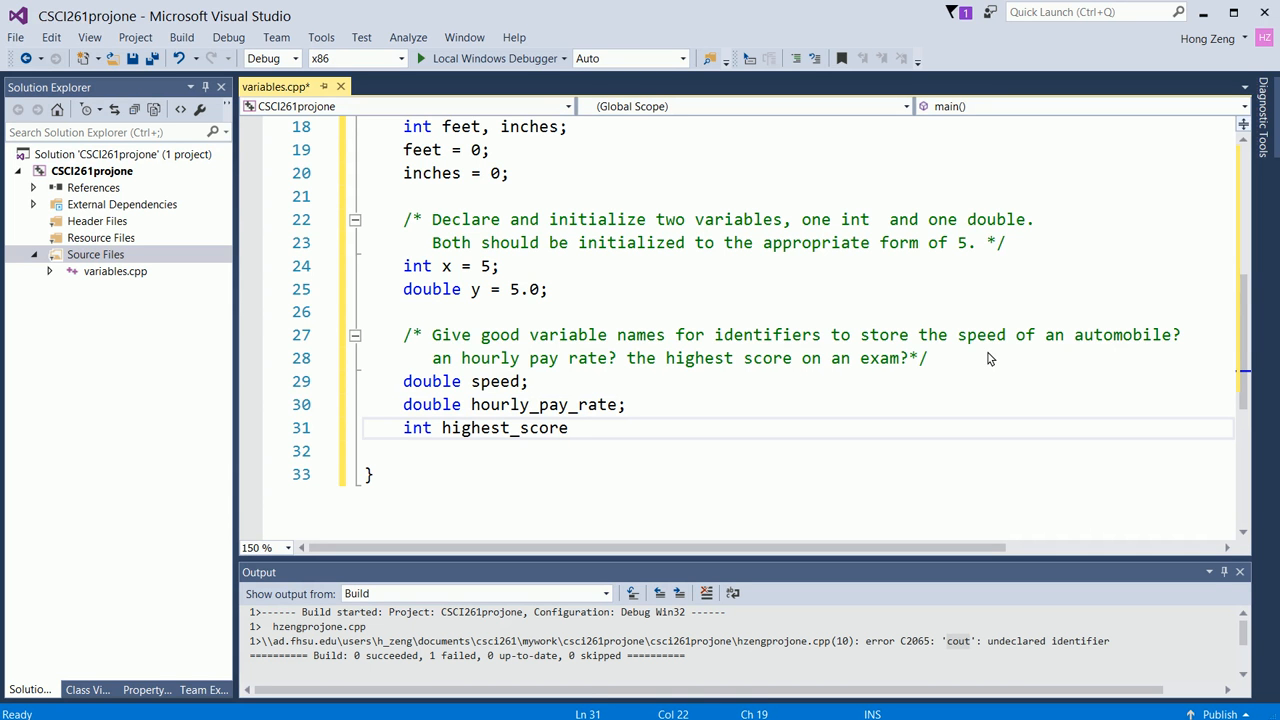
pyautogui.write(';')
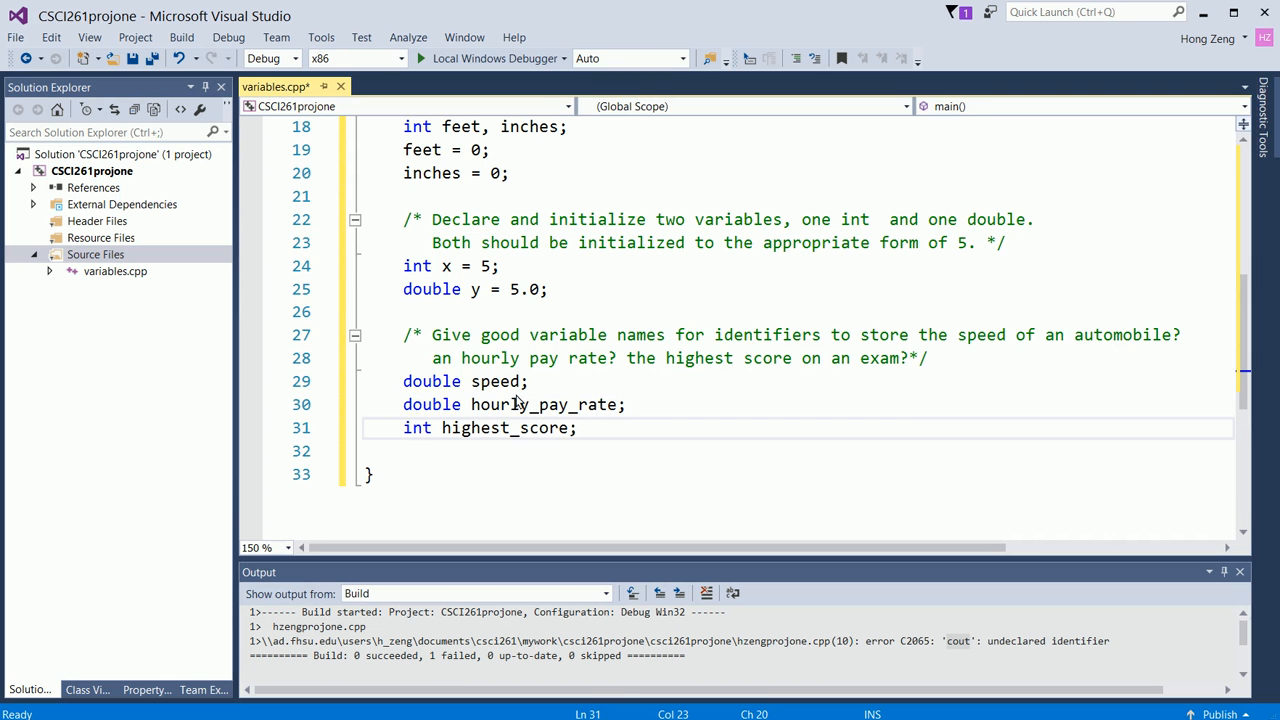
pyautogui.moveTo(505, 393)
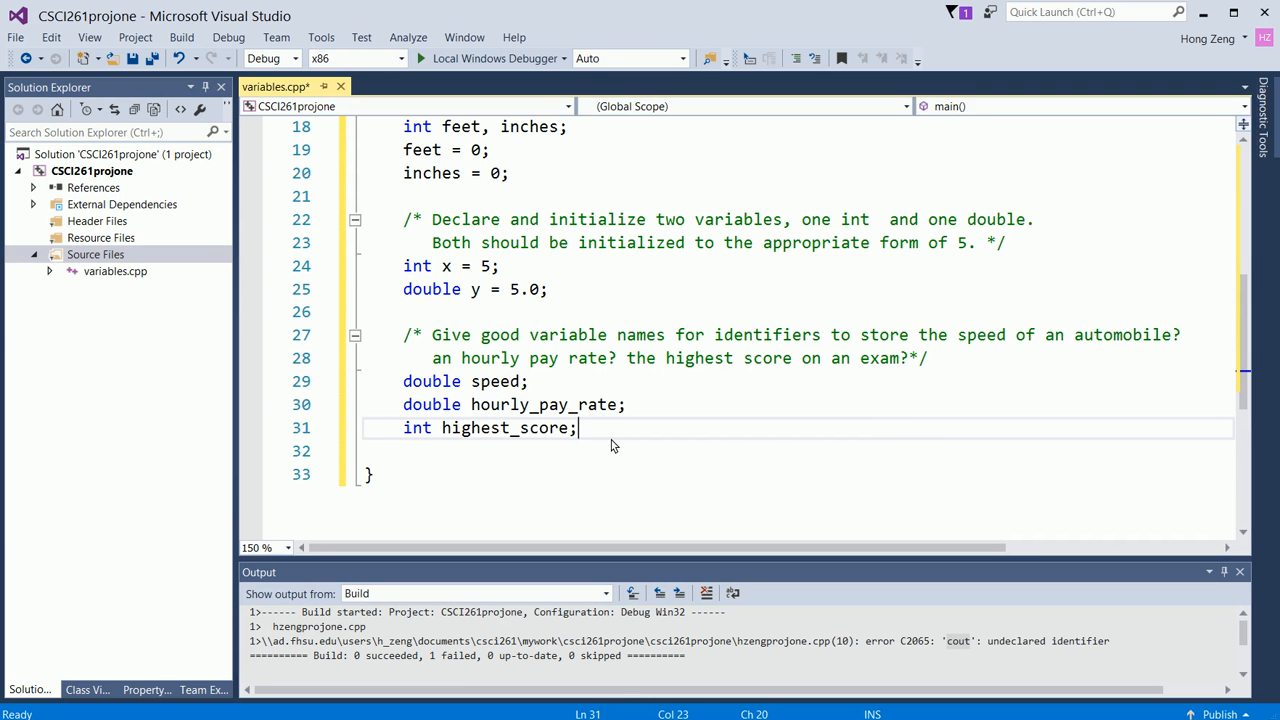
pyautogui.moveTo(550, 423)
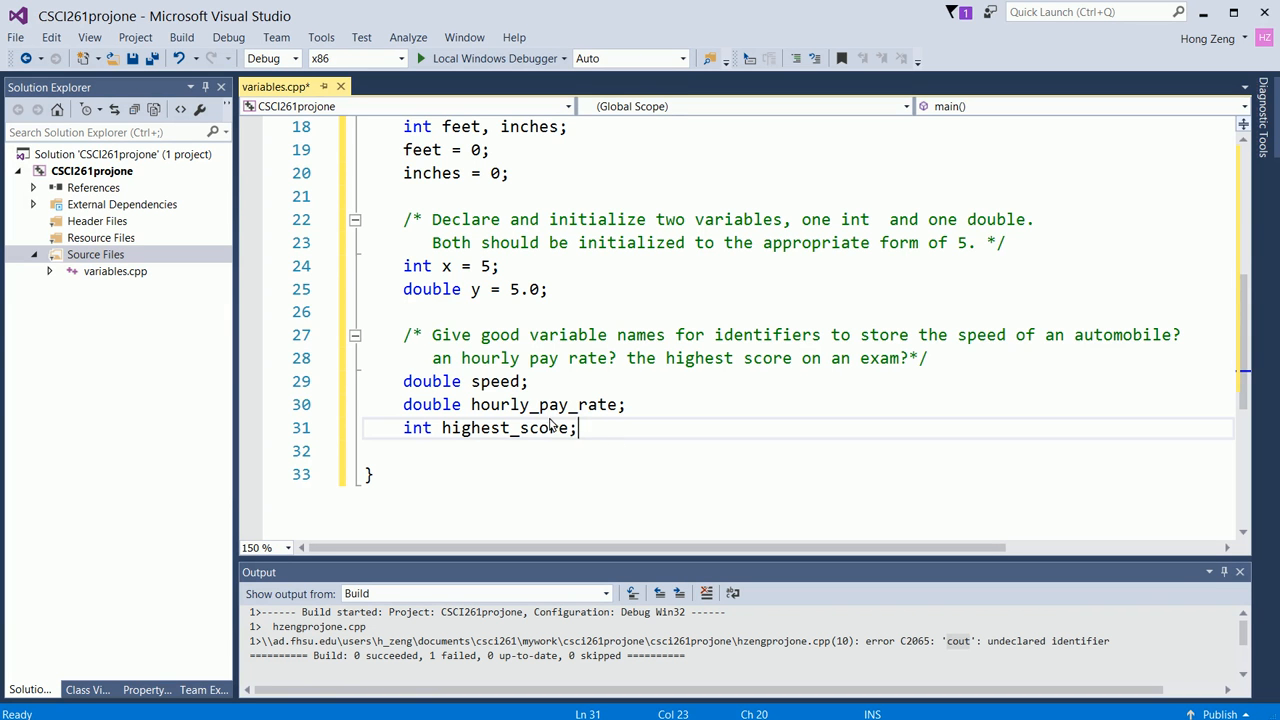
pyautogui.moveTo(630, 468)
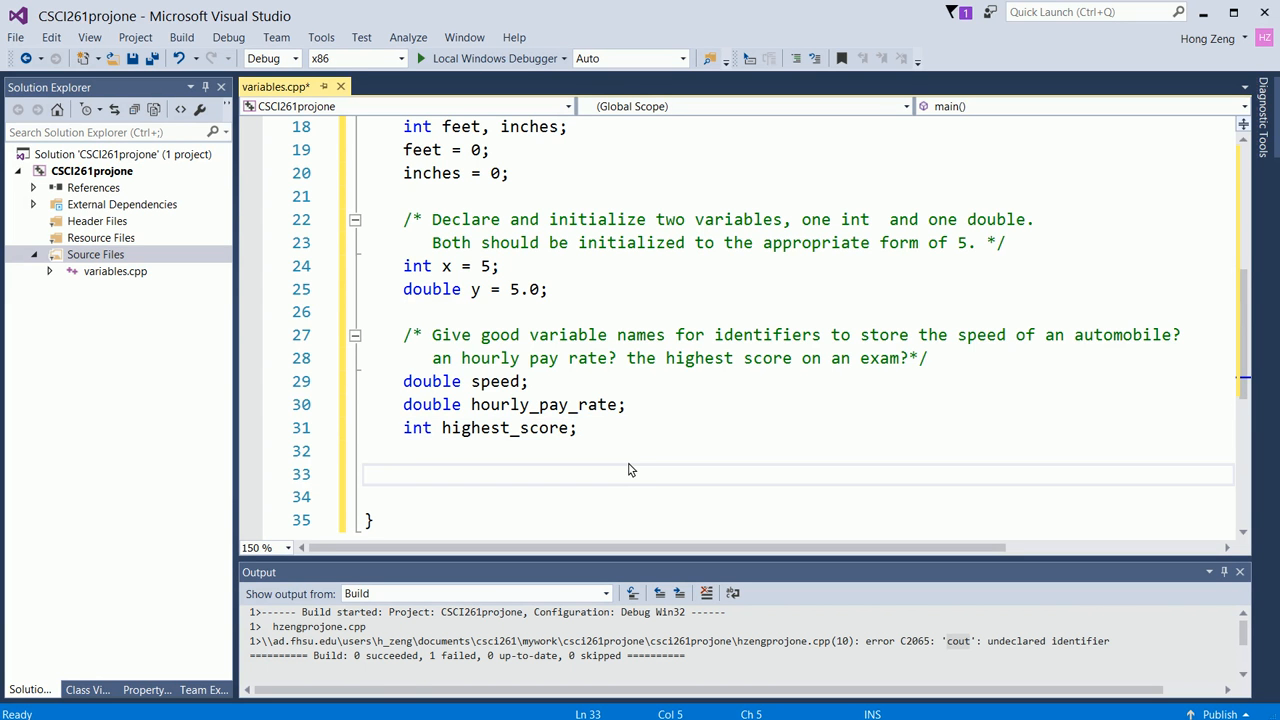
# Step: Add cout << "Enter car speed: "; after the declarations
pyautogui.click(410, 474)
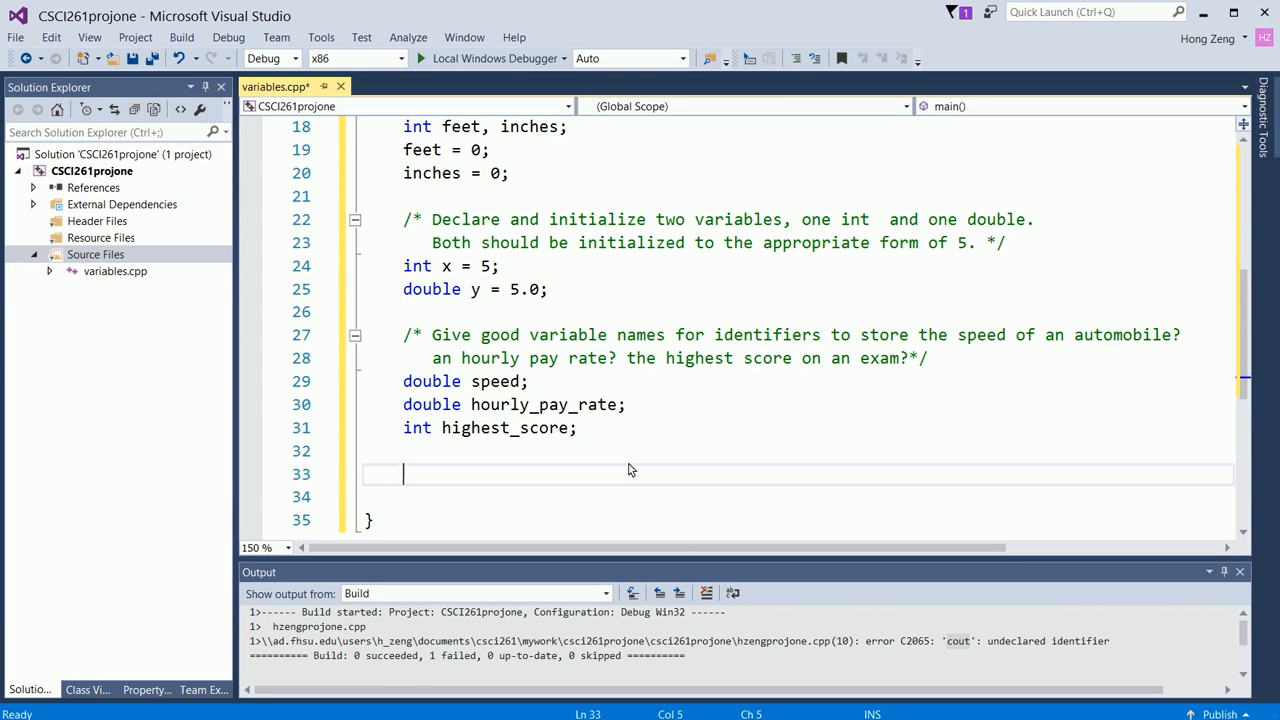
pyautogui.write('cin')
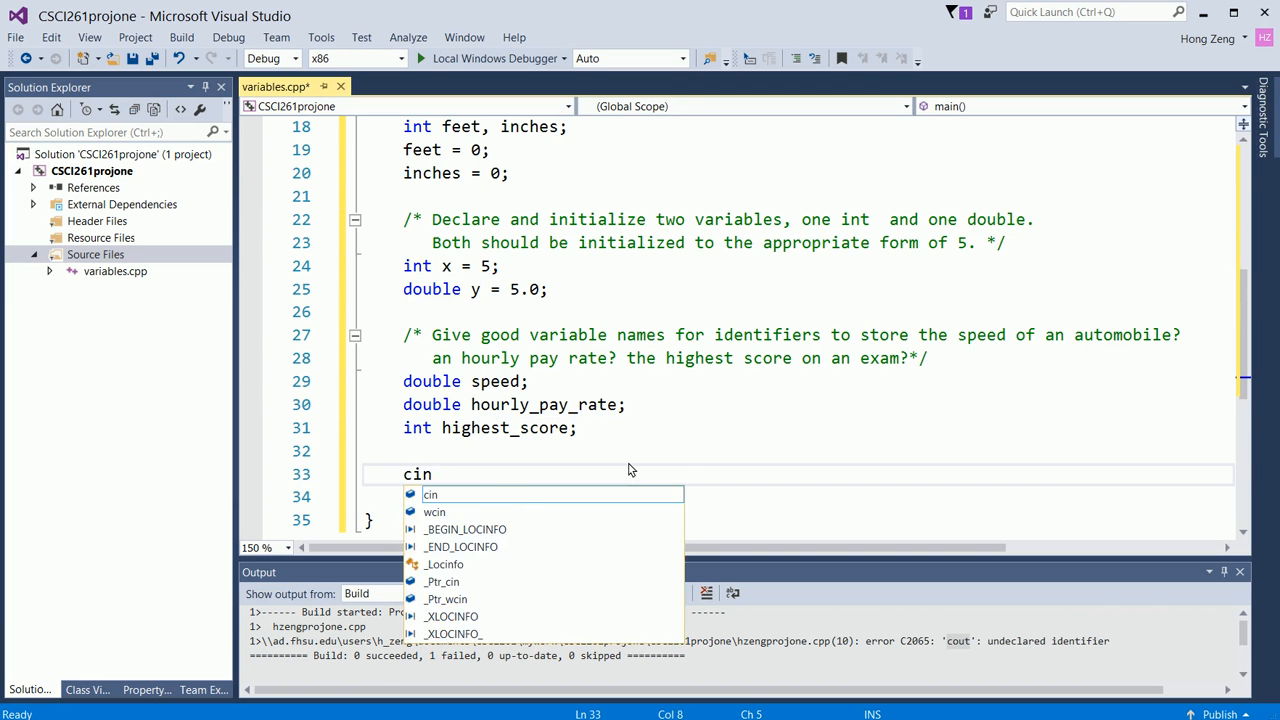
pyautogui.write('cout <<')
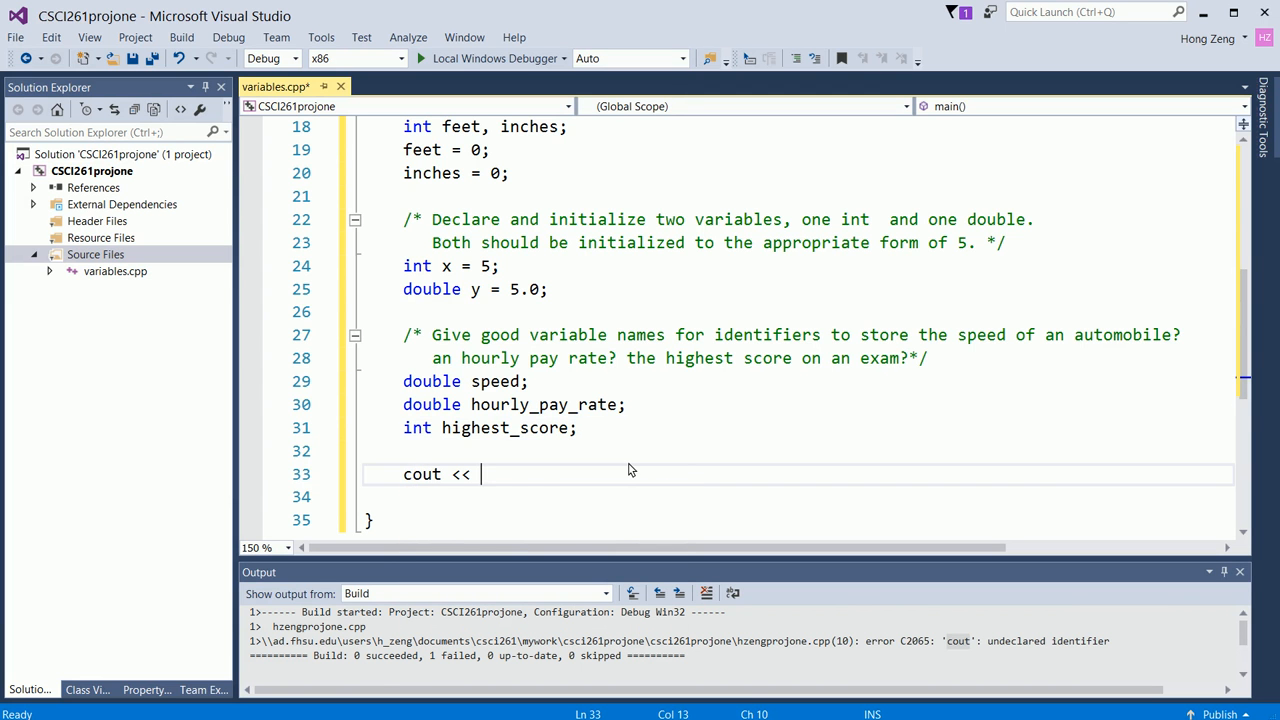
pyautogui.write('"Enter car"')
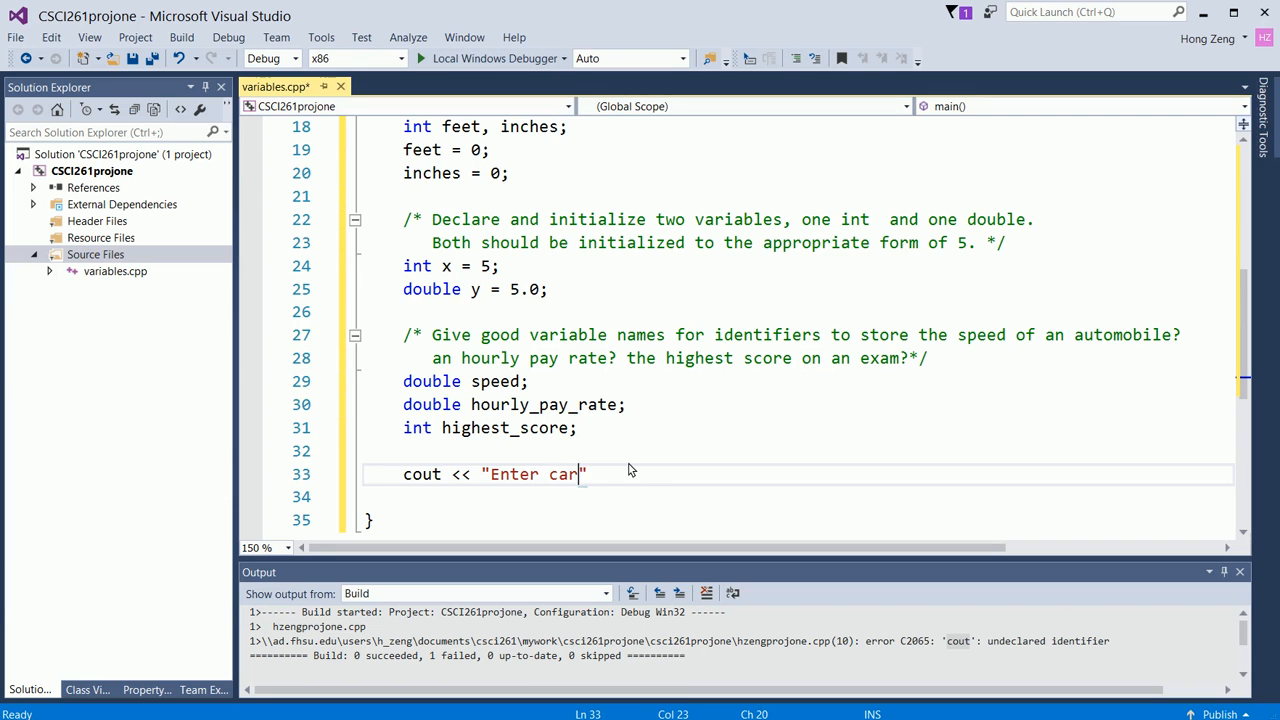
pyautogui.write('speed:')
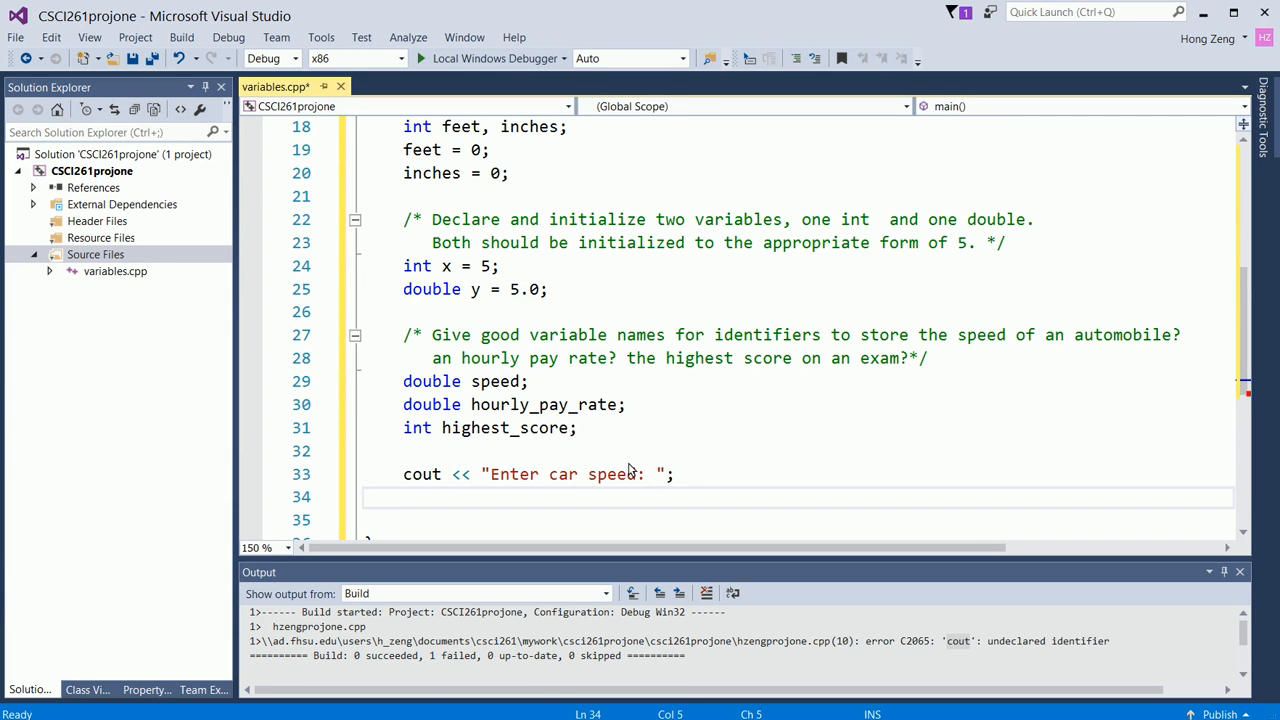
# Step: Read the entered value with cin >> speed;
pyautogui.write('cin')
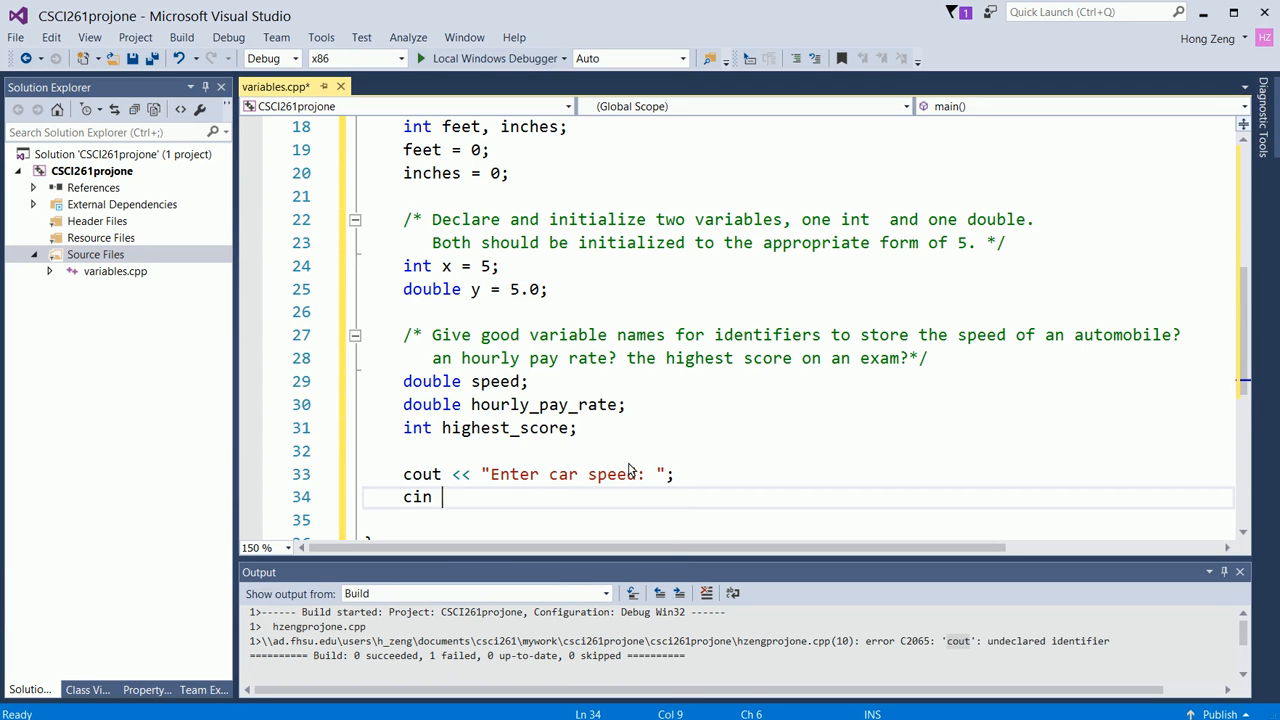
pyautogui.write('>>')
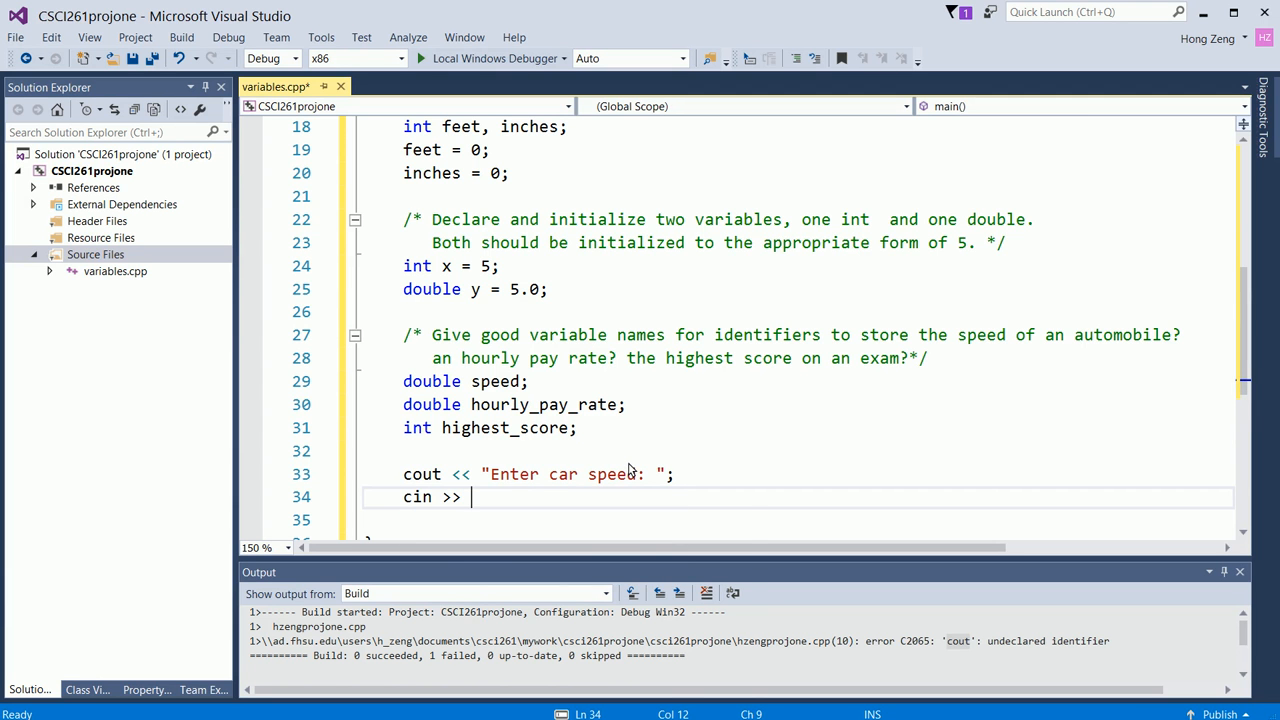
pyautogui.write('speed;')
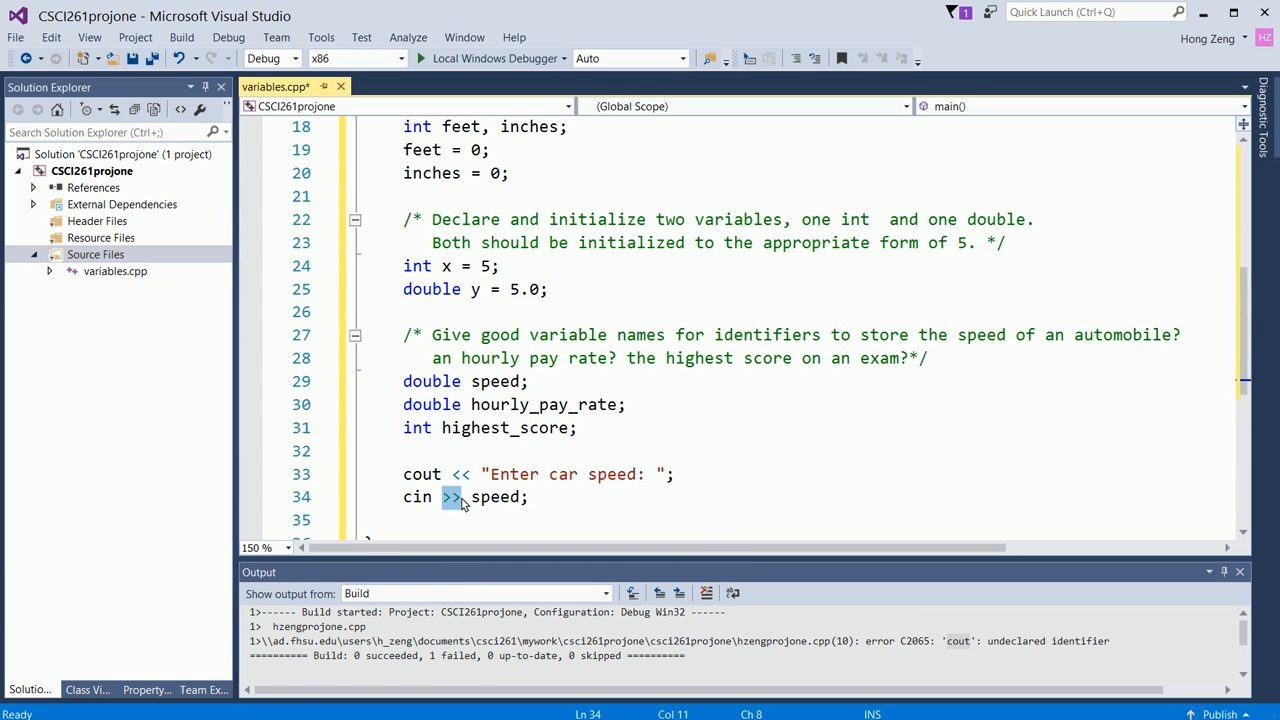
pyautogui.moveTo(450, 501)
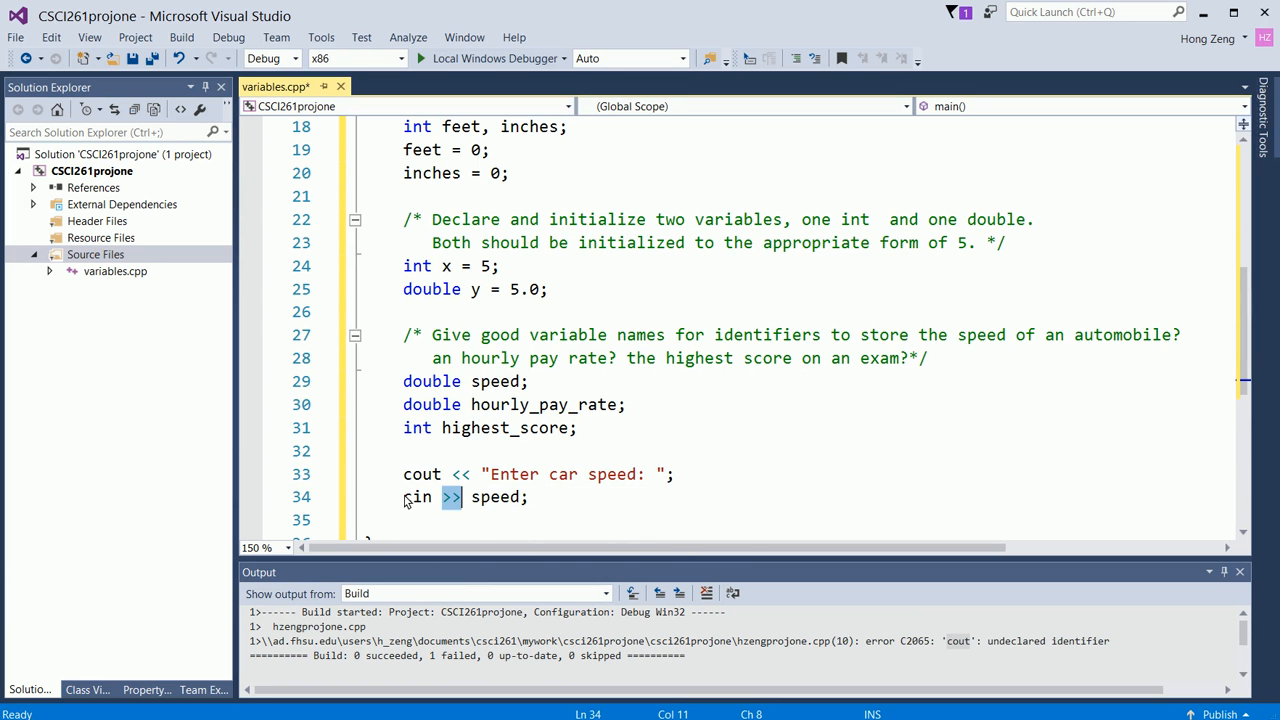
pyautogui.moveTo(475, 499)
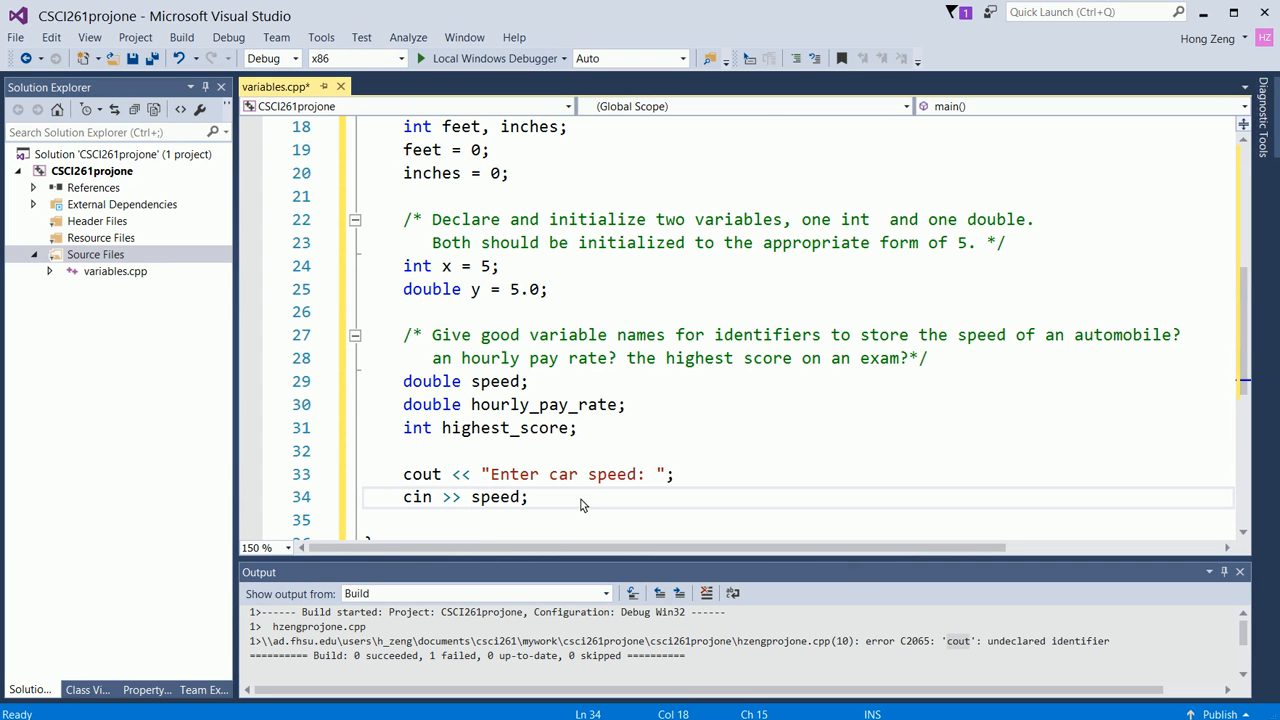
pyautogui.moveTo(561, 502)
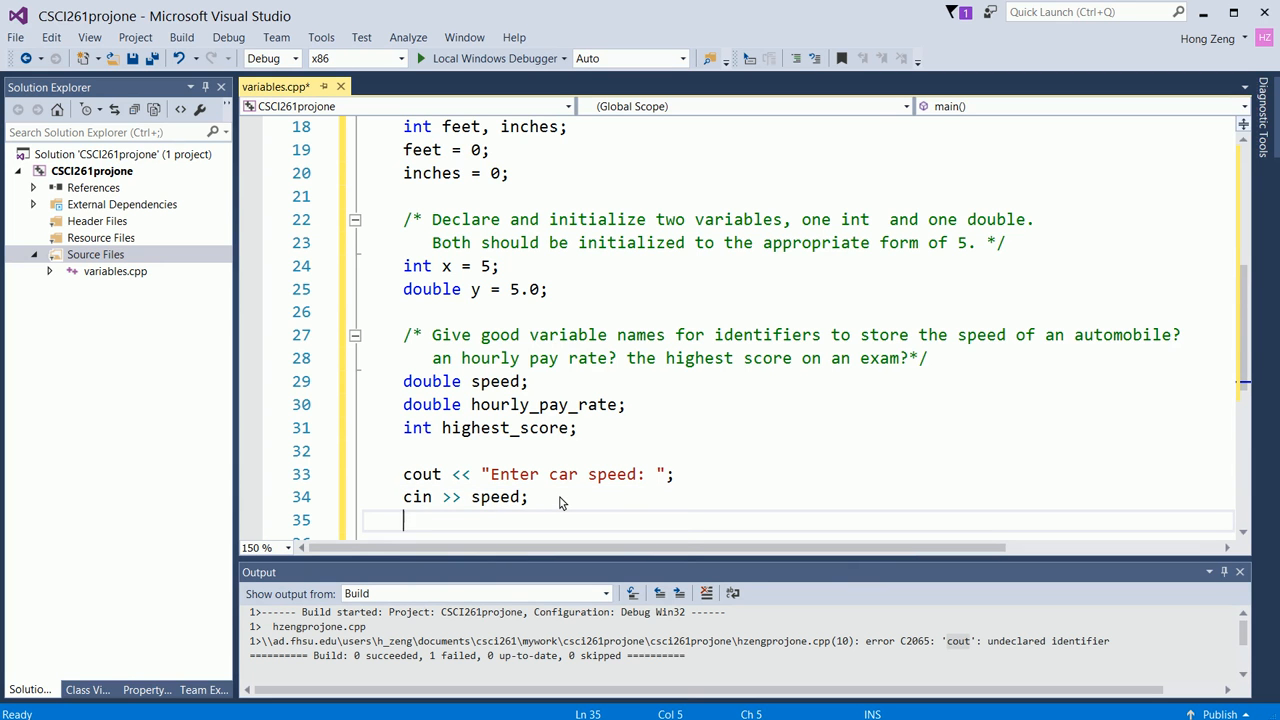
# Step: Add cout << "You just entered " << speed << endl; after the cin statement
pyautogui.write('cout <<')
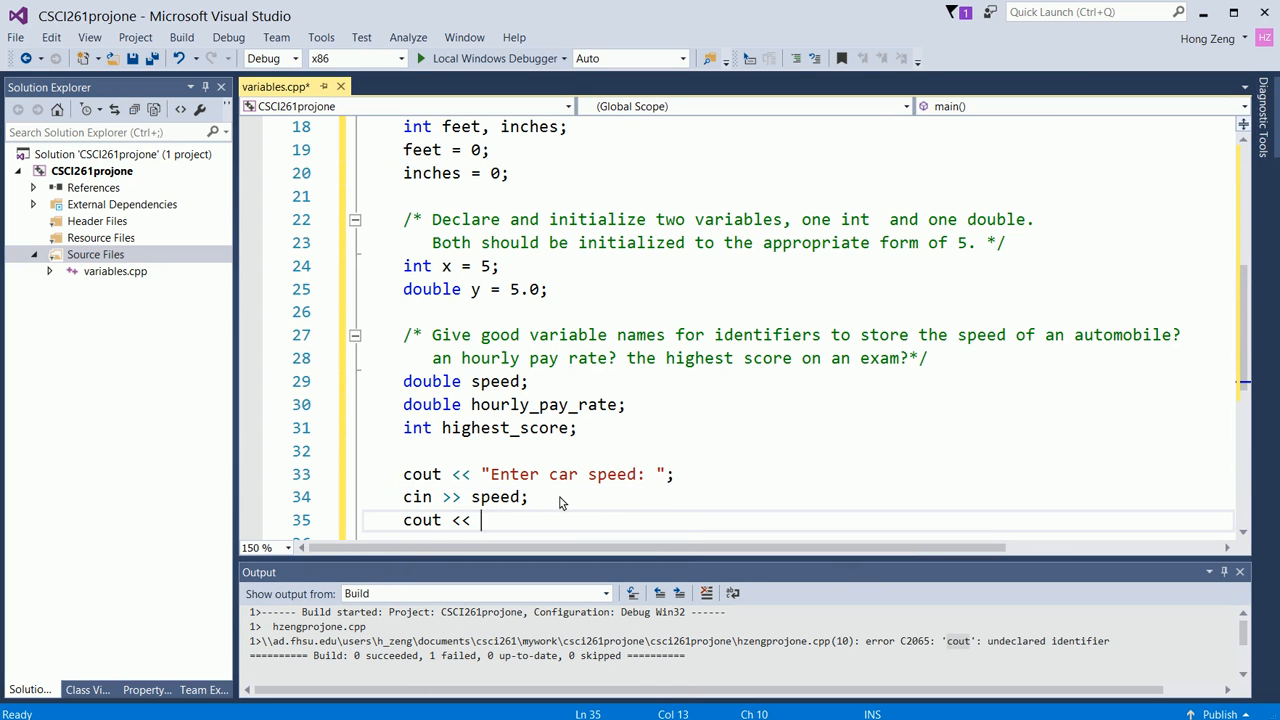
pyautogui.write('"You just "')
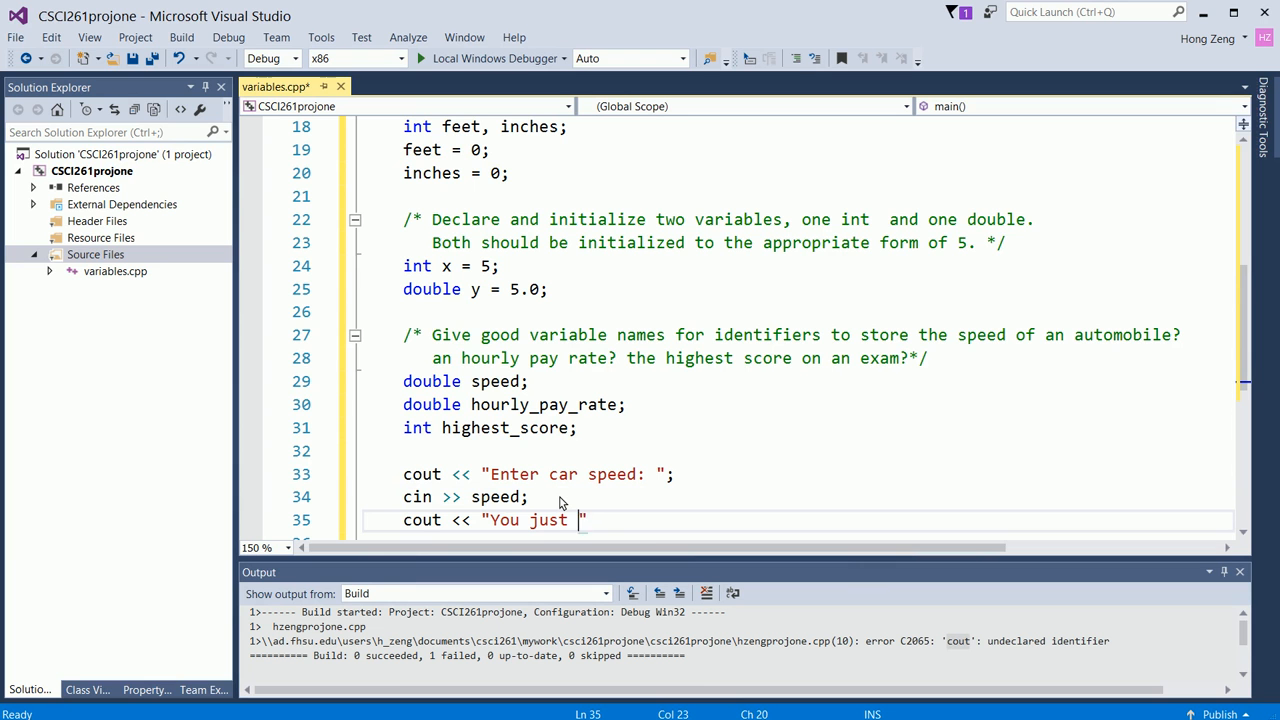
pyautogui.write('entered')
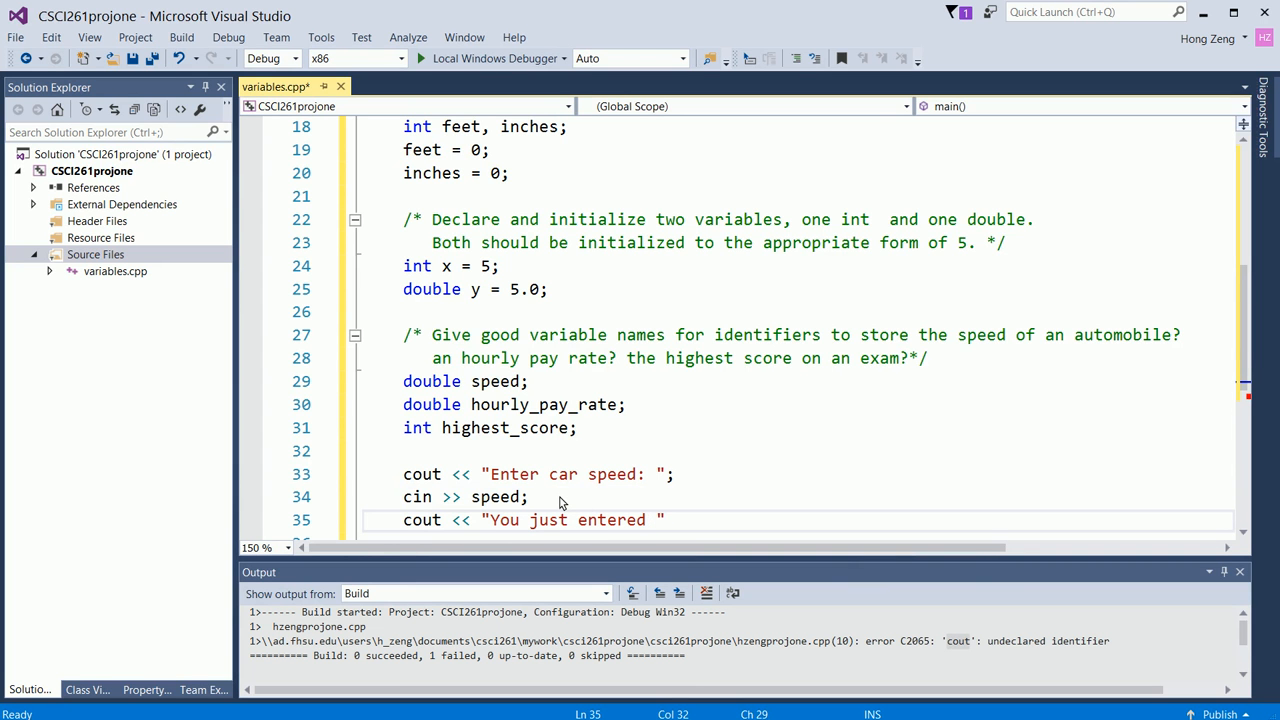
pyautogui.write('<<')
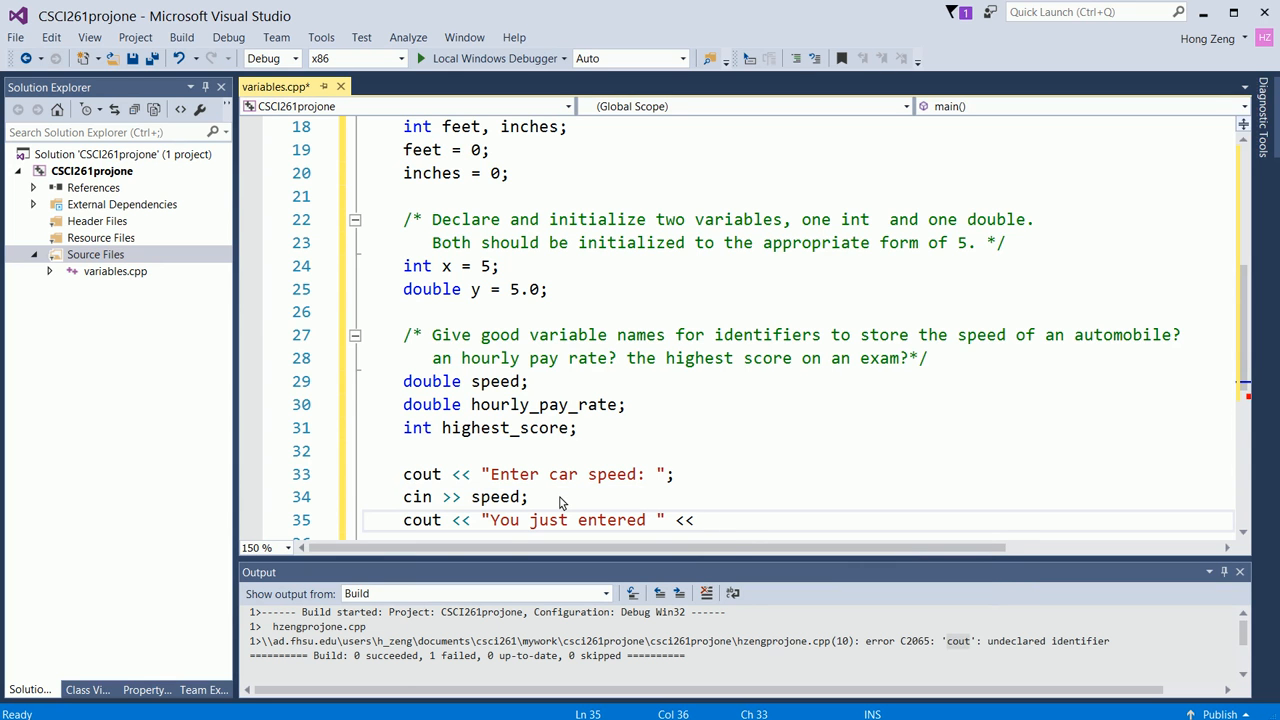
pyautogui.write('speed')
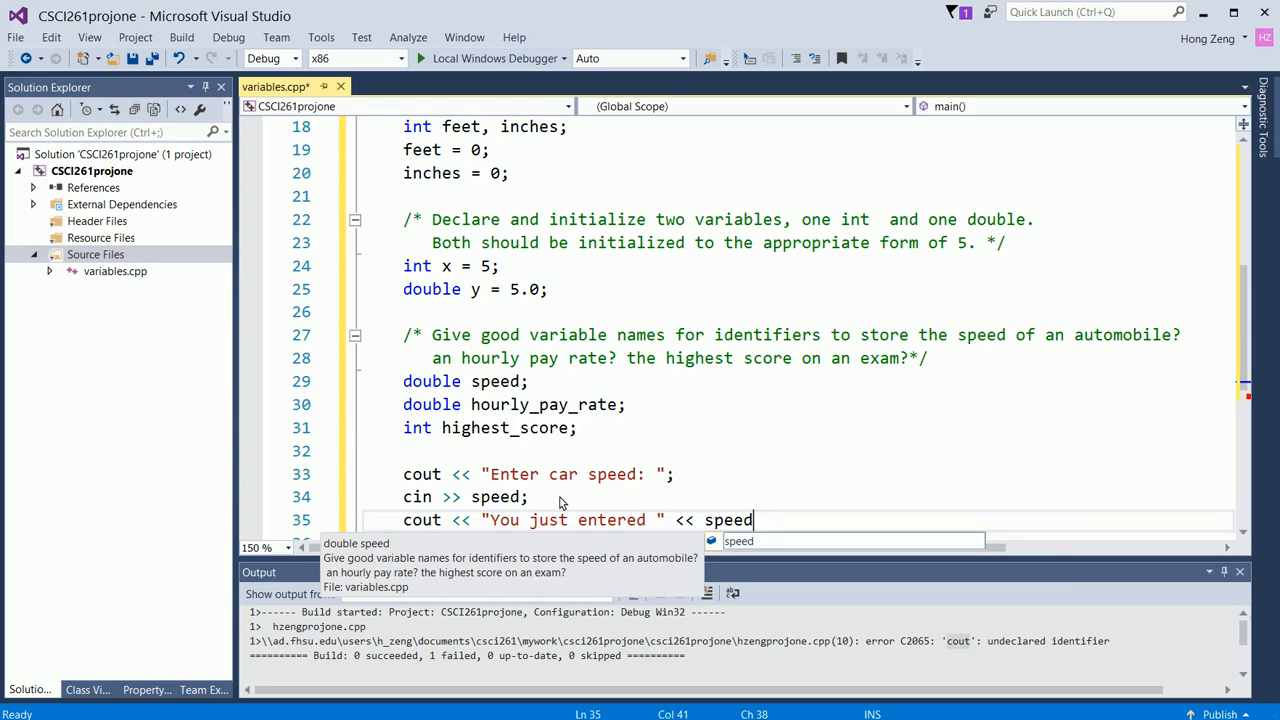
pyautogui.write('<< endl')
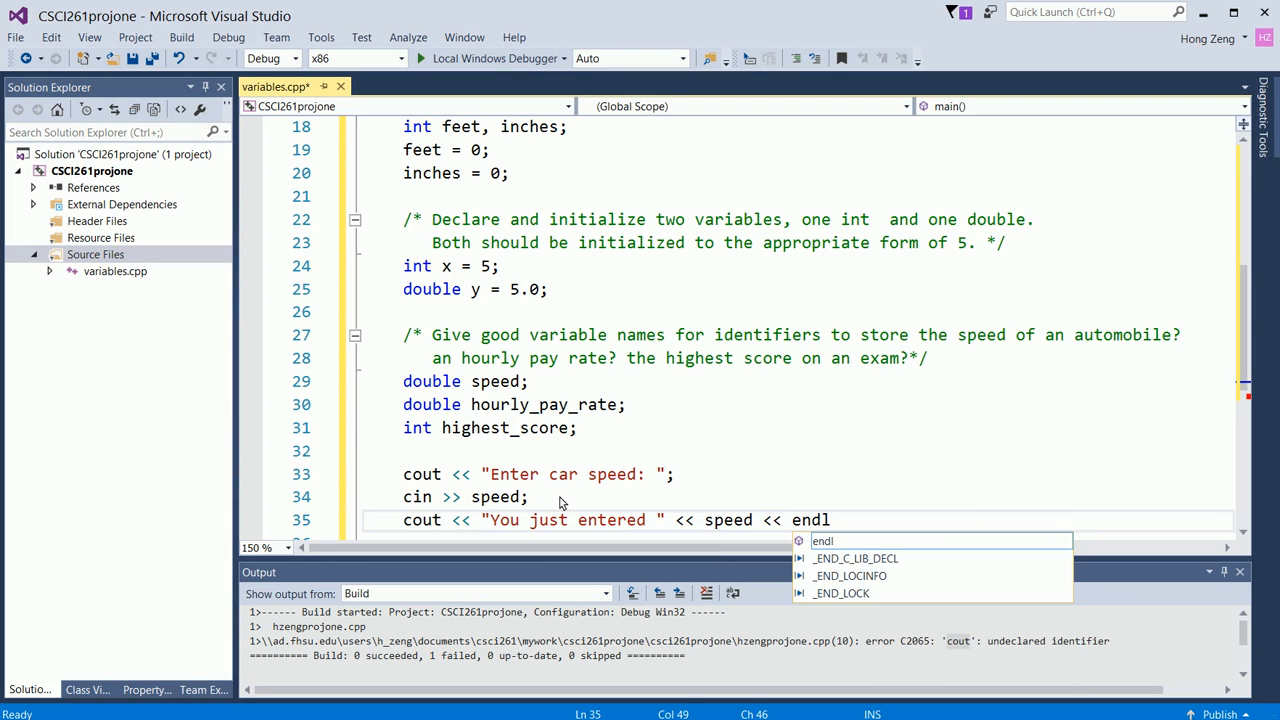
pyautogui.write(';')
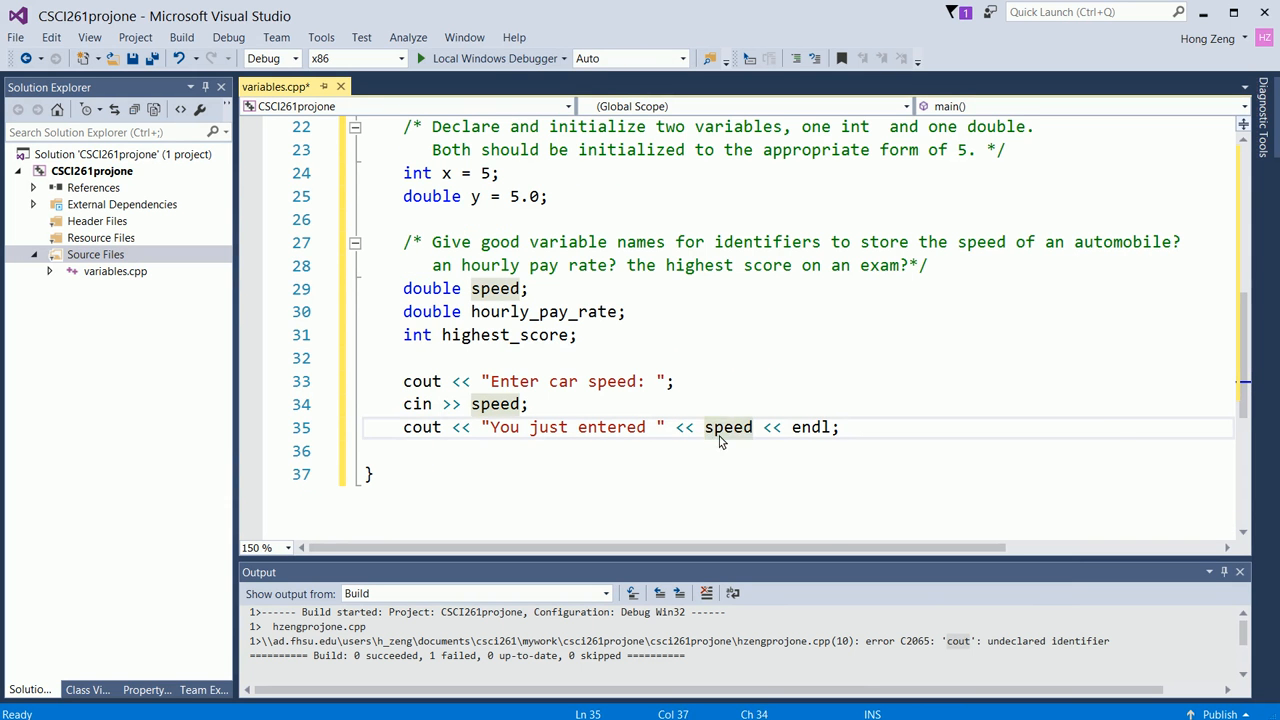
# Step: Change the echo message to read "You just entered speed " before the value
pyautogui.doubleClick(728, 427)
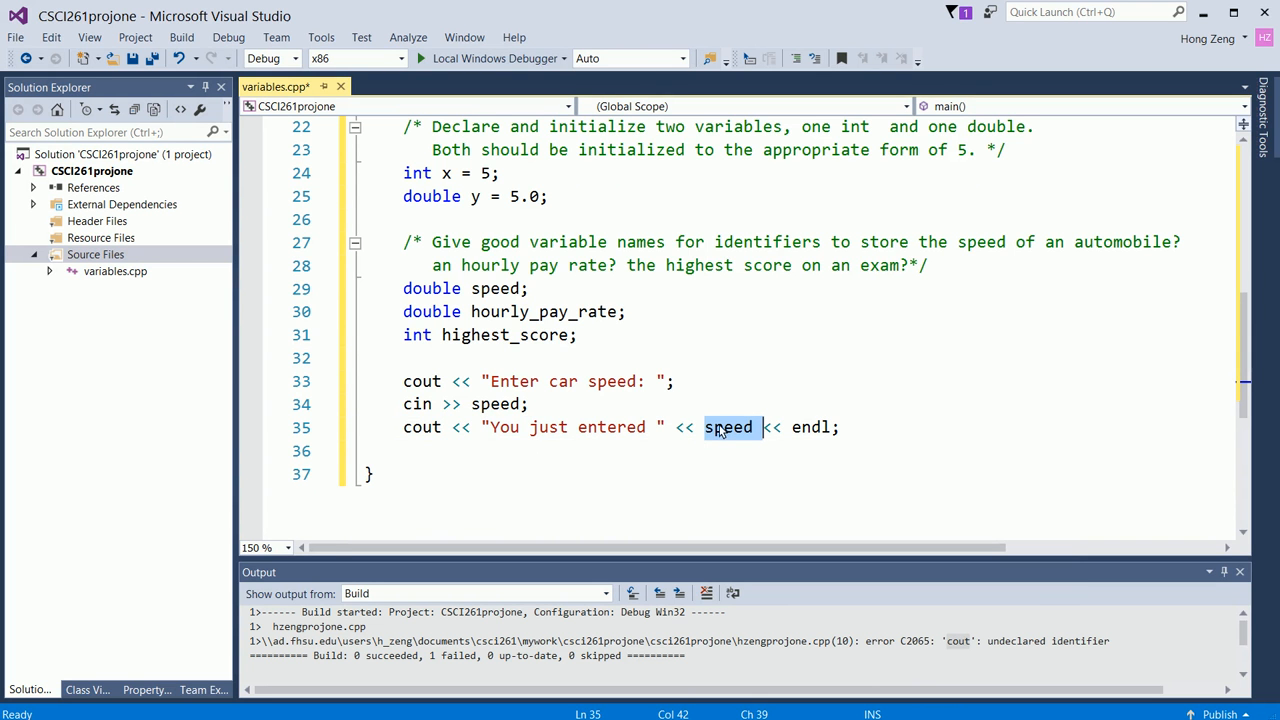
pyautogui.click(762, 427)
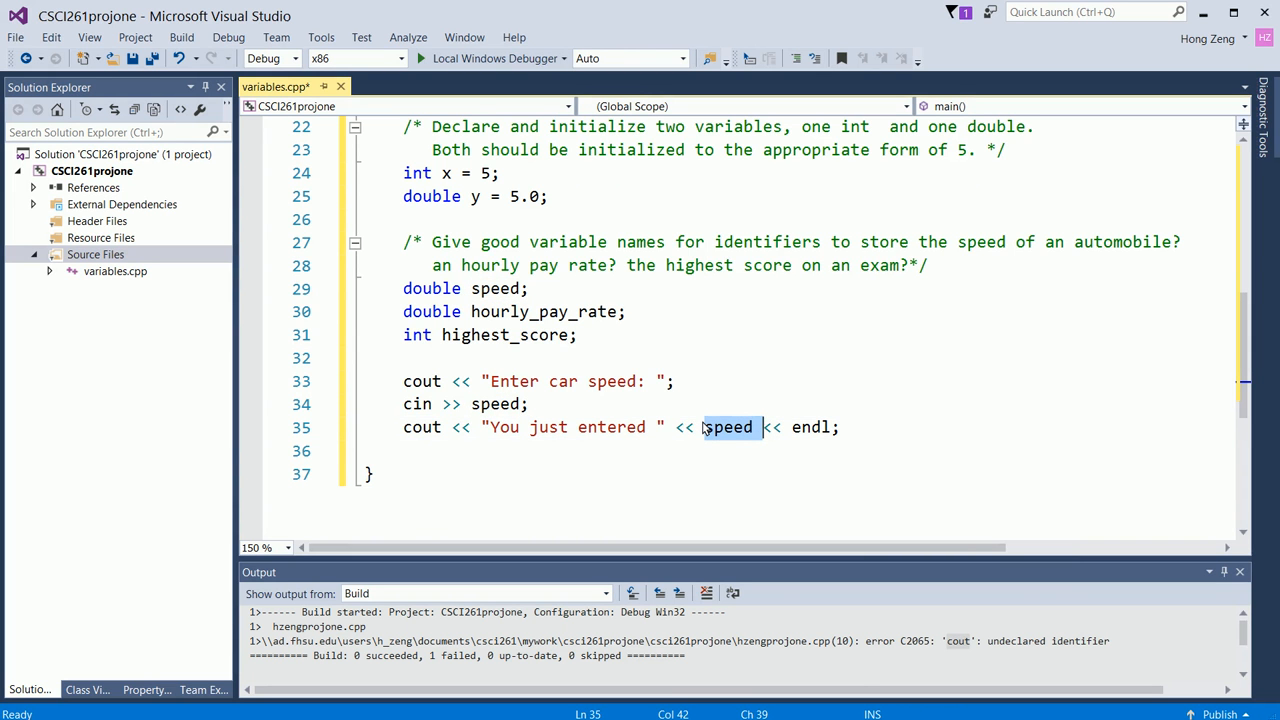
pyautogui.moveTo(607, 433)
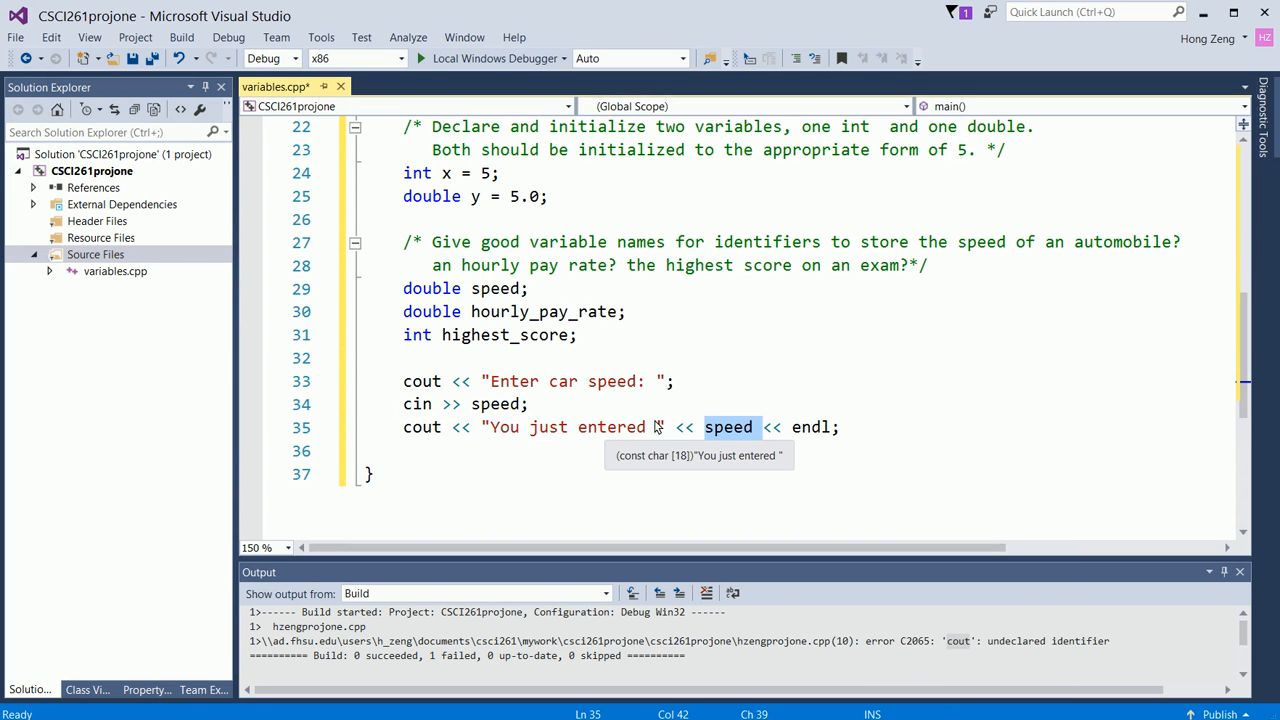
pyautogui.click(657, 427)
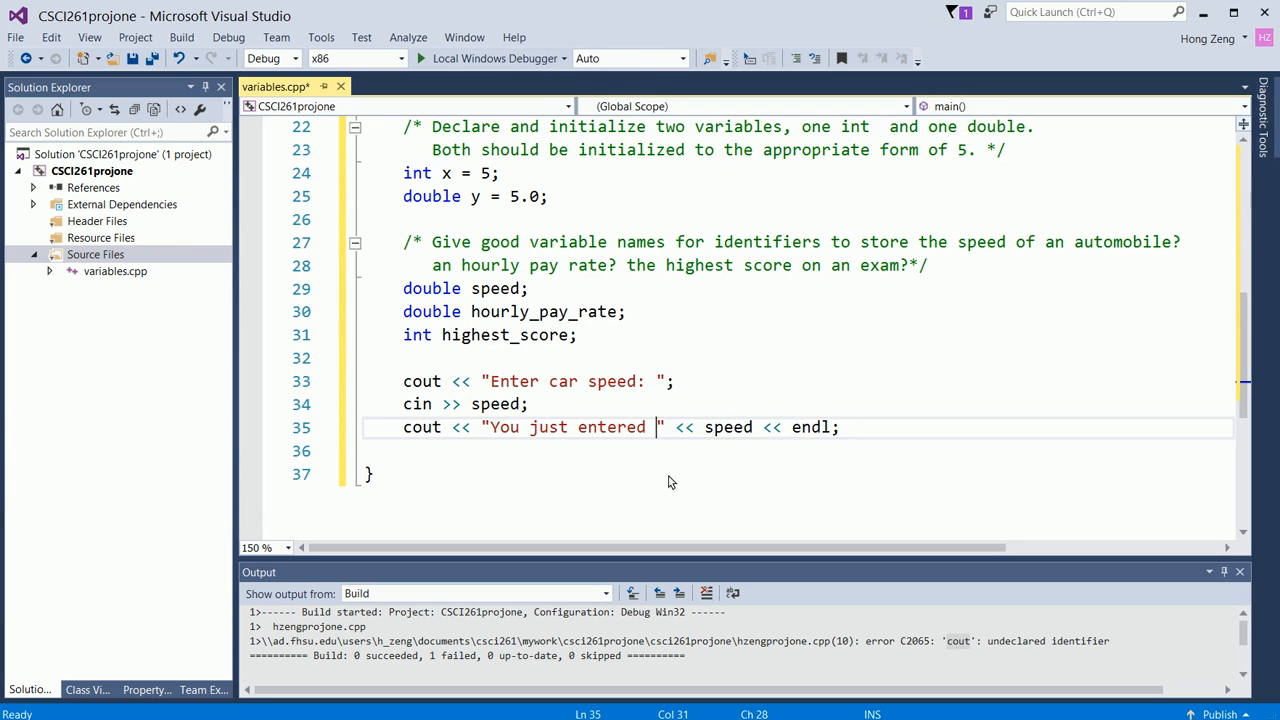
pyautogui.write('speed')
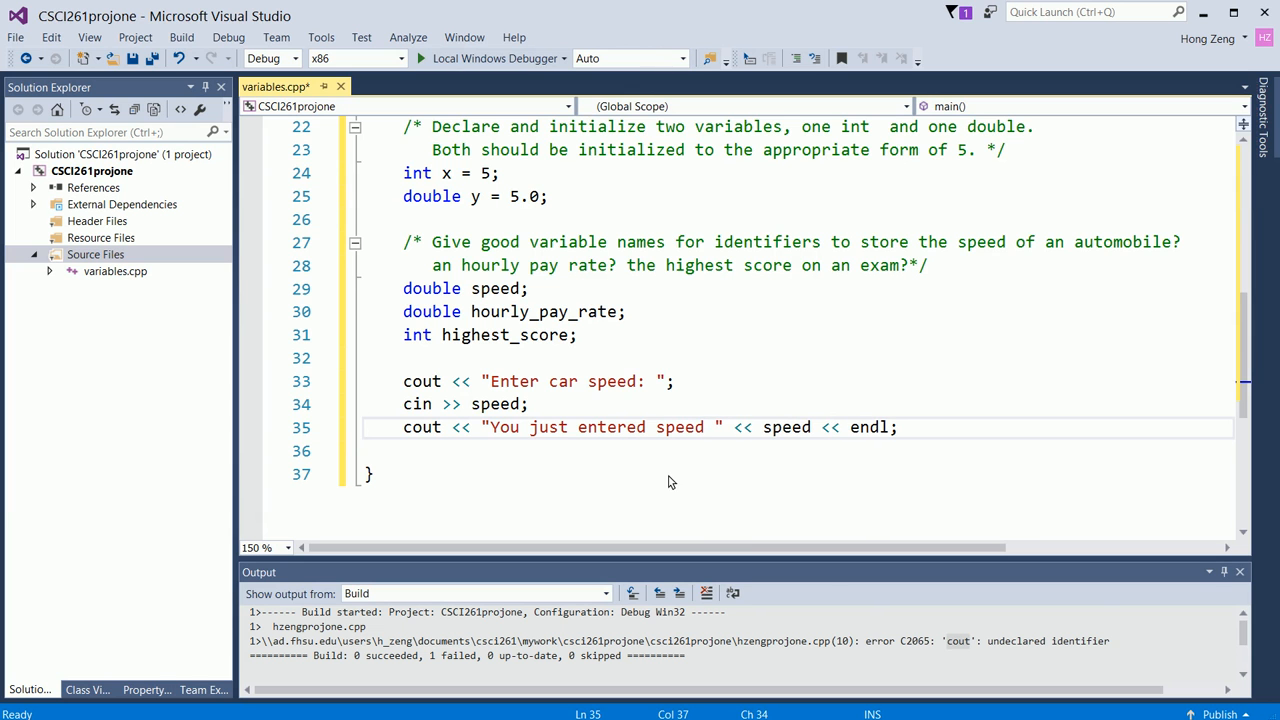
pyautogui.moveTo(790, 439)
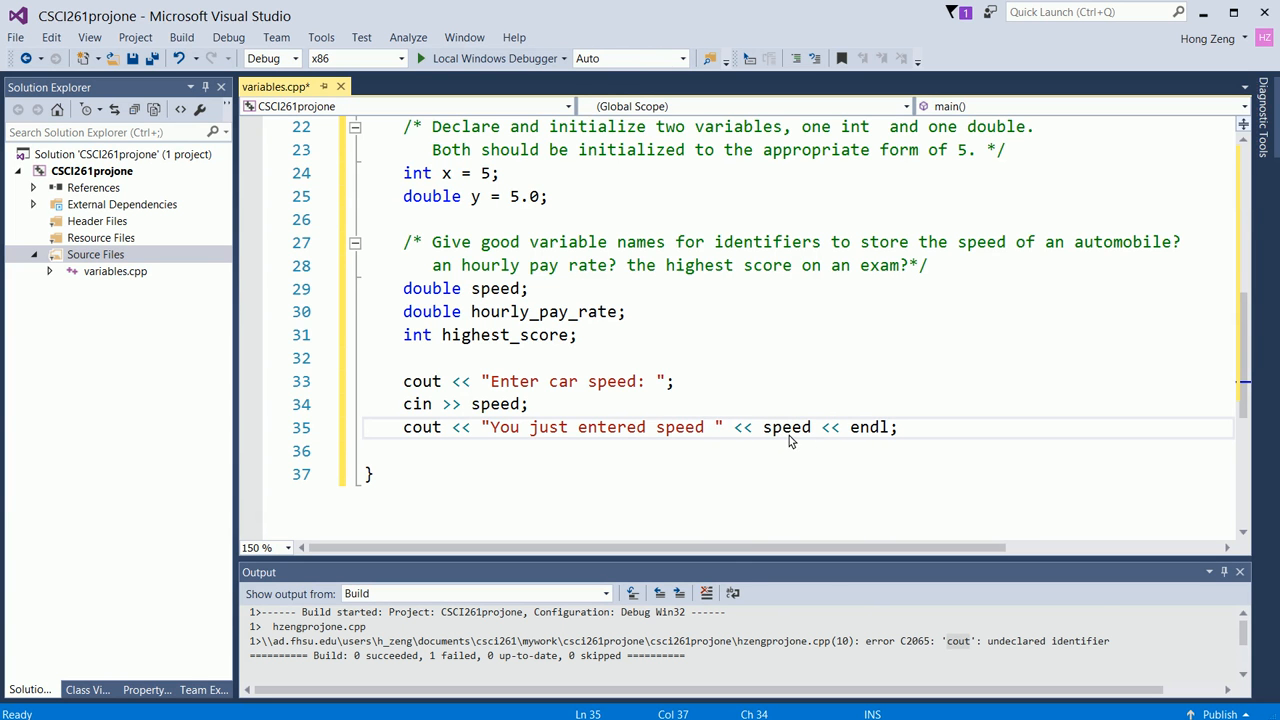
pyautogui.moveTo(696, 430)
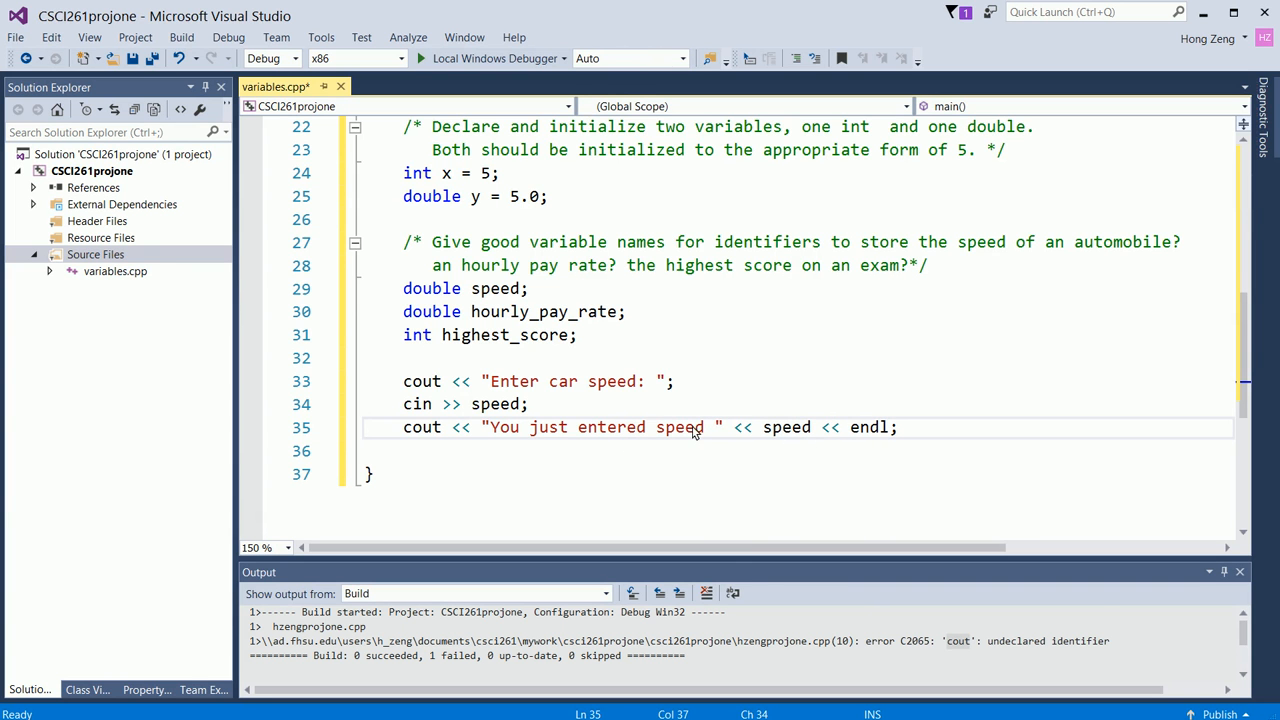
pyautogui.doubleClick(680, 427)
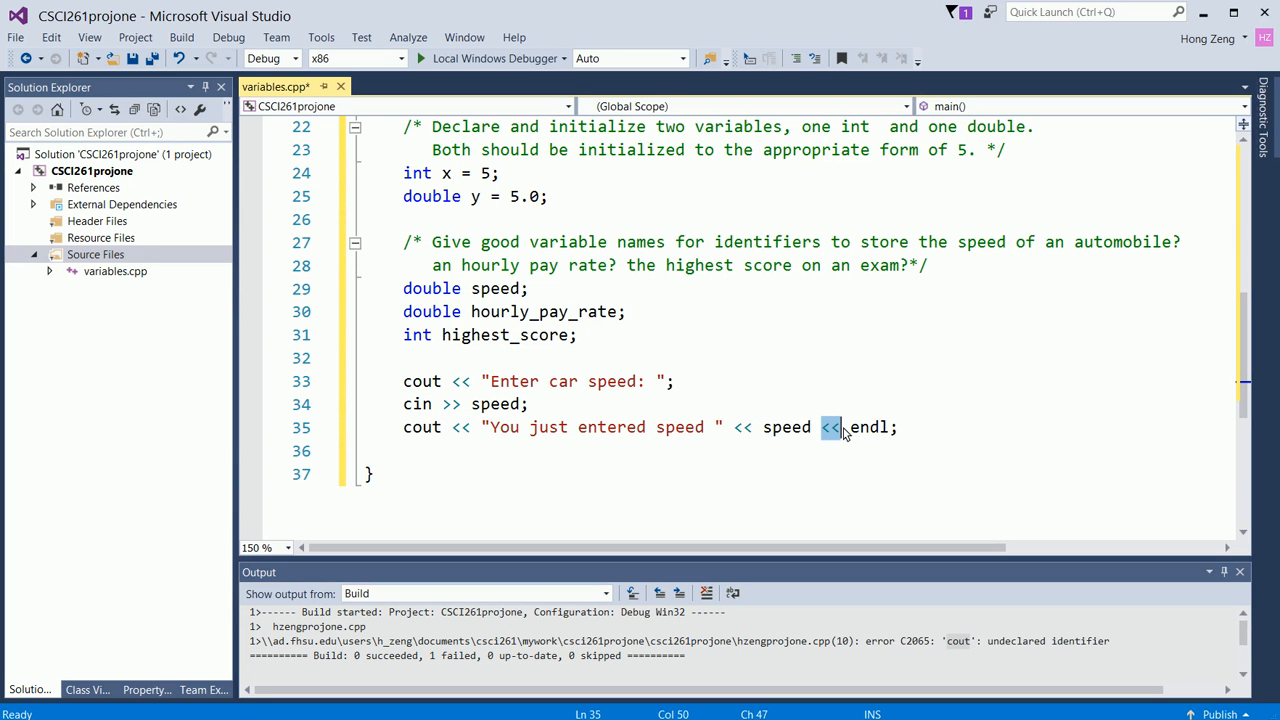
pyautogui.press('Enter')
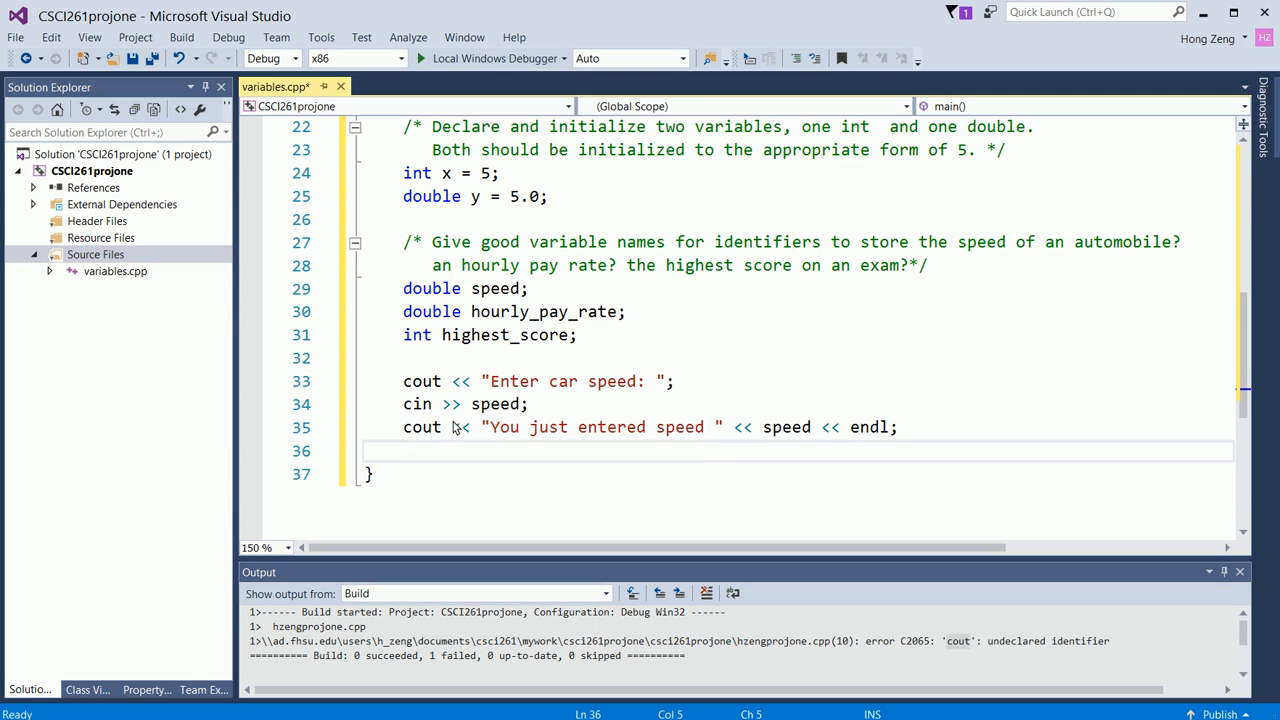
pyautogui.click(473, 428)
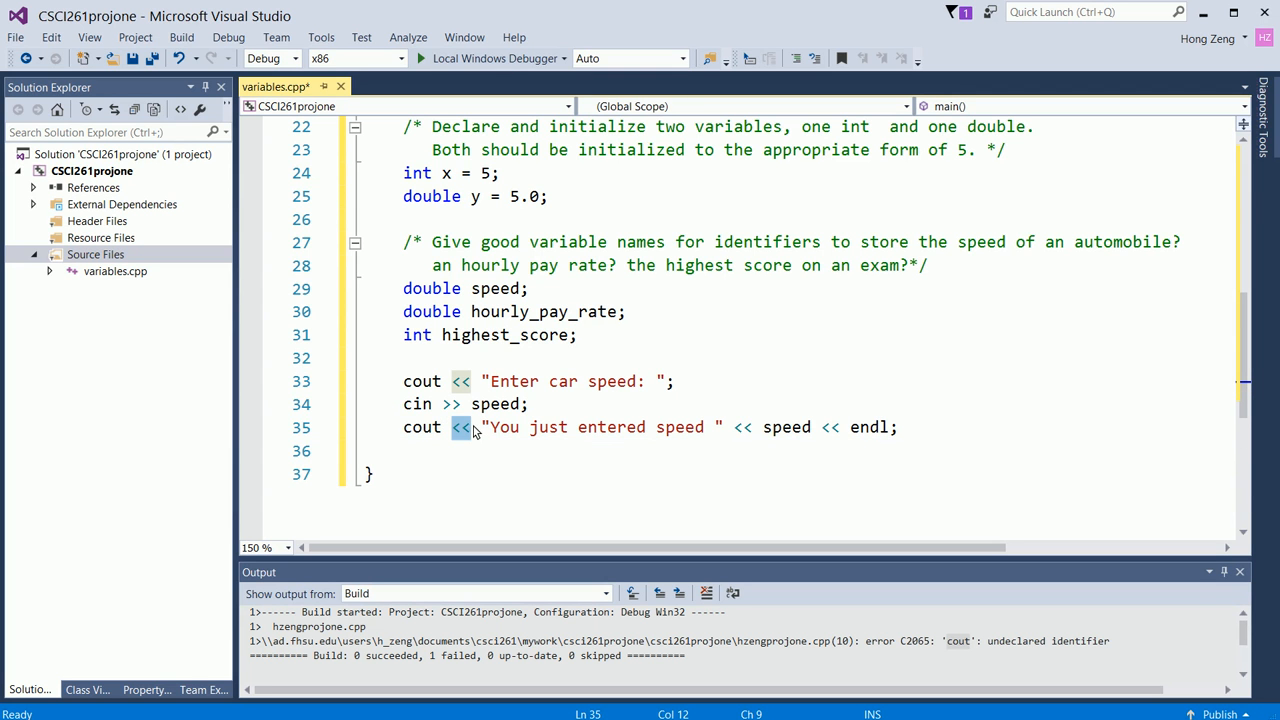
pyautogui.doubleClick(460, 427)
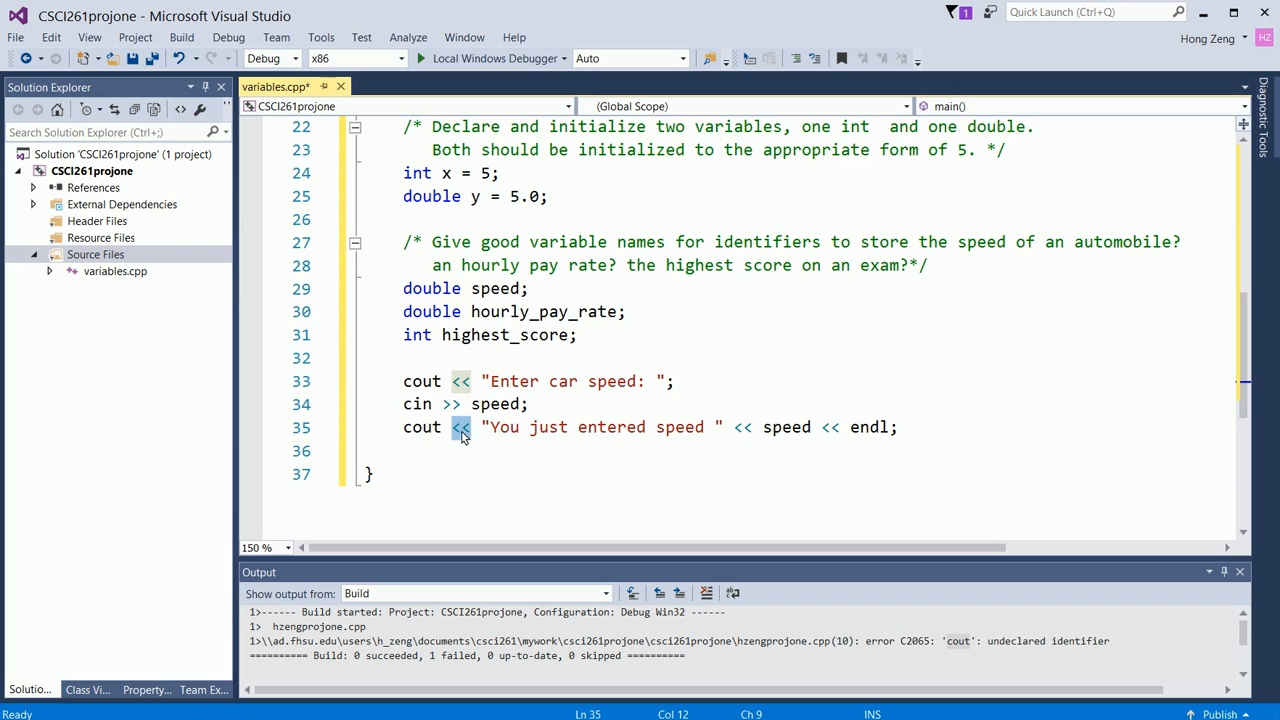
pyautogui.moveTo(418, 435)
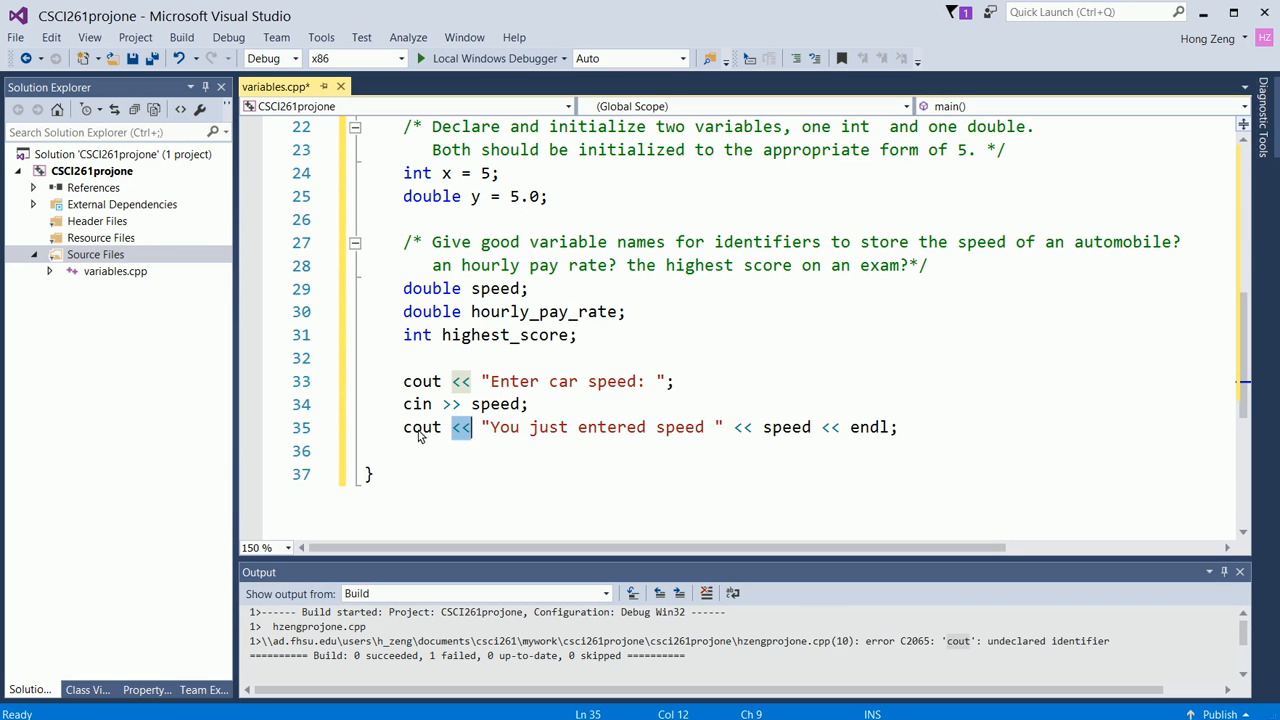
pyautogui.doubleClick(421, 427)
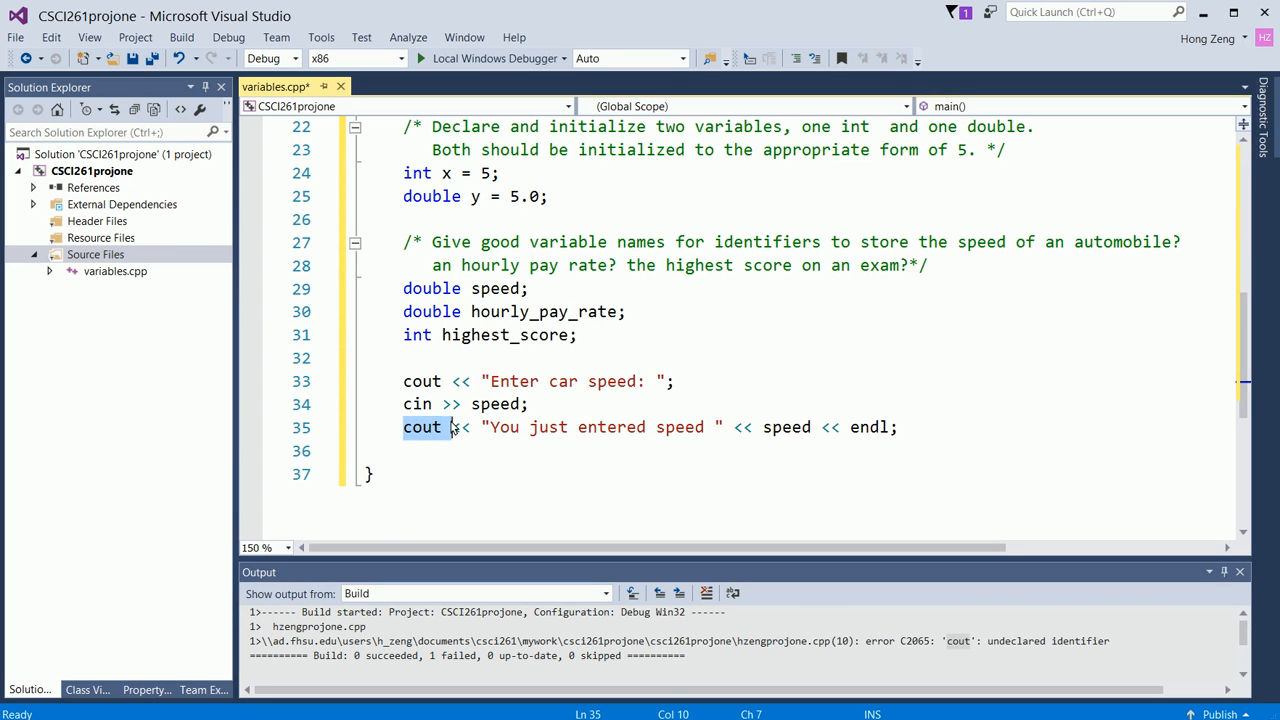
pyautogui.moveTo(495, 427)
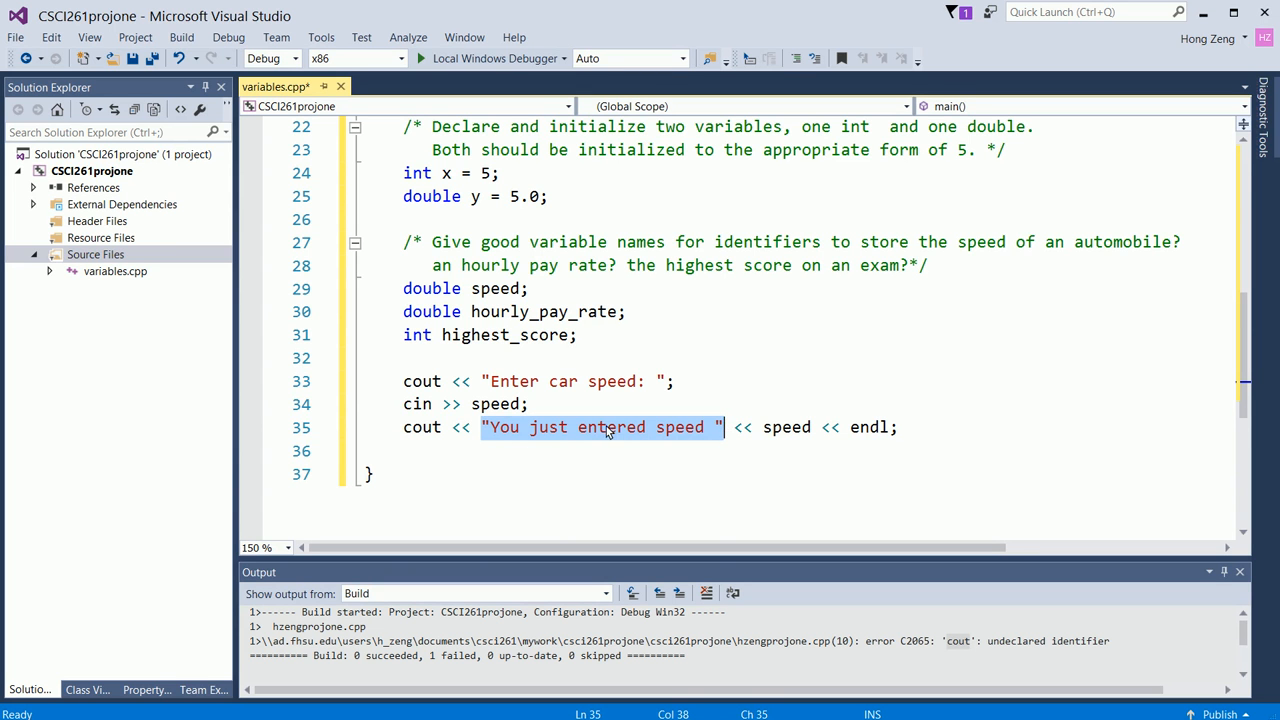
pyautogui.moveTo(443, 434)
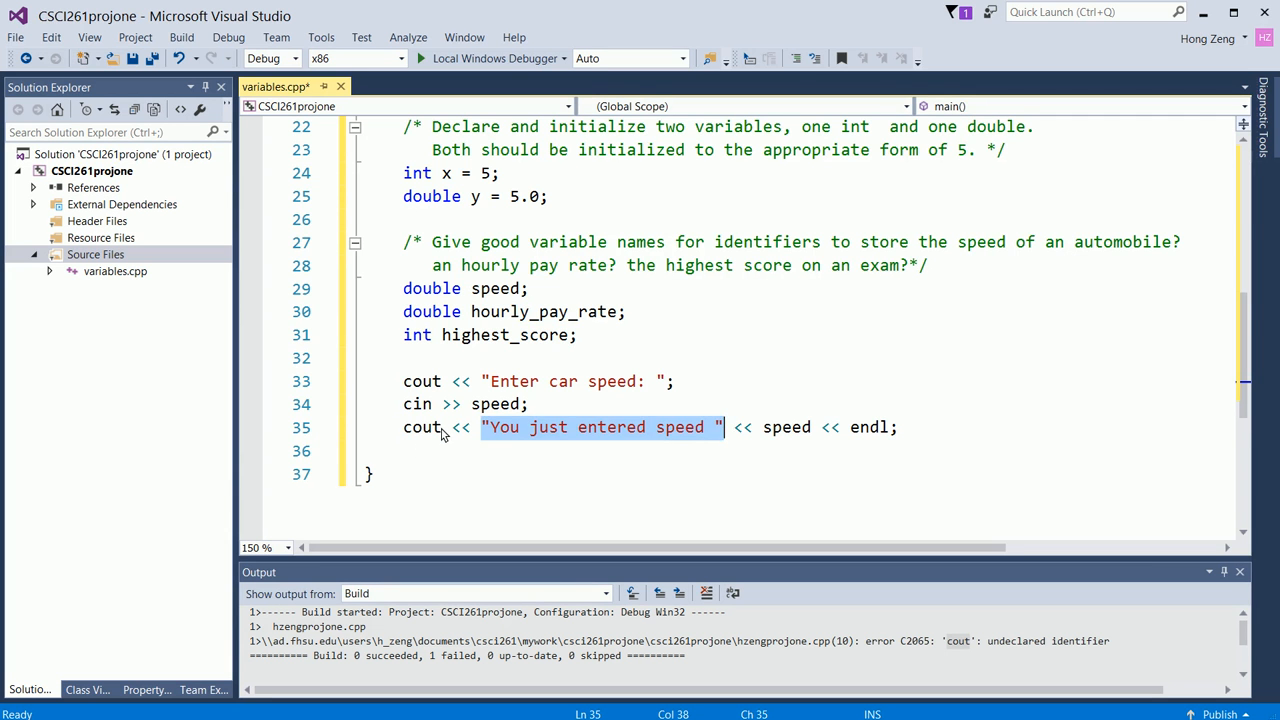
pyautogui.click(421, 427)
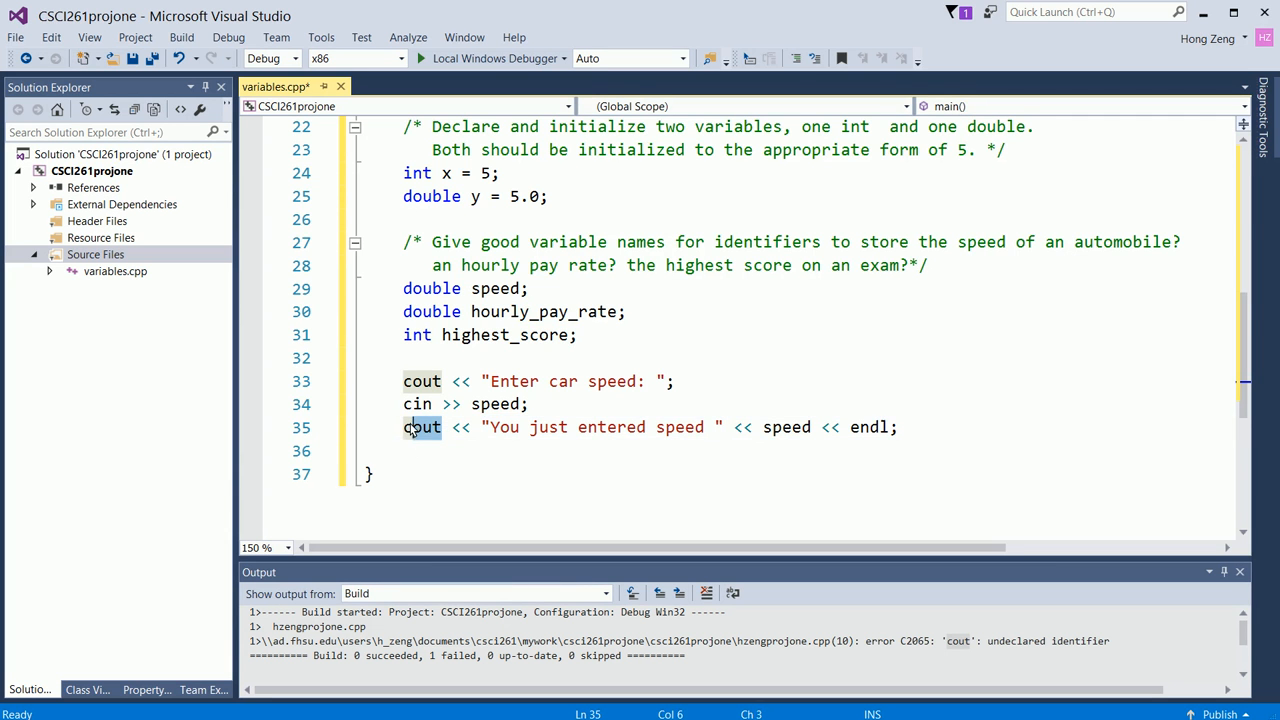
pyautogui.doubleClick(421, 427)
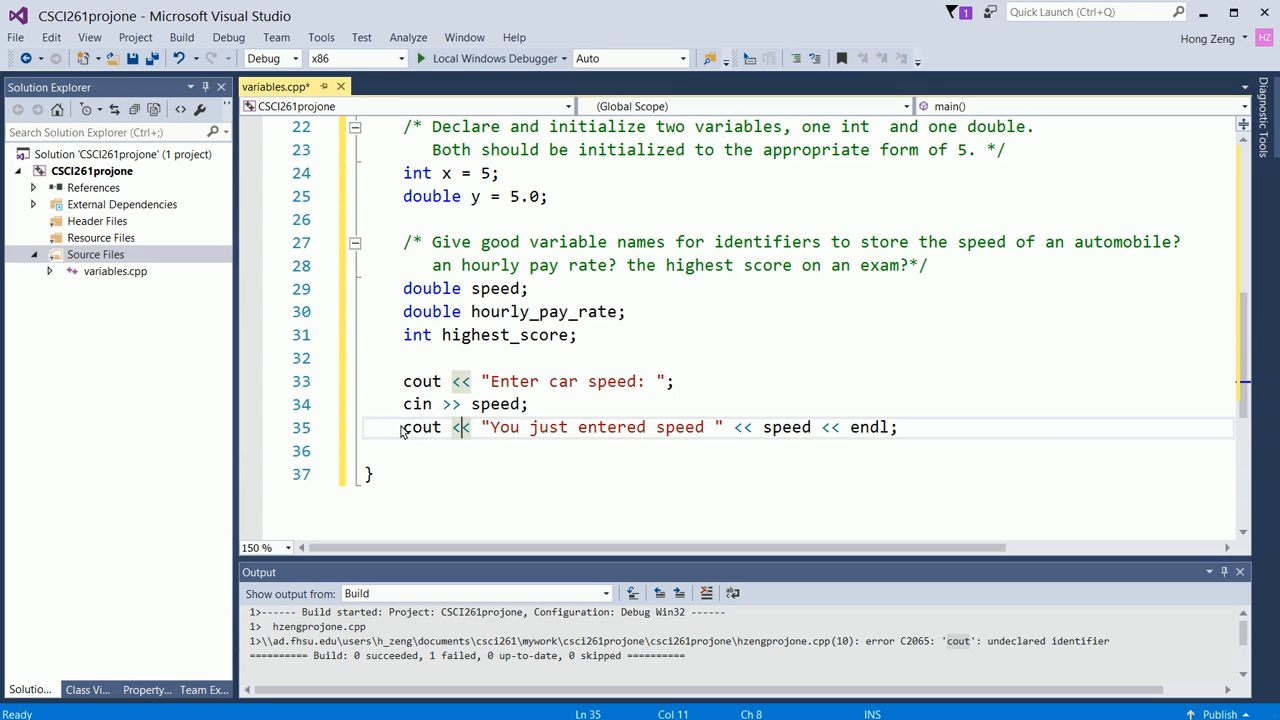
pyautogui.moveTo(403, 427); pyautogui.dragTo(723, 427)
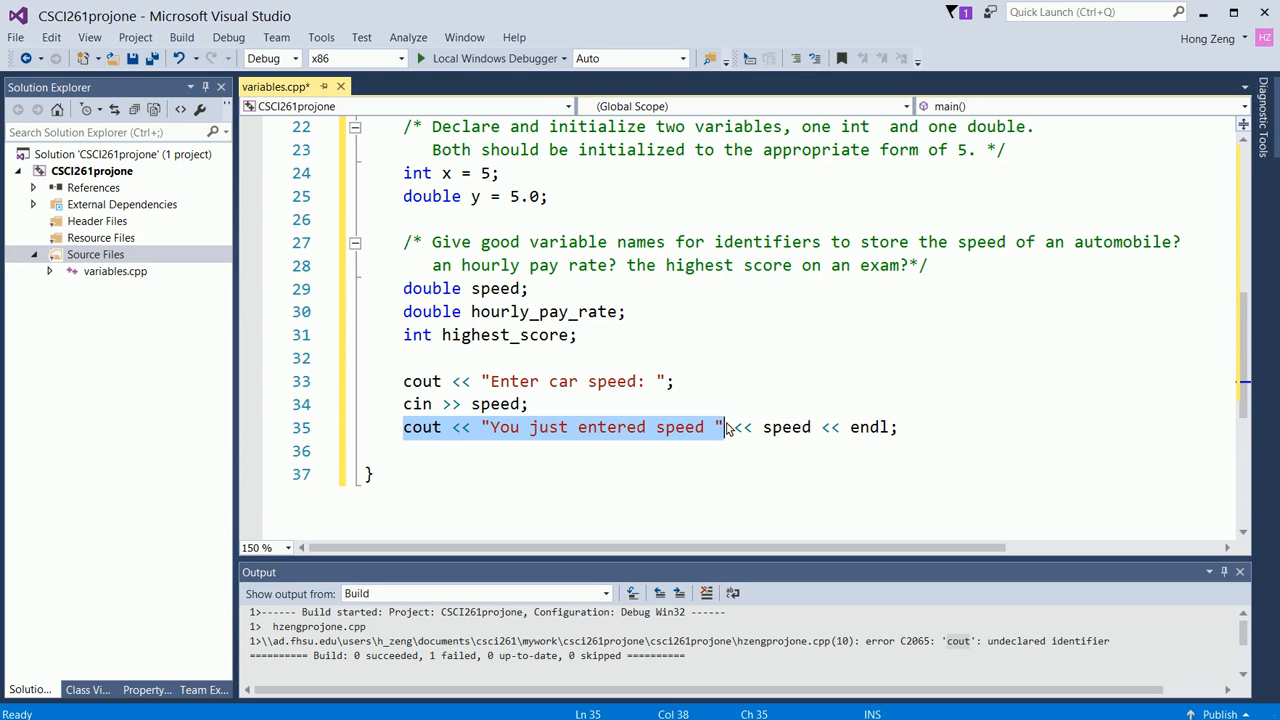
pyautogui.moveTo(705, 420)
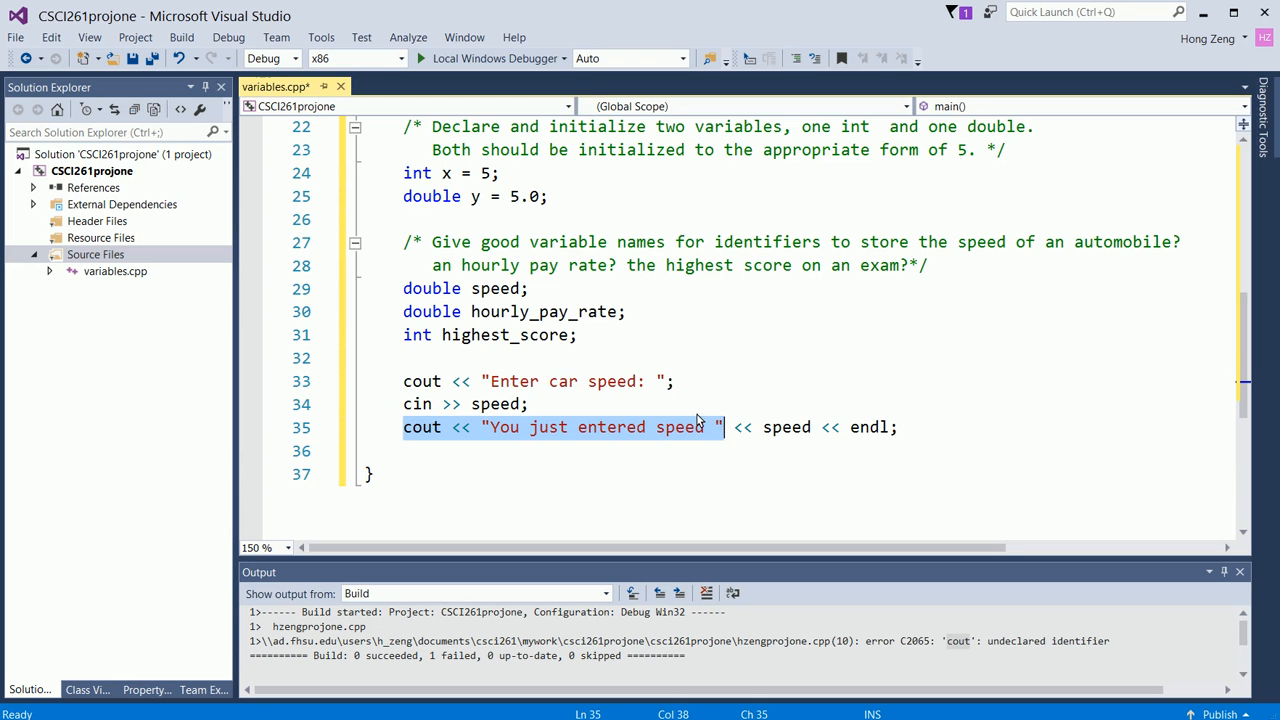
pyautogui.moveTo(437, 434)
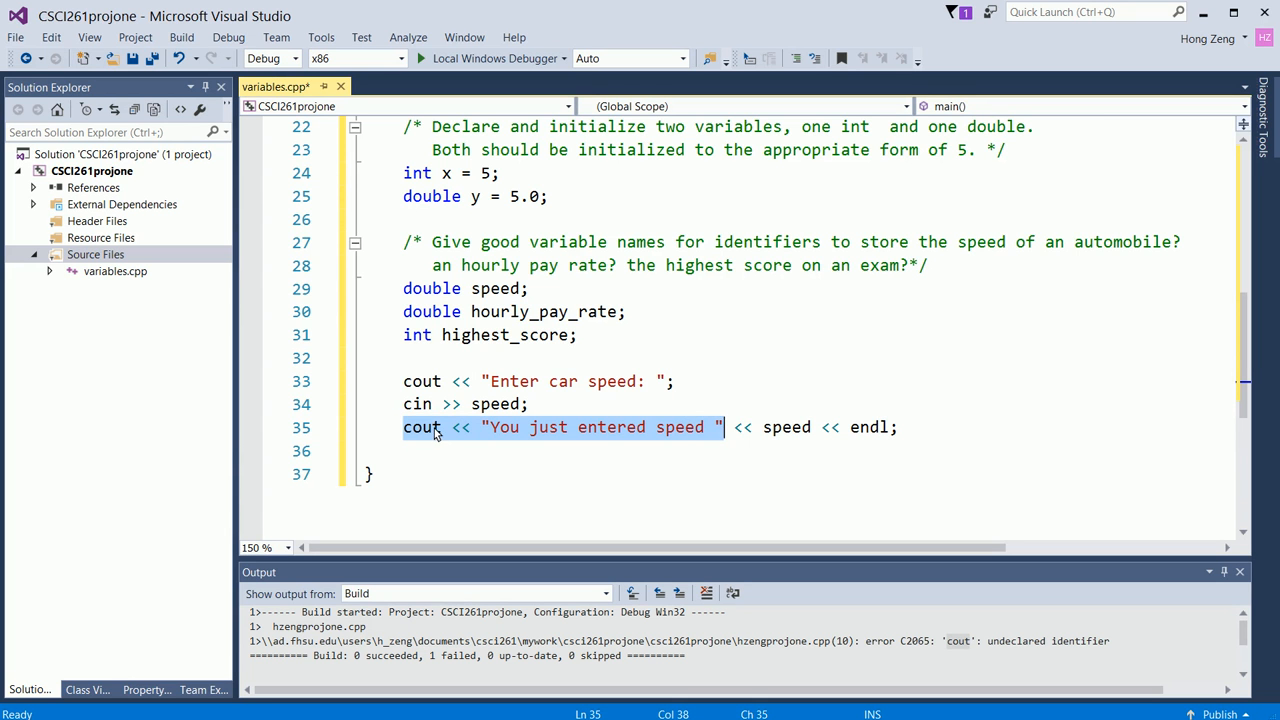
pyautogui.moveTo(493, 437)
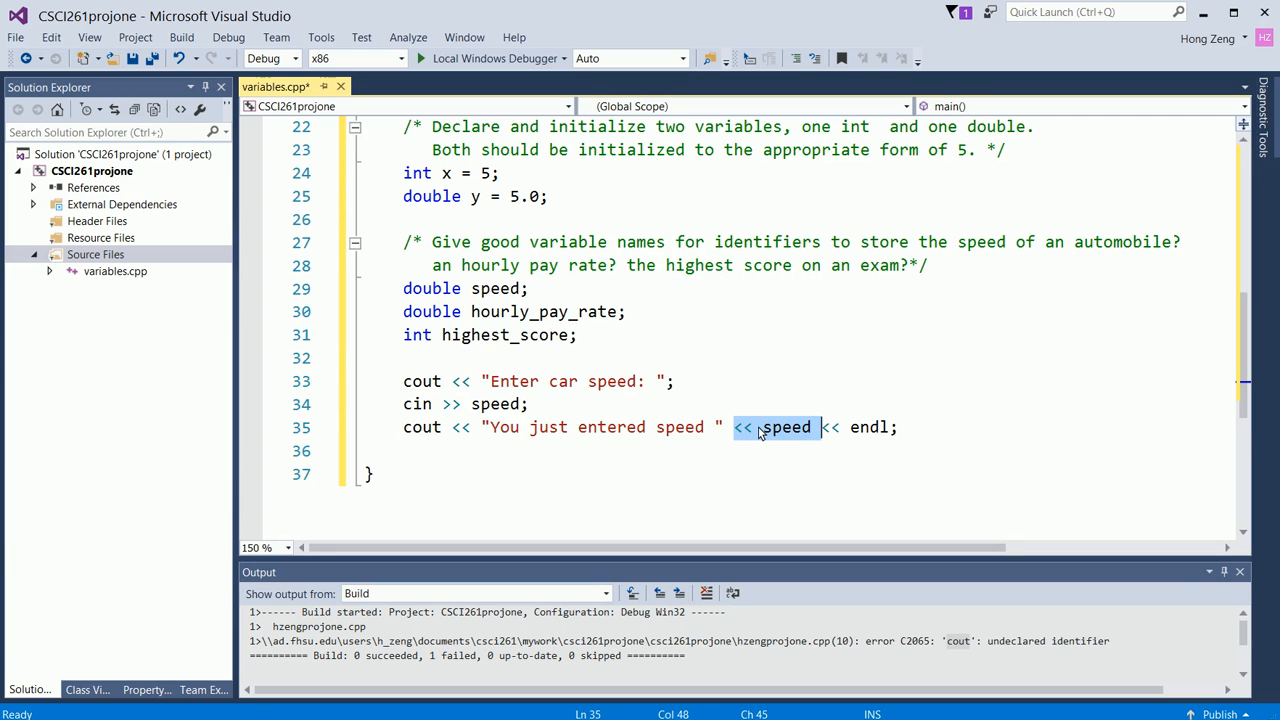
pyautogui.moveTo(448, 448)
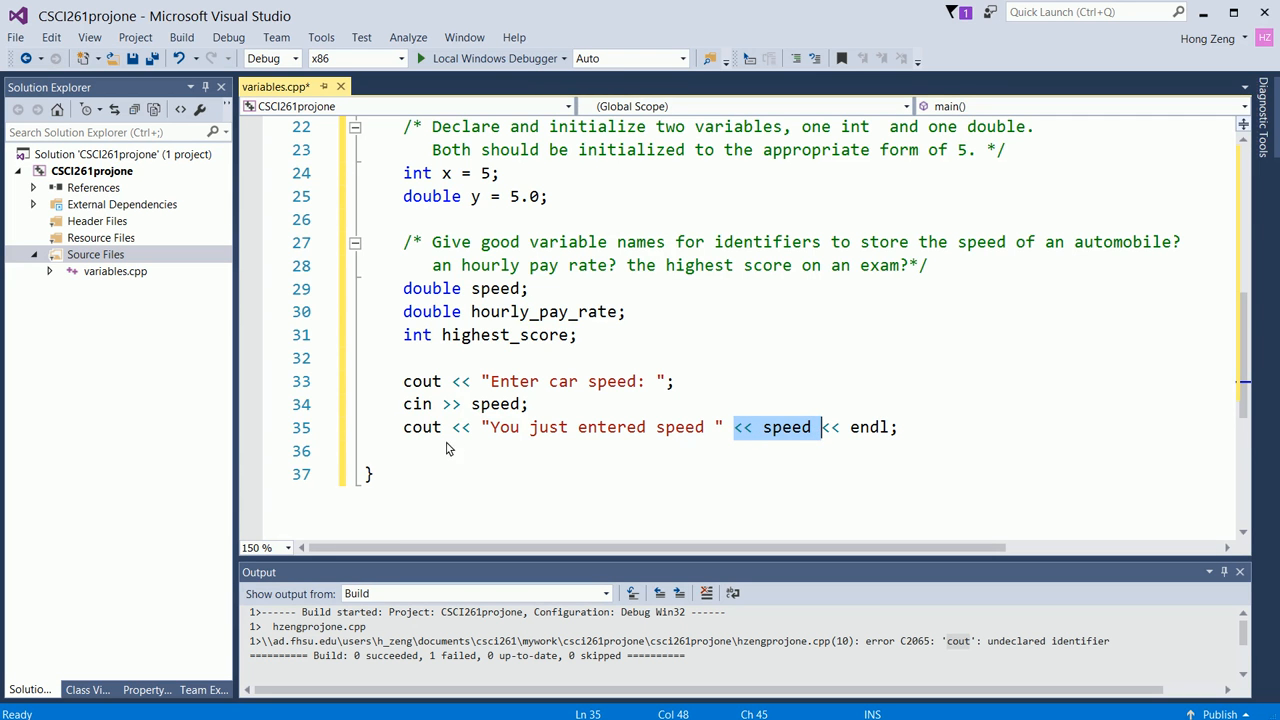
pyautogui.click(774, 427)
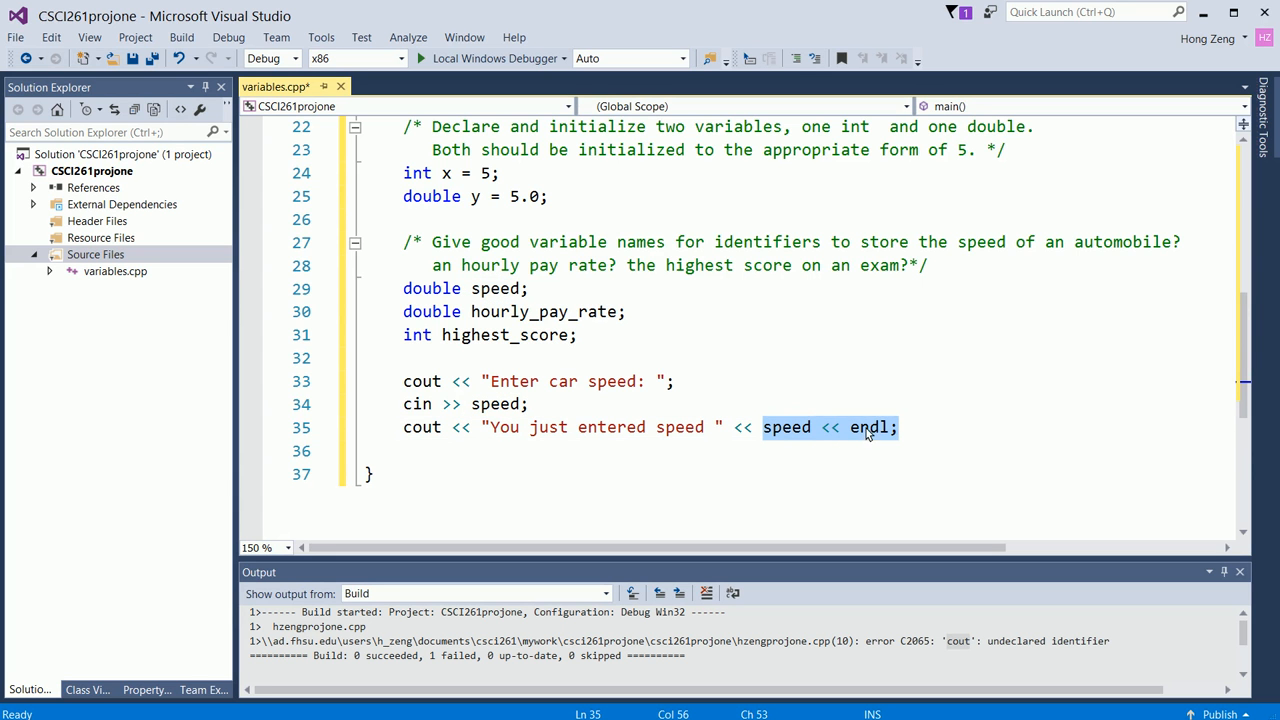
pyautogui.moveTo(848, 443)
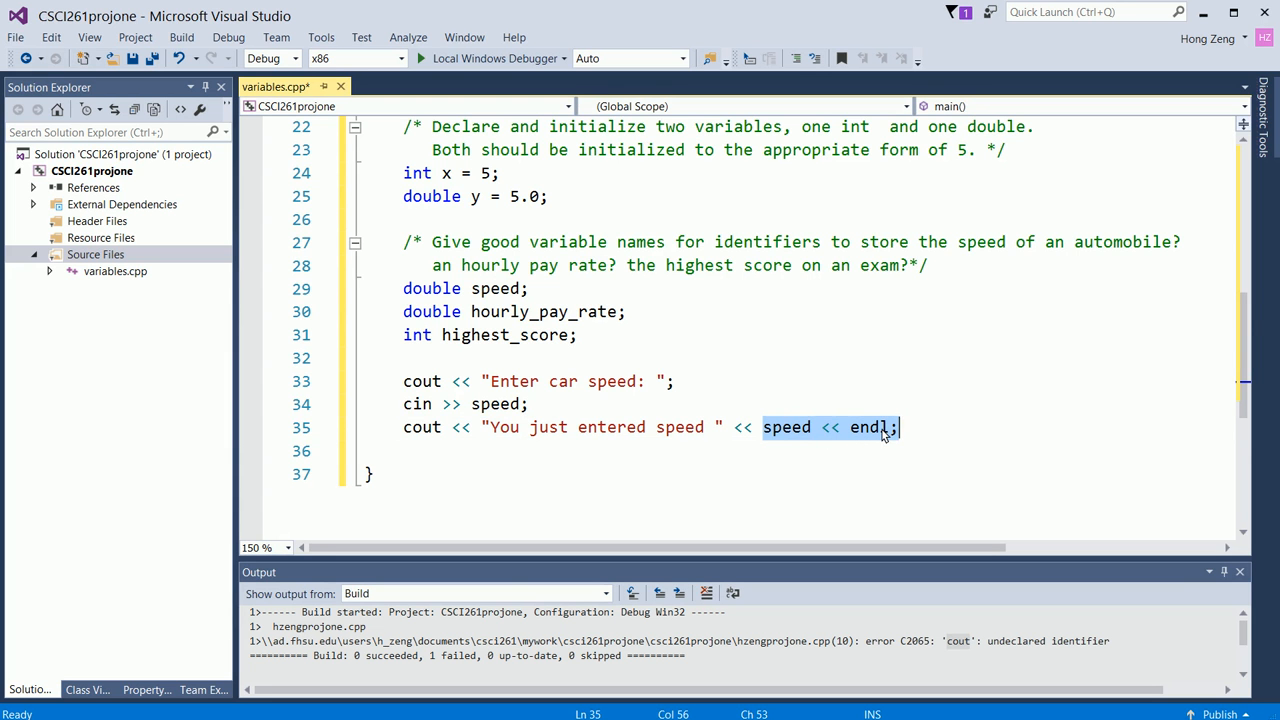
pyautogui.moveTo(788, 438)
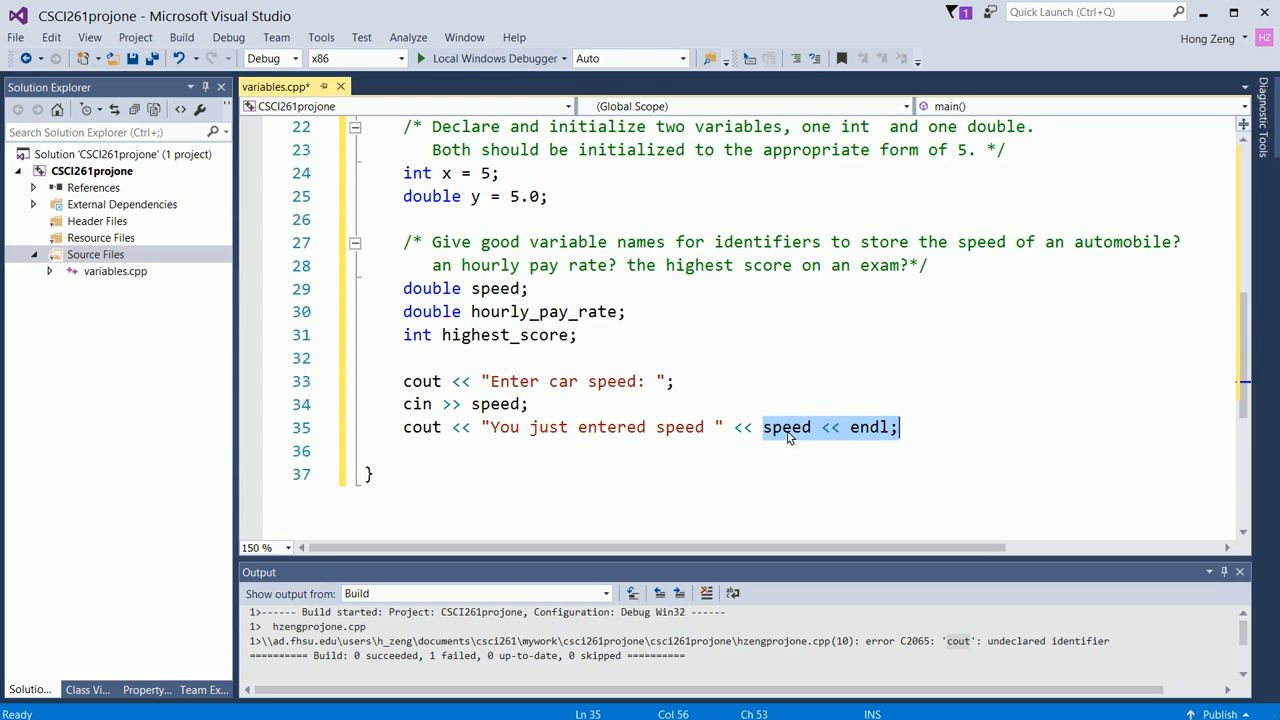
pyautogui.moveTo(946, 420)
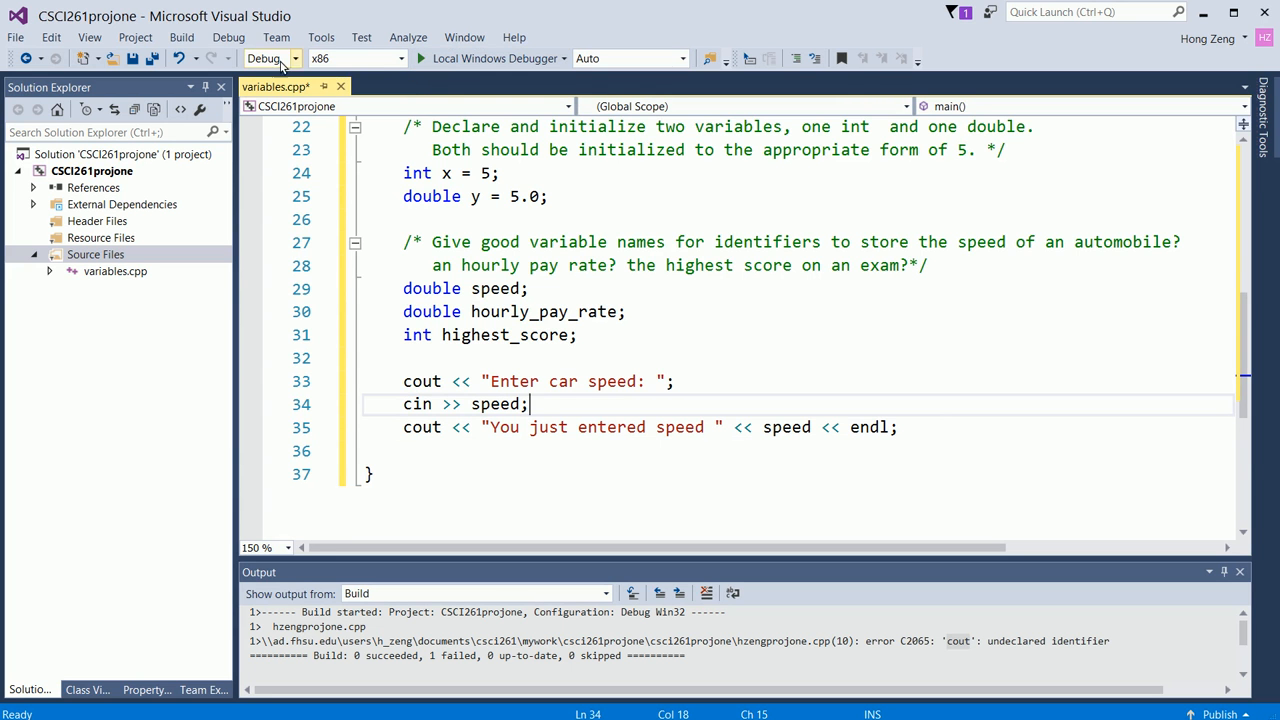
# Step: Build the solution and check the Output window's unreferenced-variable warnings
pyautogui.click(197, 37)
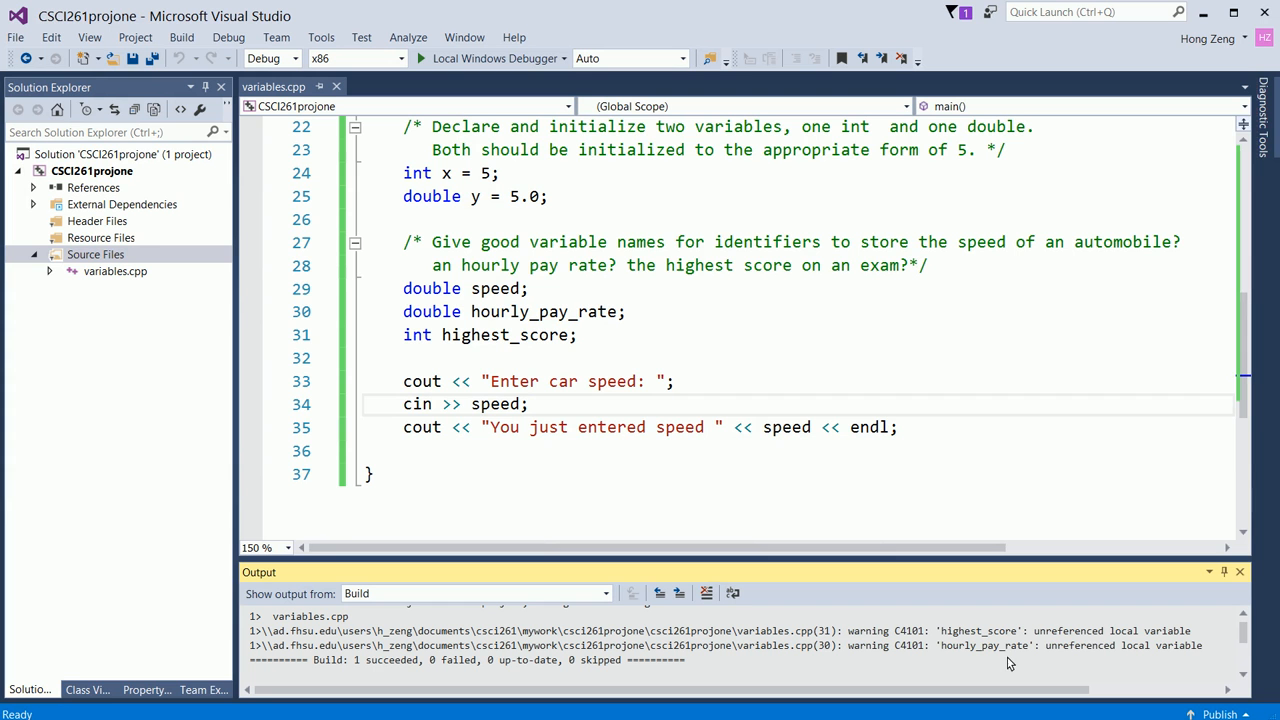
pyautogui.moveTo(747, 437)
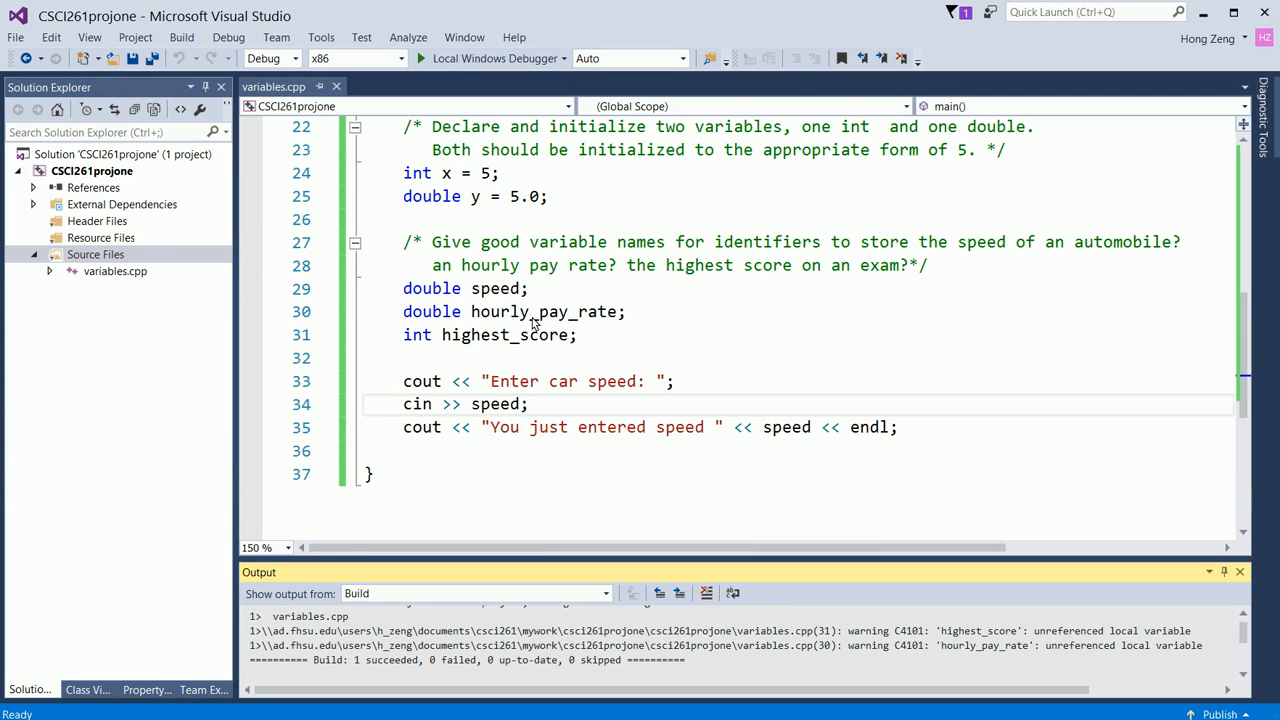
pyautogui.moveTo(855, 645)
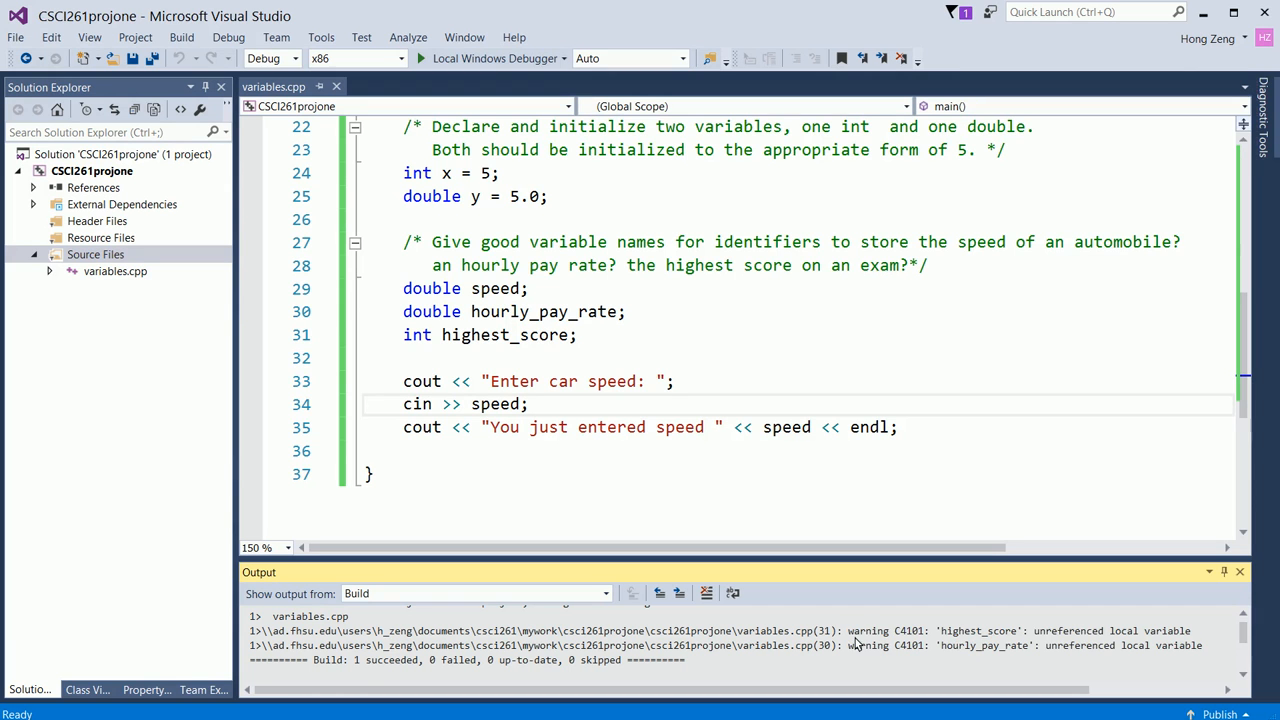
pyautogui.moveTo(1014, 632)
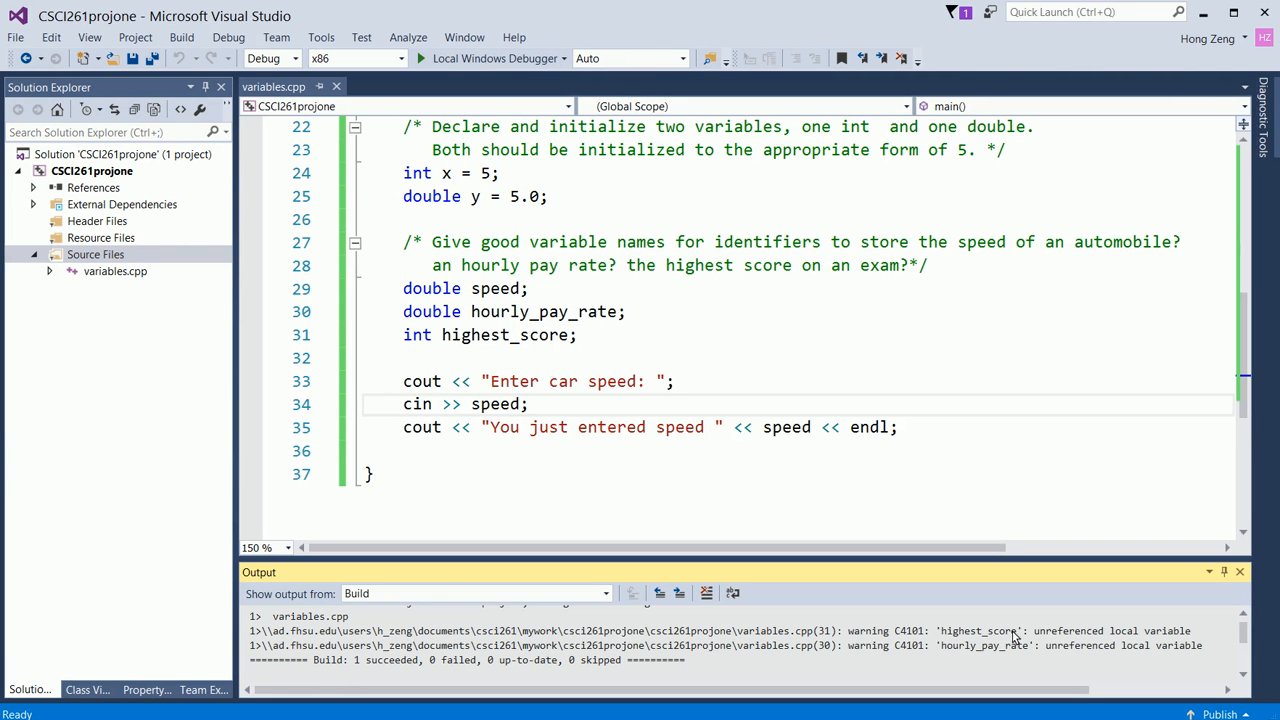
pyautogui.moveTo(992, 647)
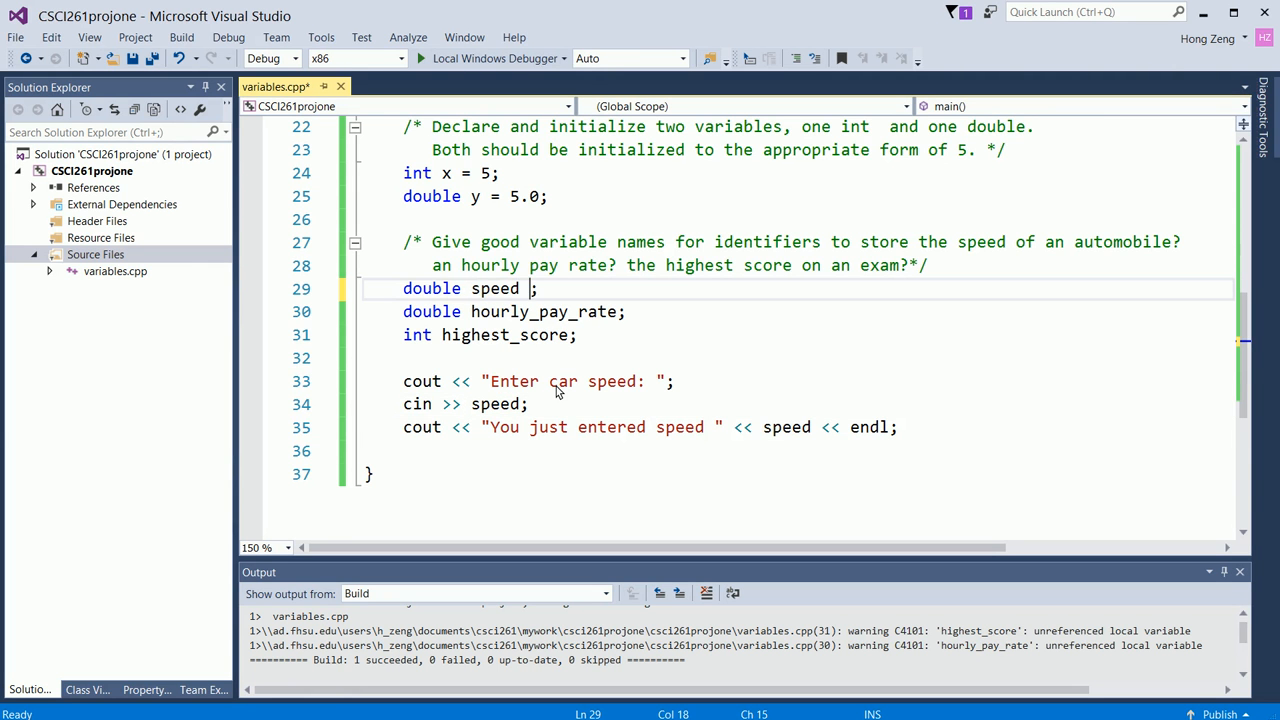
# Step: Initialize speed = 70.0 and hourly_pay_rate = 1000.0
pyautogui.write('= 7')
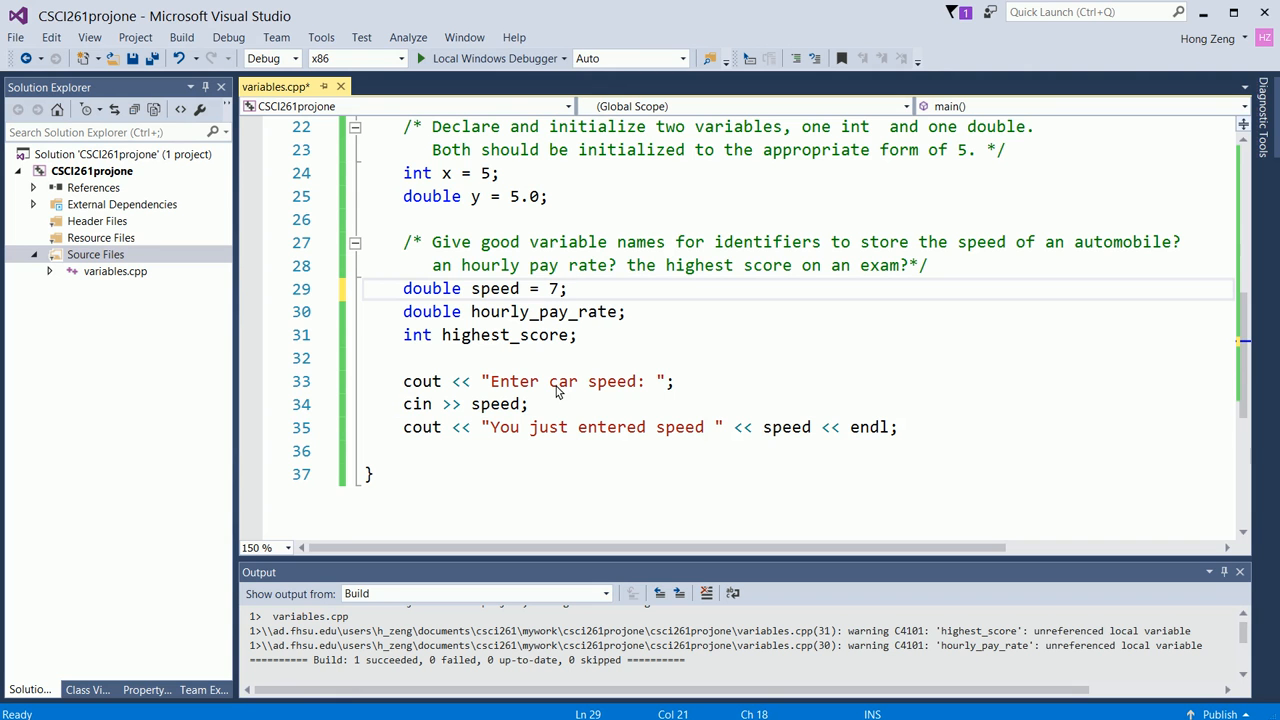
pyautogui.write('0')
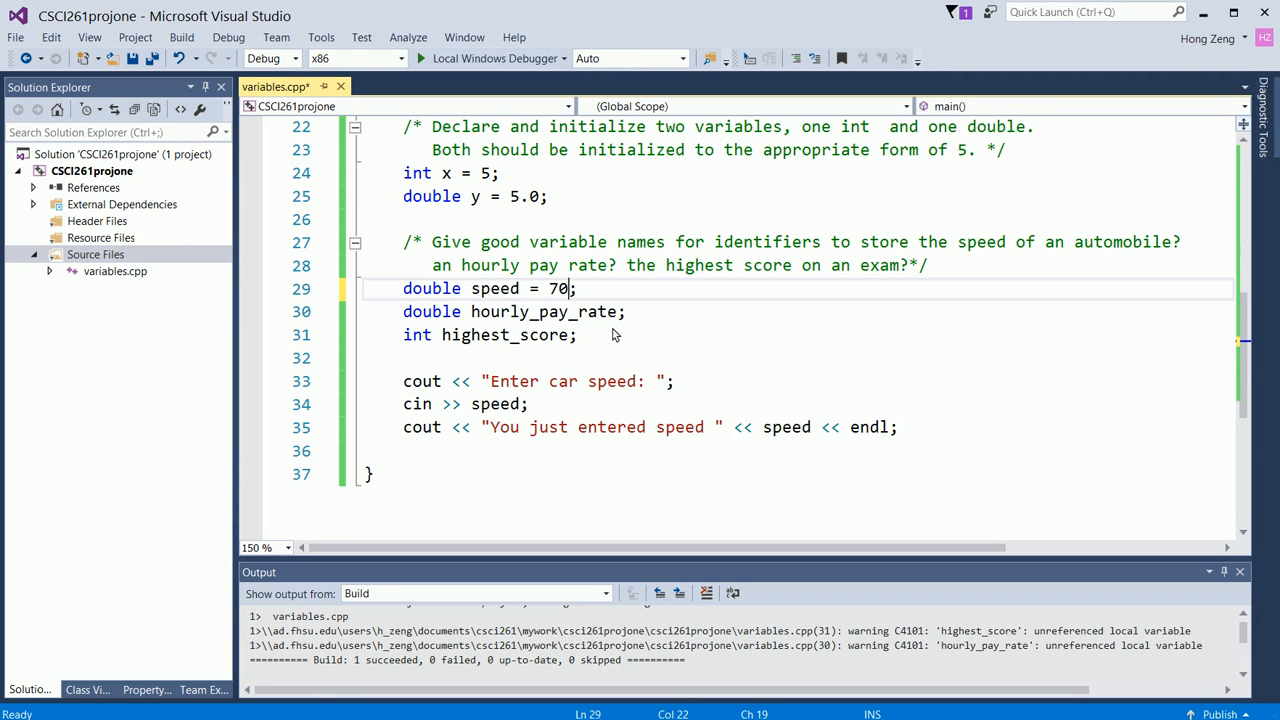
pyautogui.write('=')
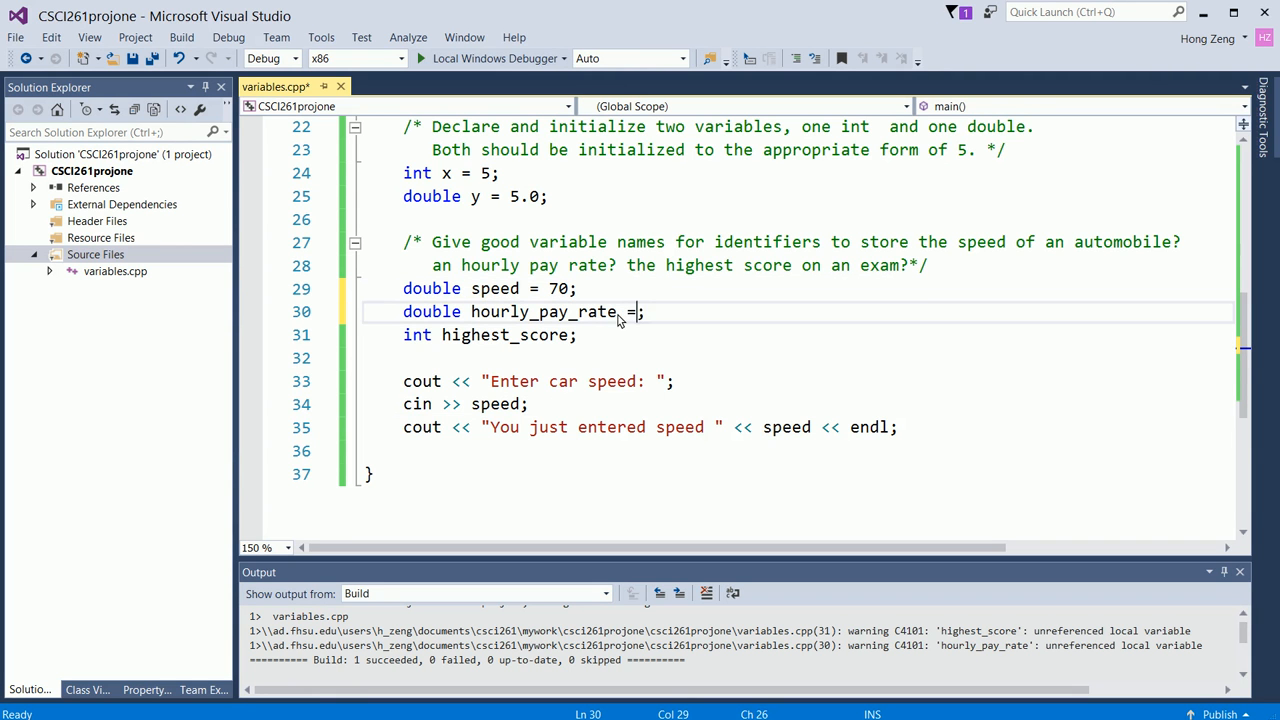
pyautogui.write('10')
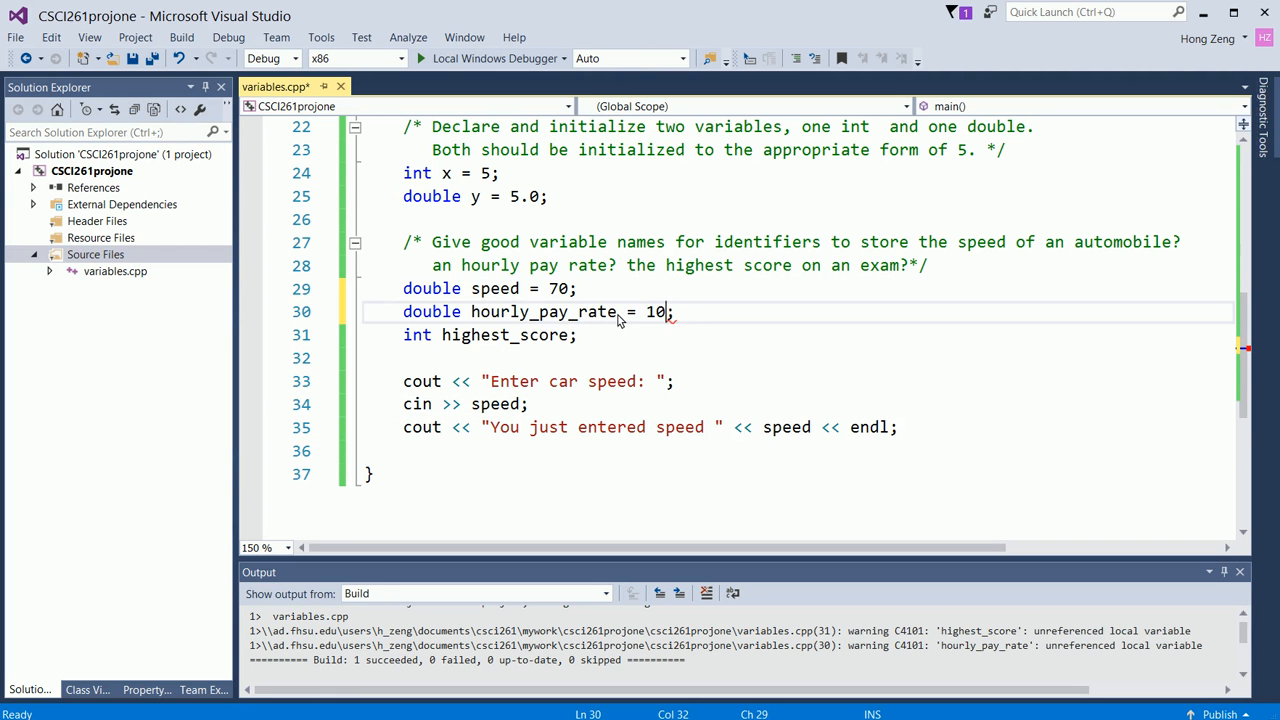
pyautogui.write('00')
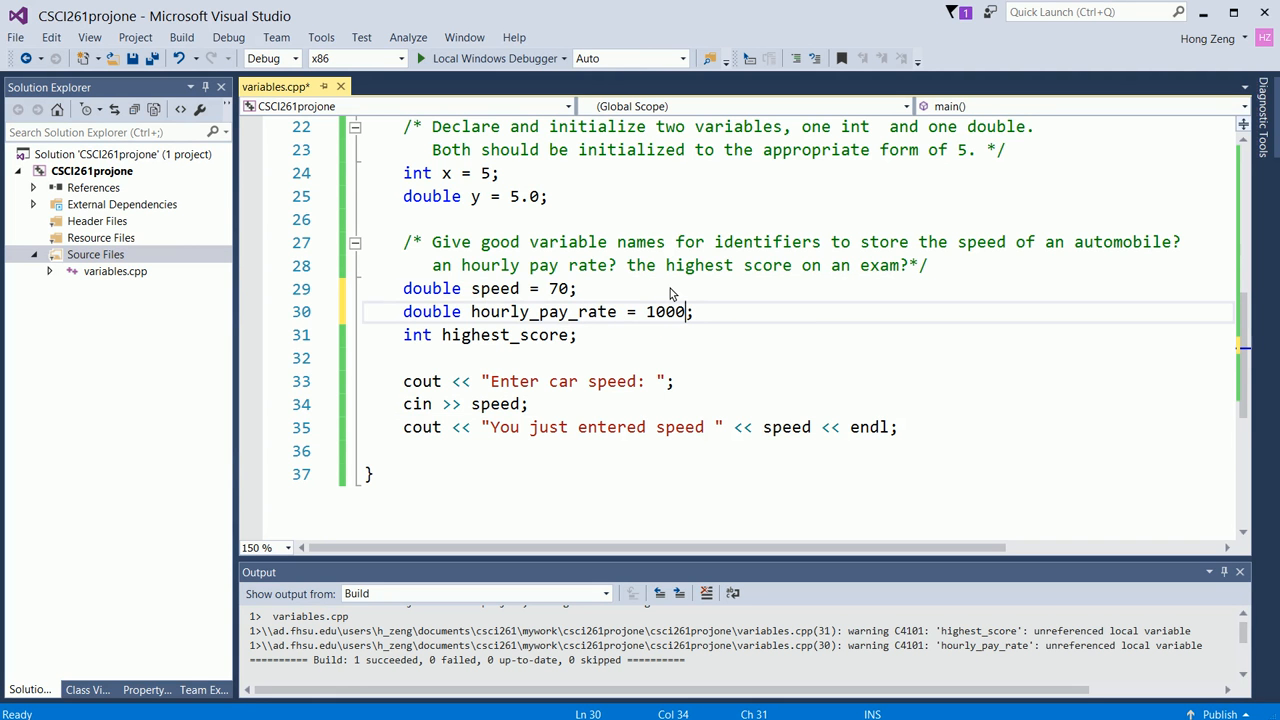
pyautogui.write('.0')
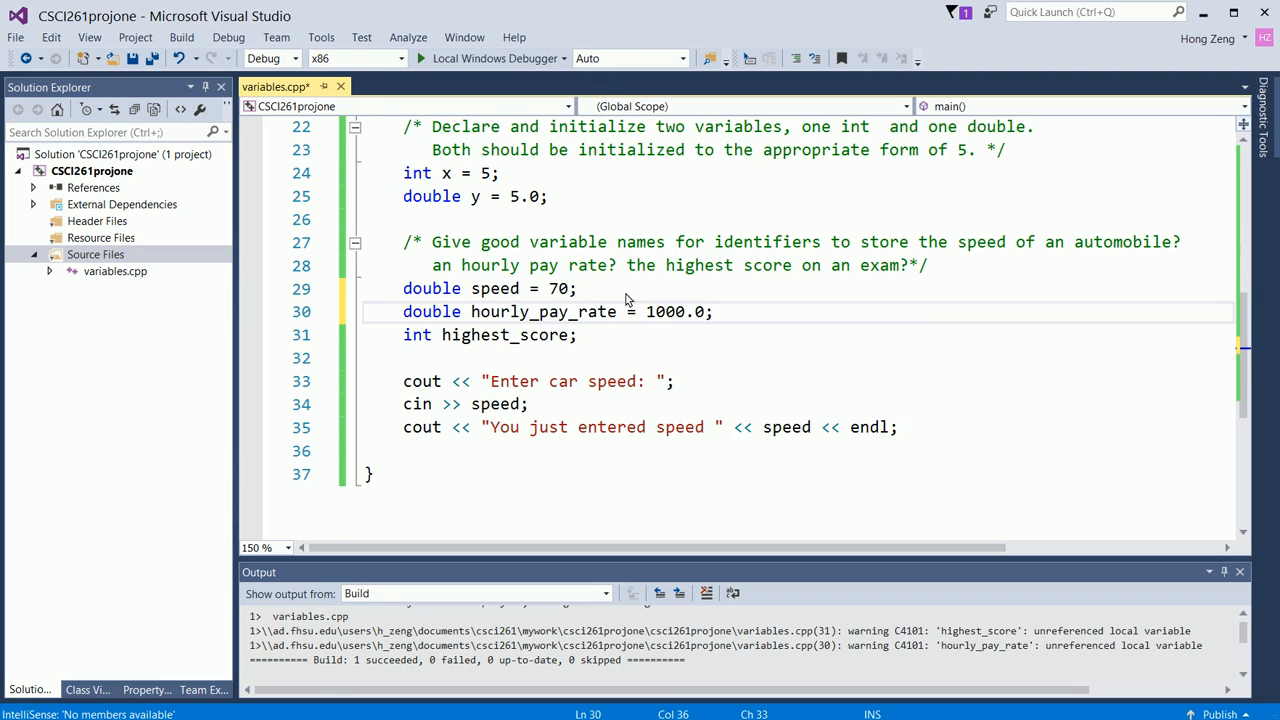
pyautogui.click(575, 288)
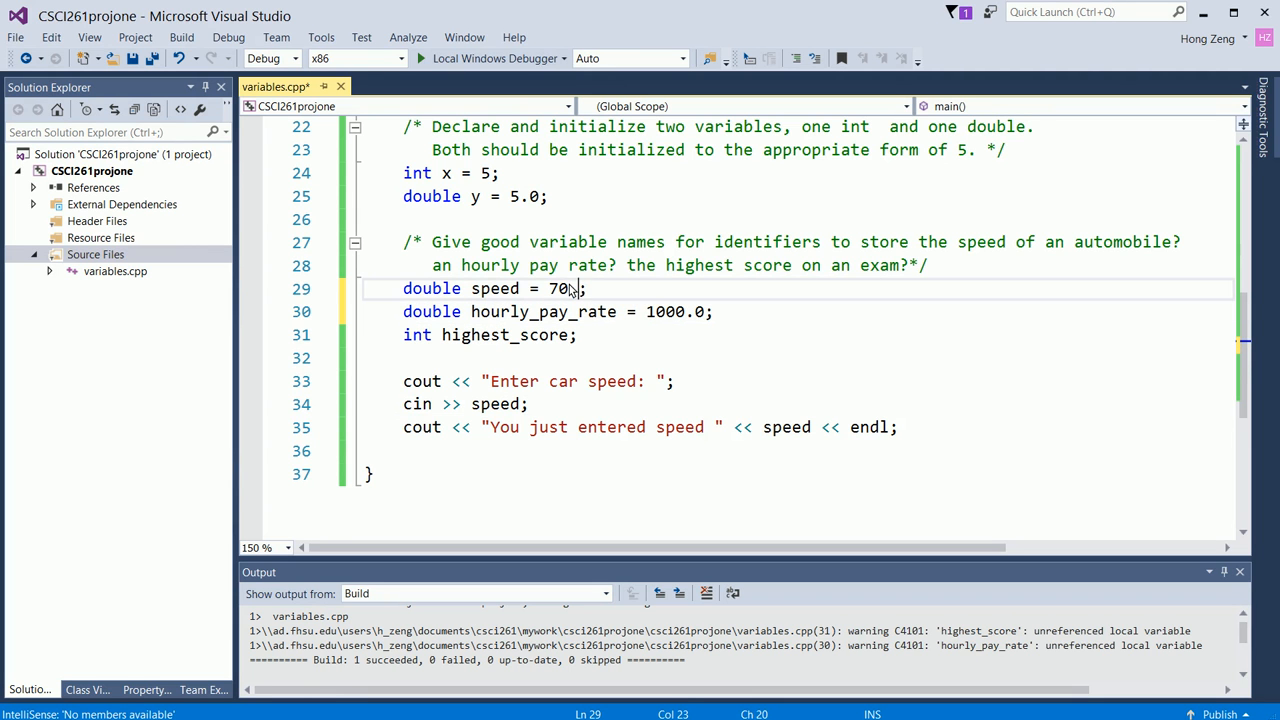
pyautogui.write('.0')
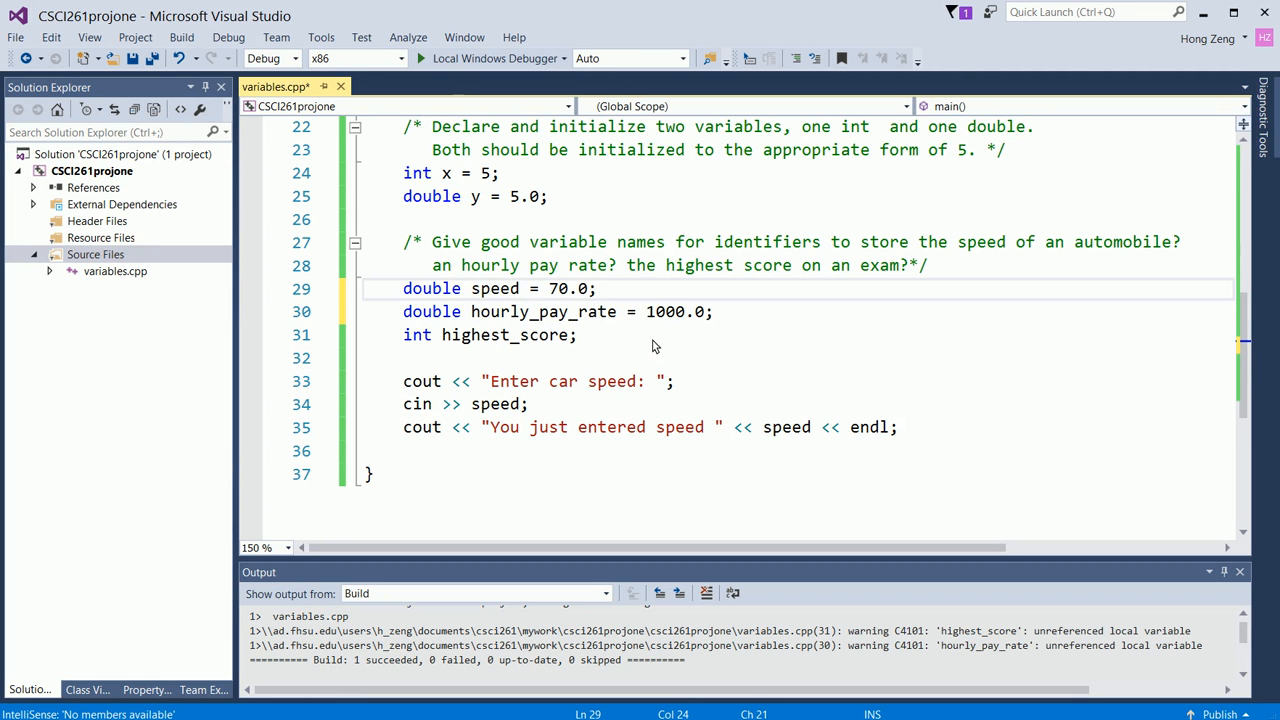
# Step: Initialize highest_score = 100
pyautogui.click(192, 35)
pyautogui.write(' = ')
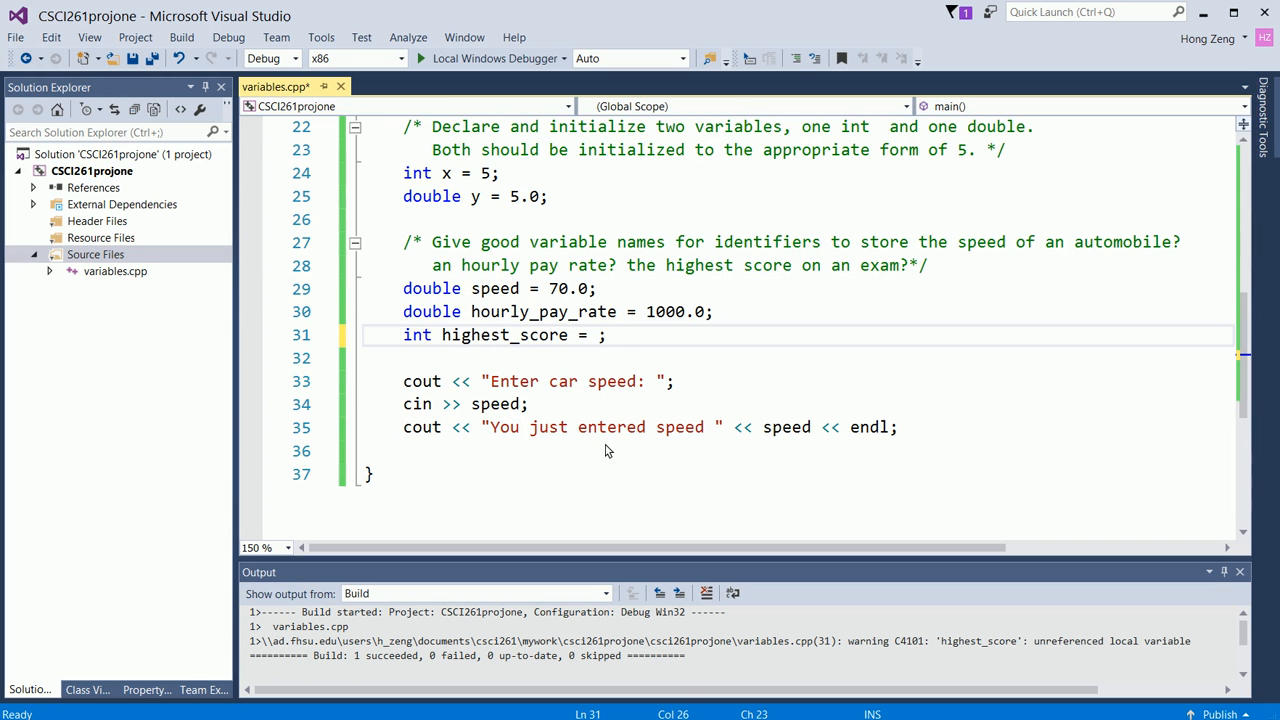
pyautogui.write('100')
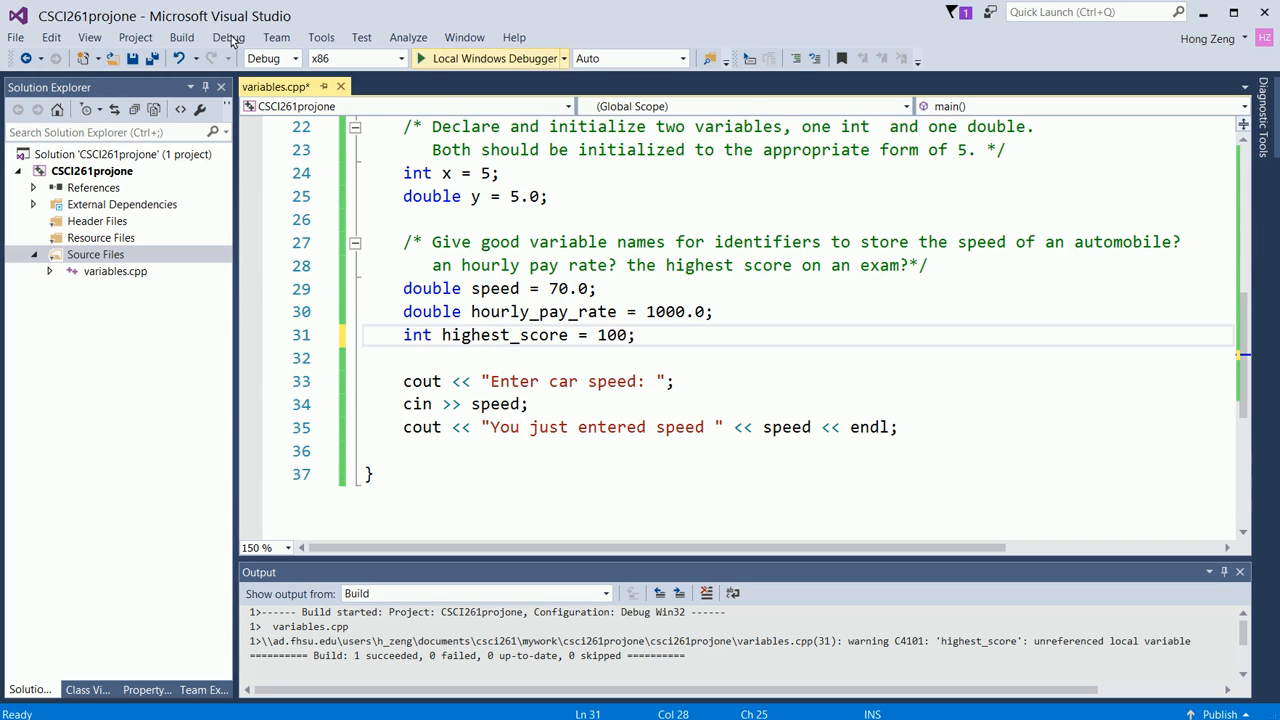
# Step: Compile variables.cpp, run it under Local Windows Debugger, and enter 75 at the speed prompt
pyautogui.click(190, 37)
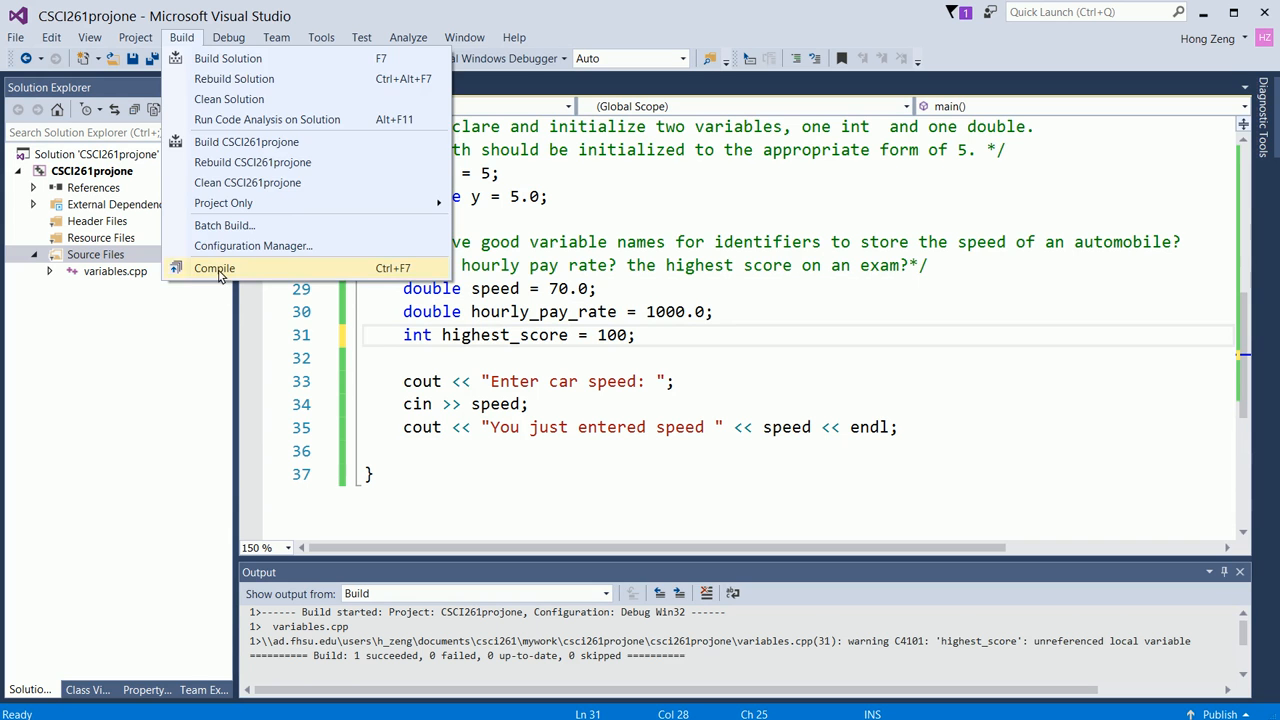
pyautogui.click(214, 268)
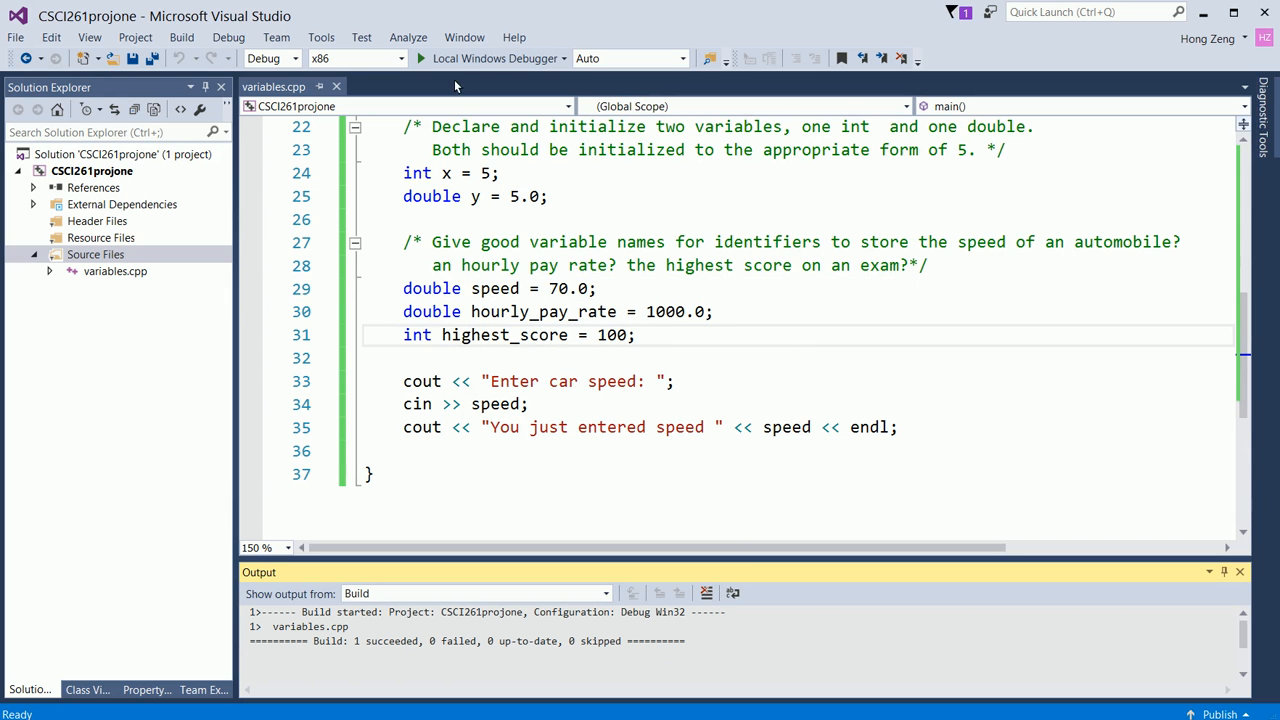
pyautogui.click(420, 58)
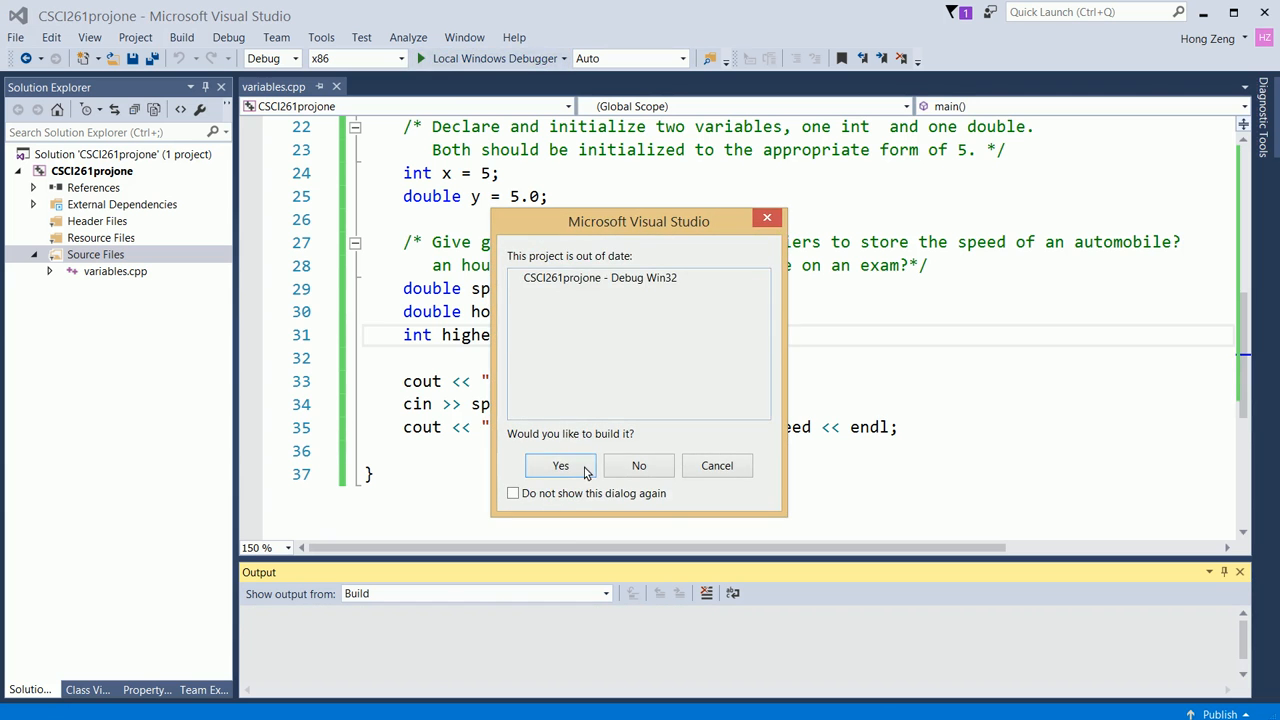
pyautogui.click(560, 465)
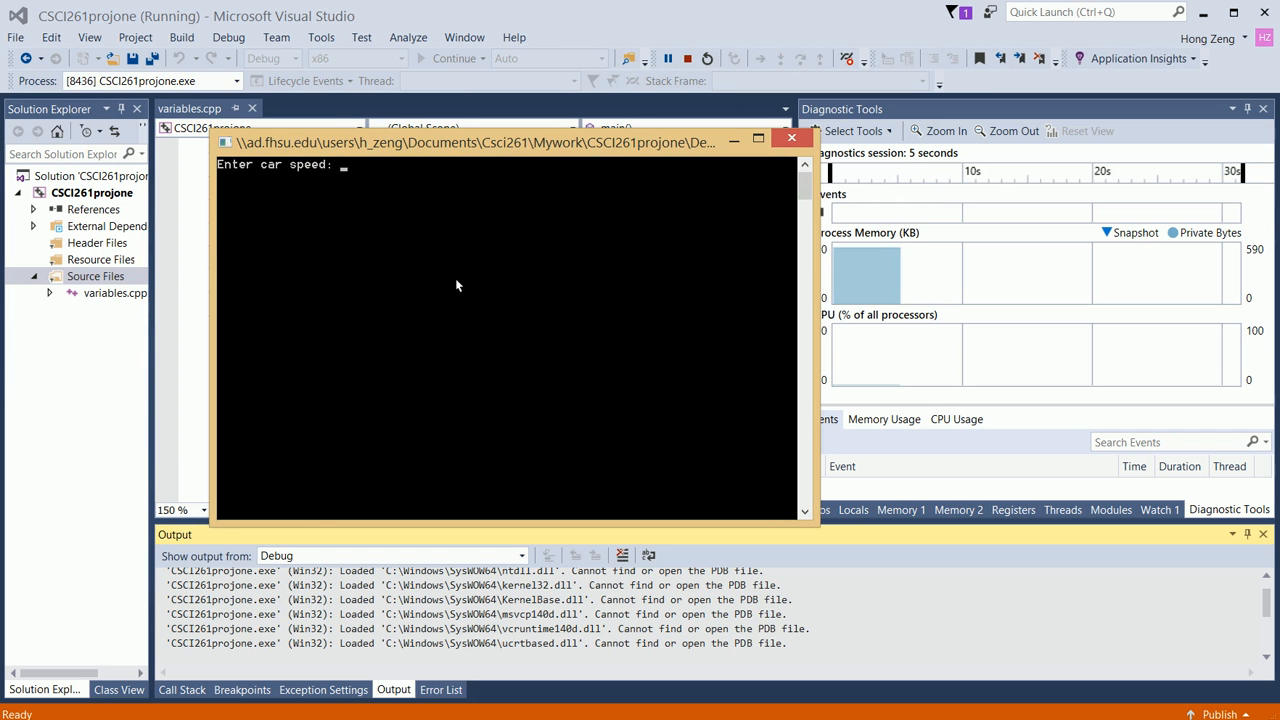
pyautogui.write('75')
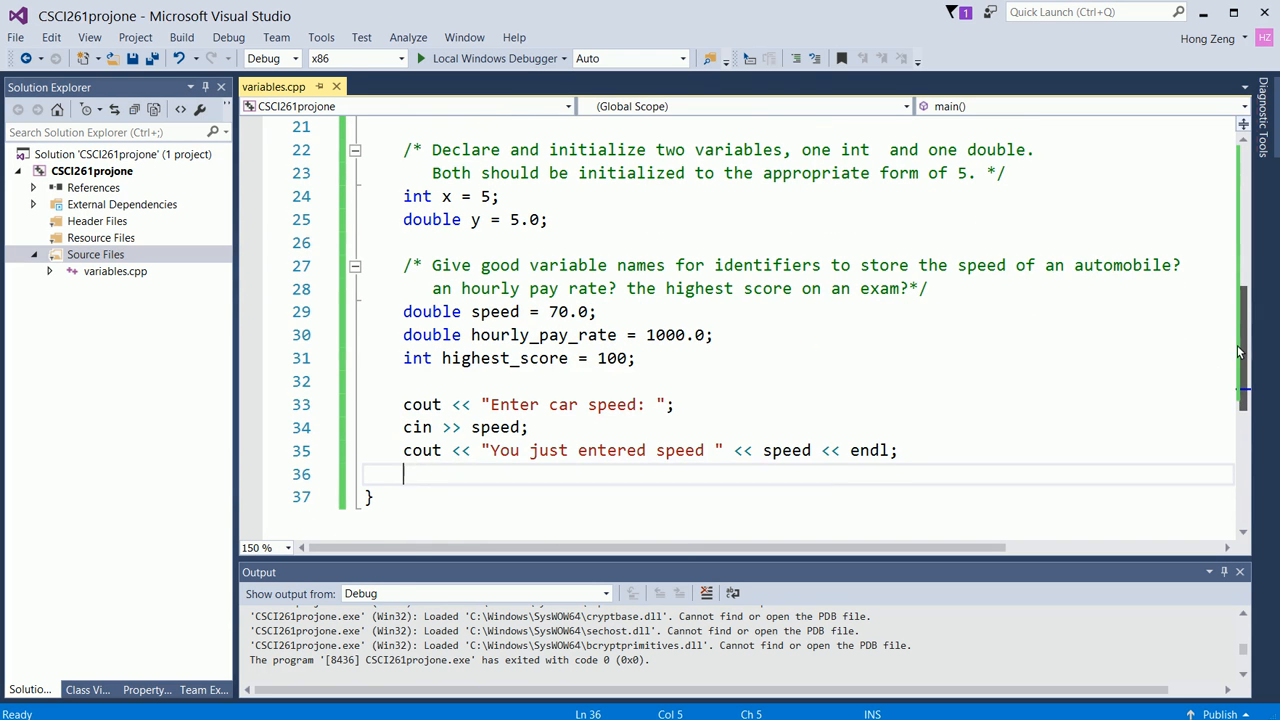
# Step: End main with system("pause"); followed by return 0; after the speed echo
pyautogui.write('system(')
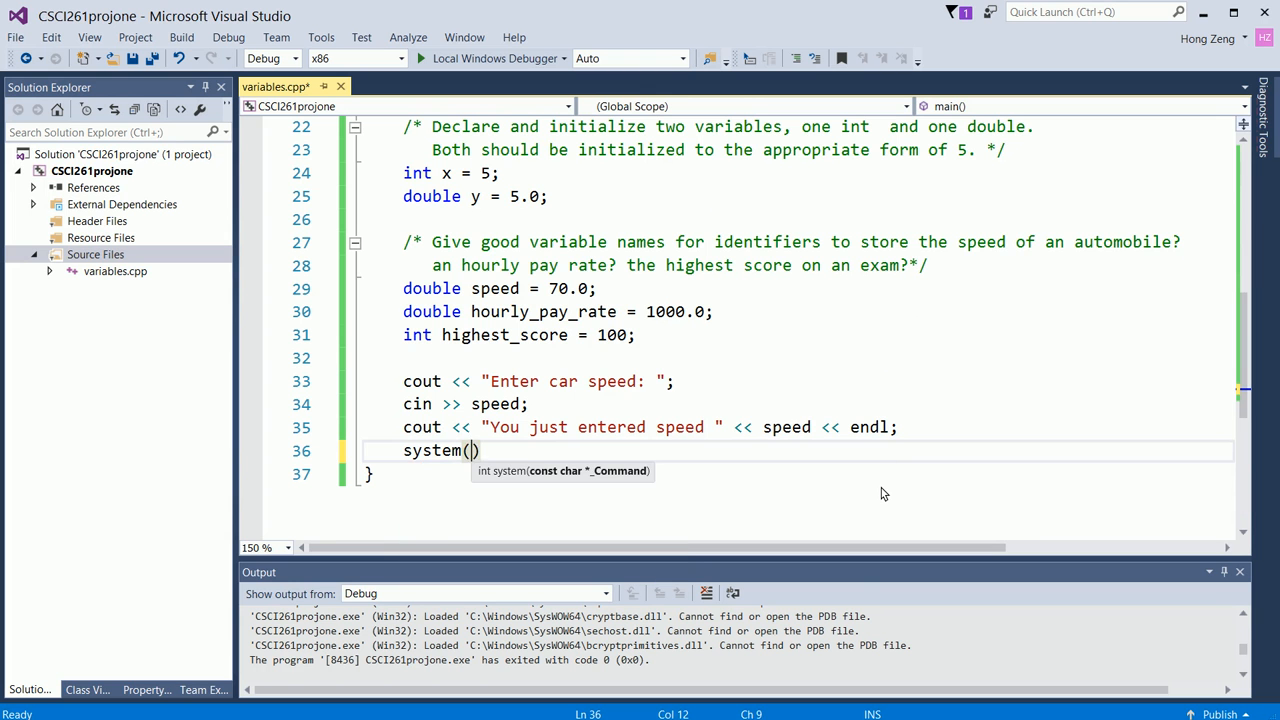
pyautogui.write('"pause")')
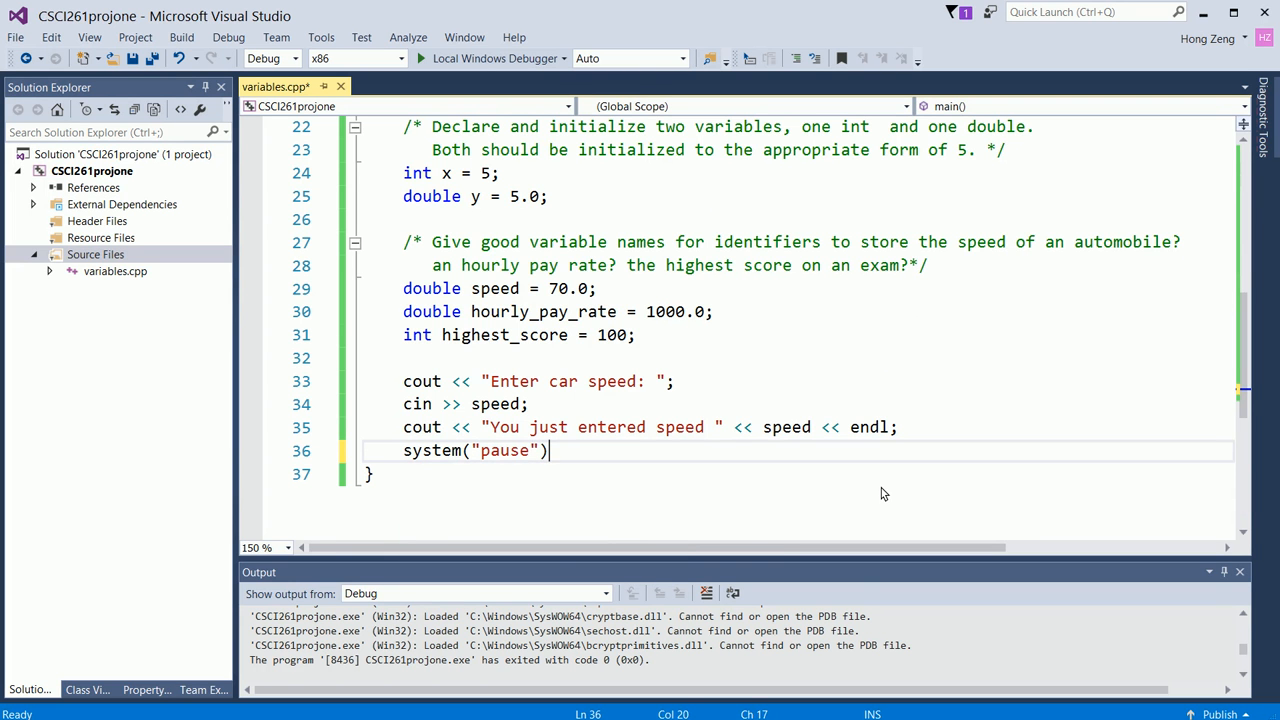
pyautogui.press('Enter')
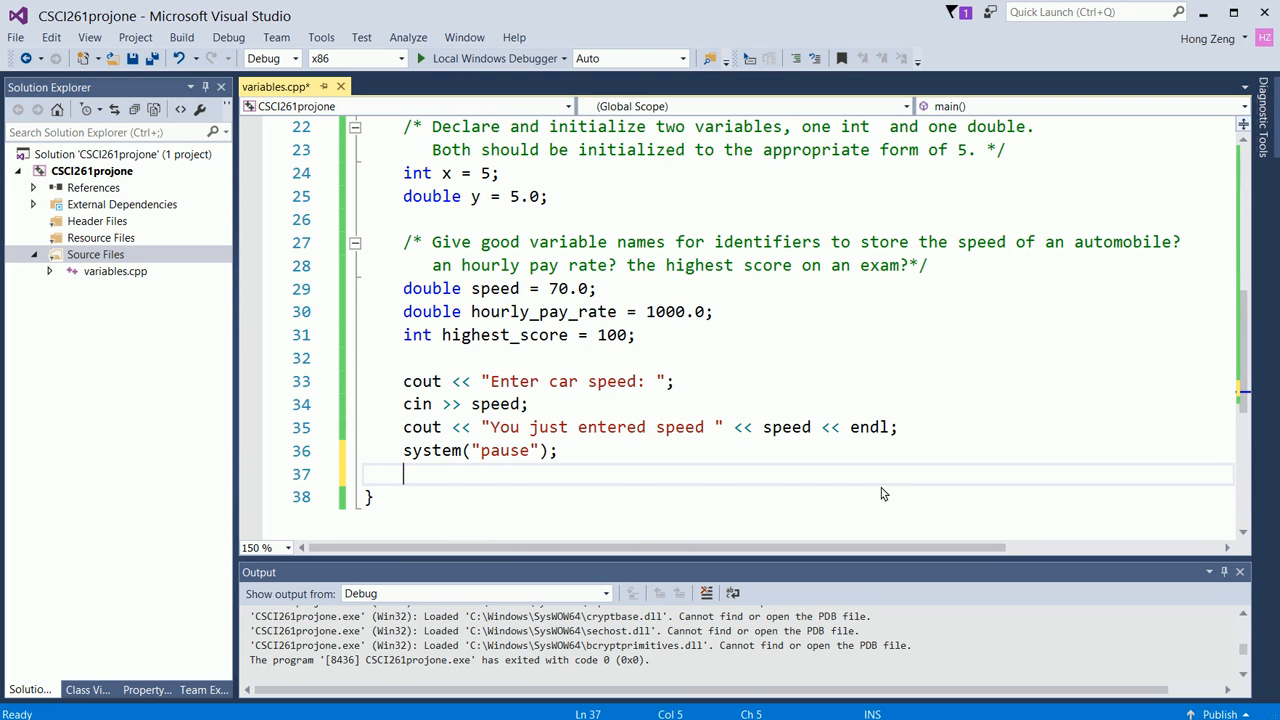
pyautogui.moveTo(748, 306)
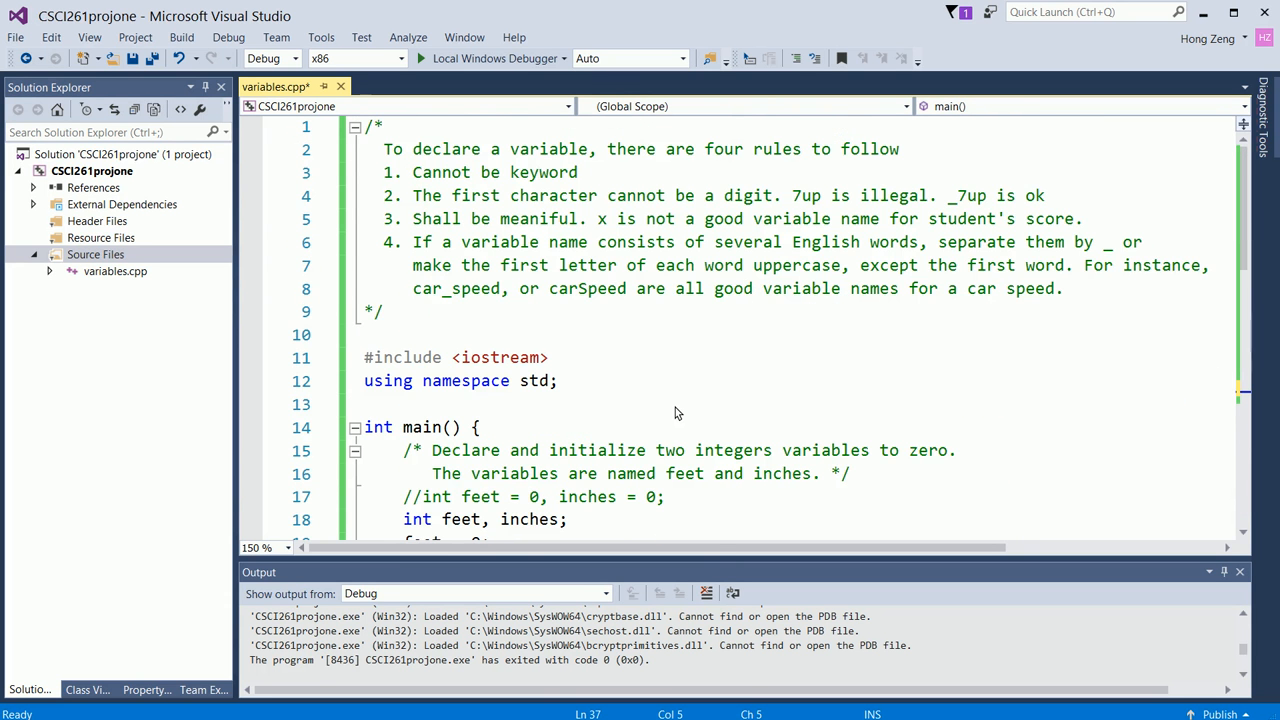
pyautogui.write('return')
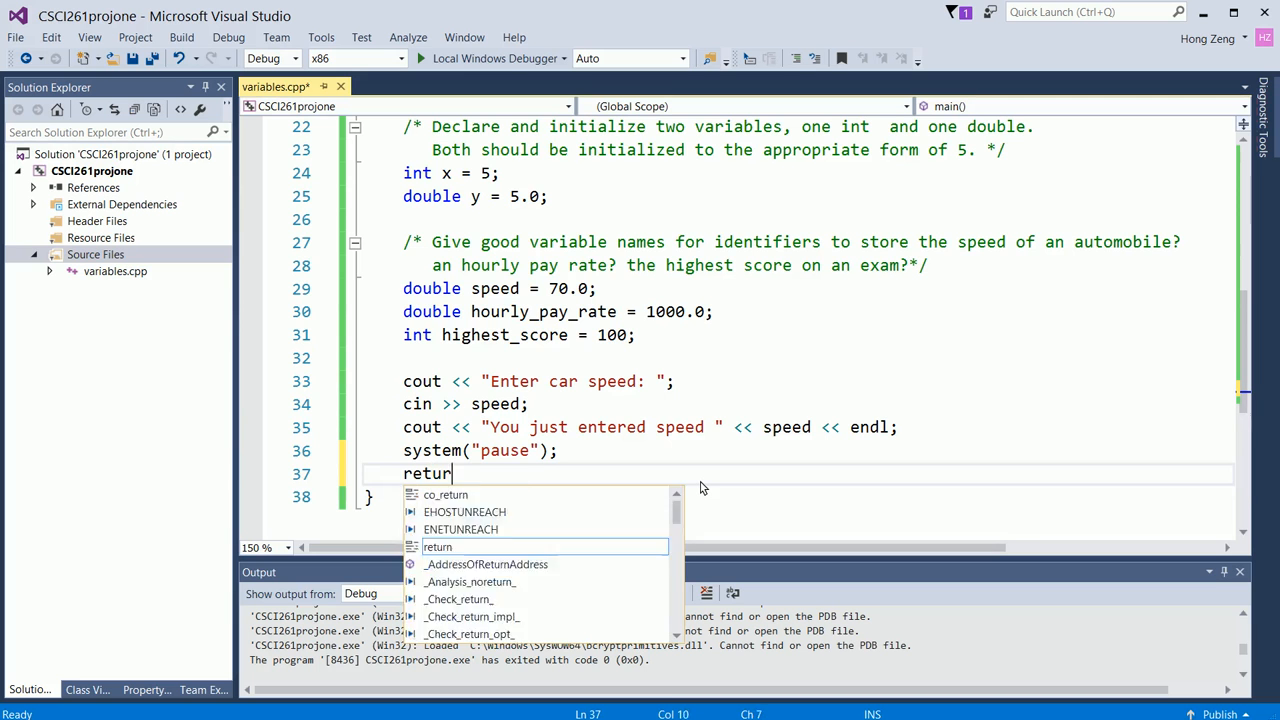
pyautogui.write('0;')
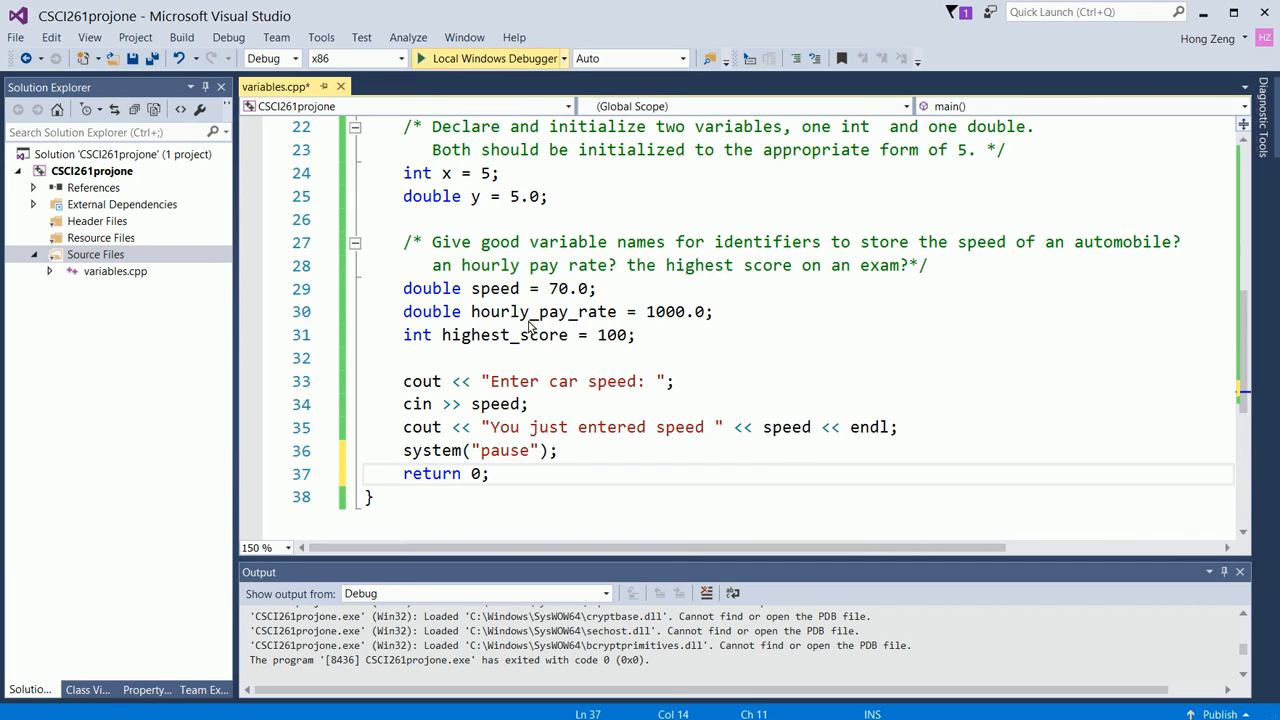
# Step: Rebuild via Local Windows Debugger, confirming the build, and run the program to enter speed 75
pyautogui.click(440, 58)
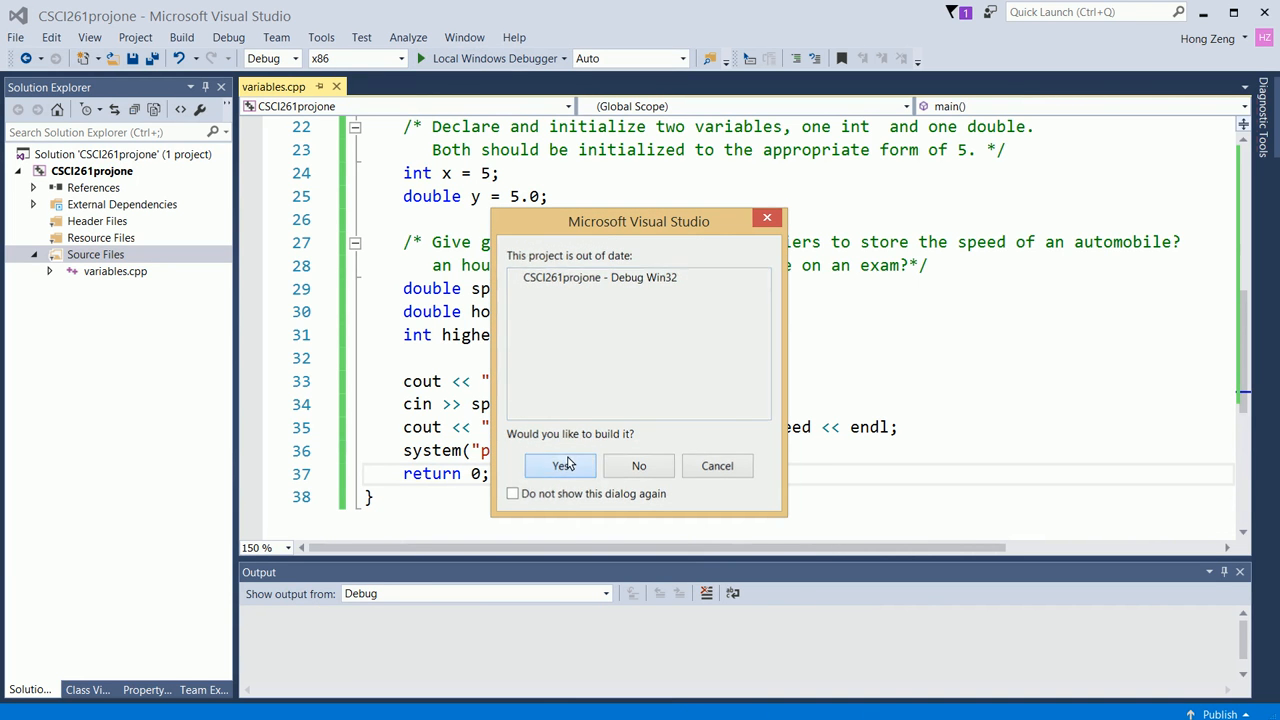
pyautogui.click(560, 466)
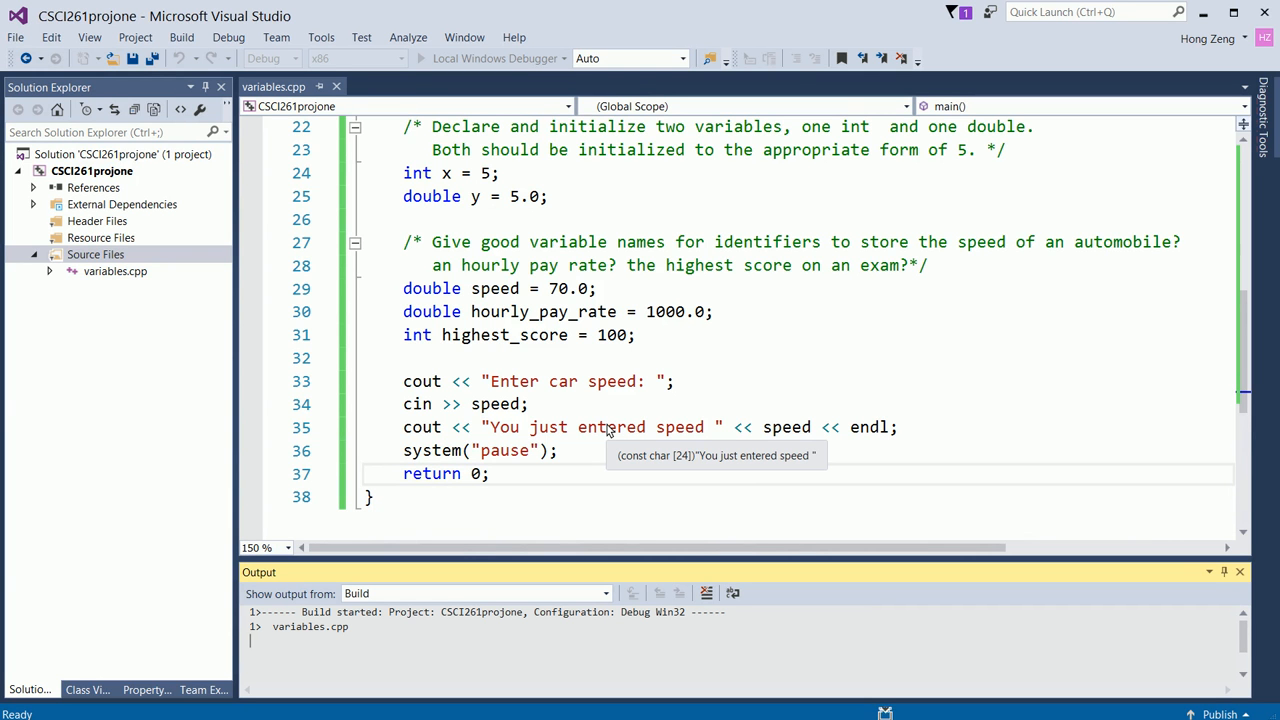
pyautogui.press('F5')
pyautogui.write('75')
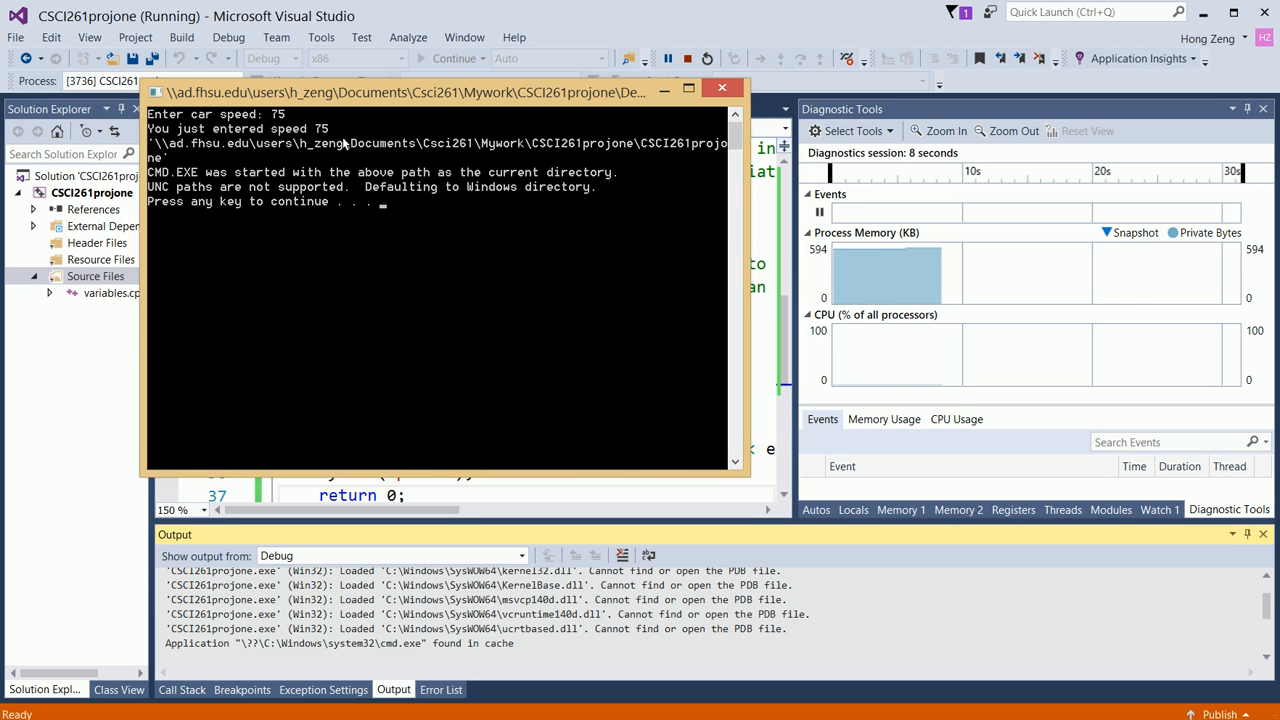
pyautogui.moveTo(455, 278)
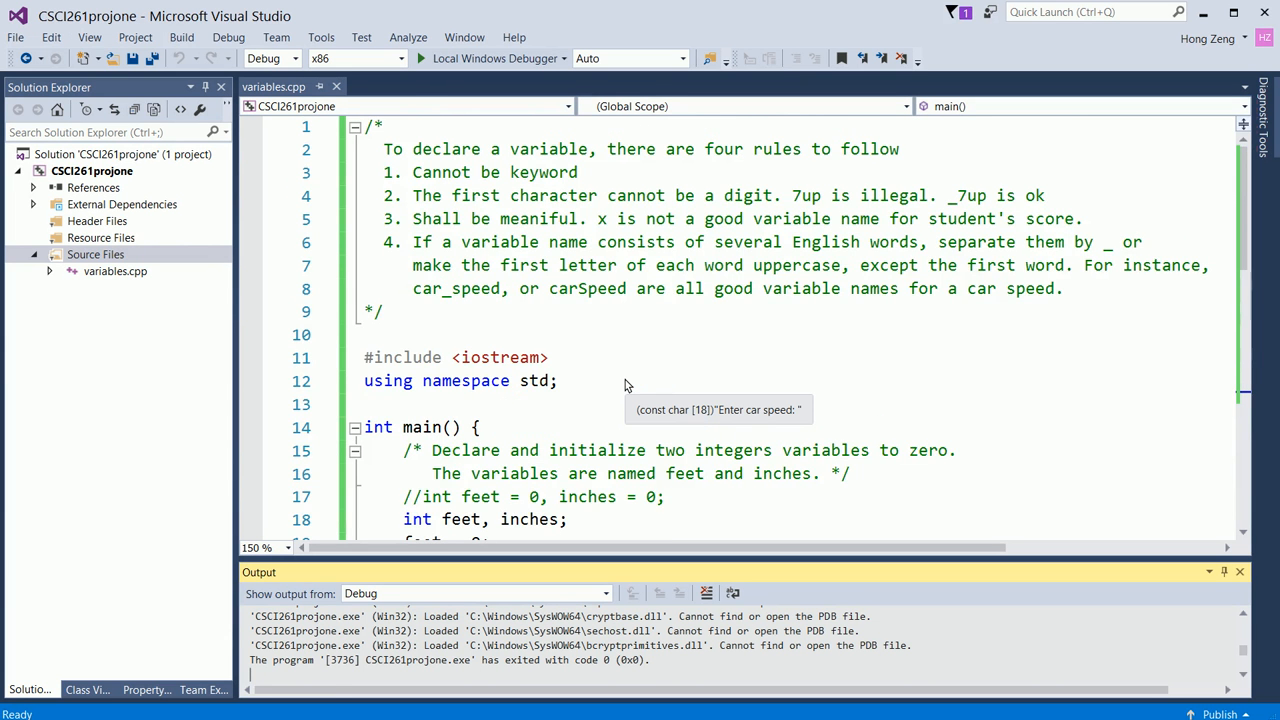
pyautogui.scroll(-3)
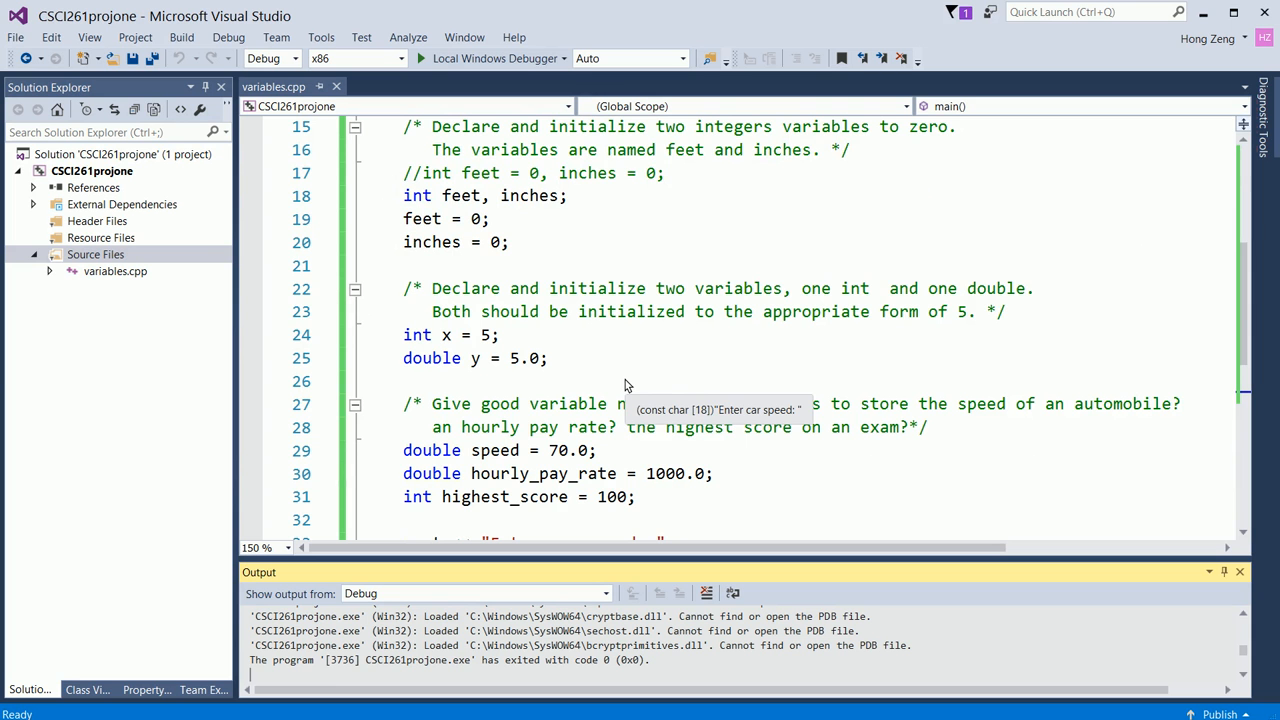
pyautogui.moveTo(659, 186)
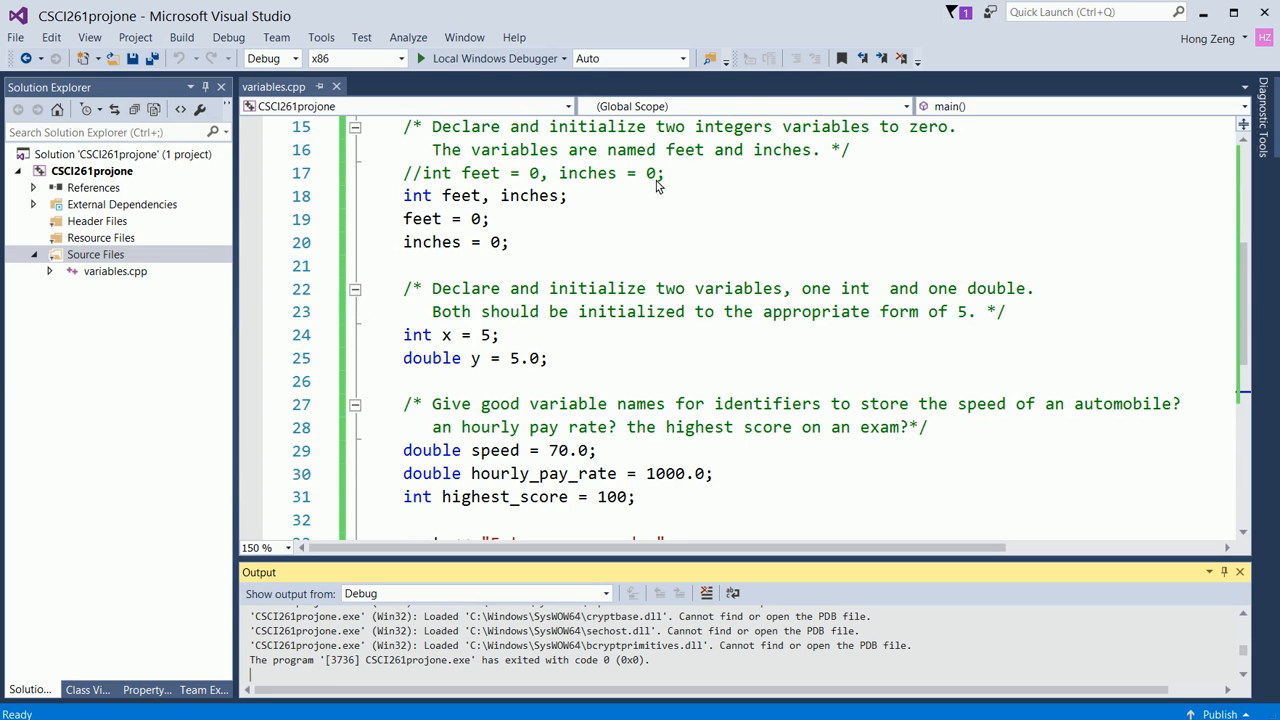
pyautogui.moveTo(590, 427)
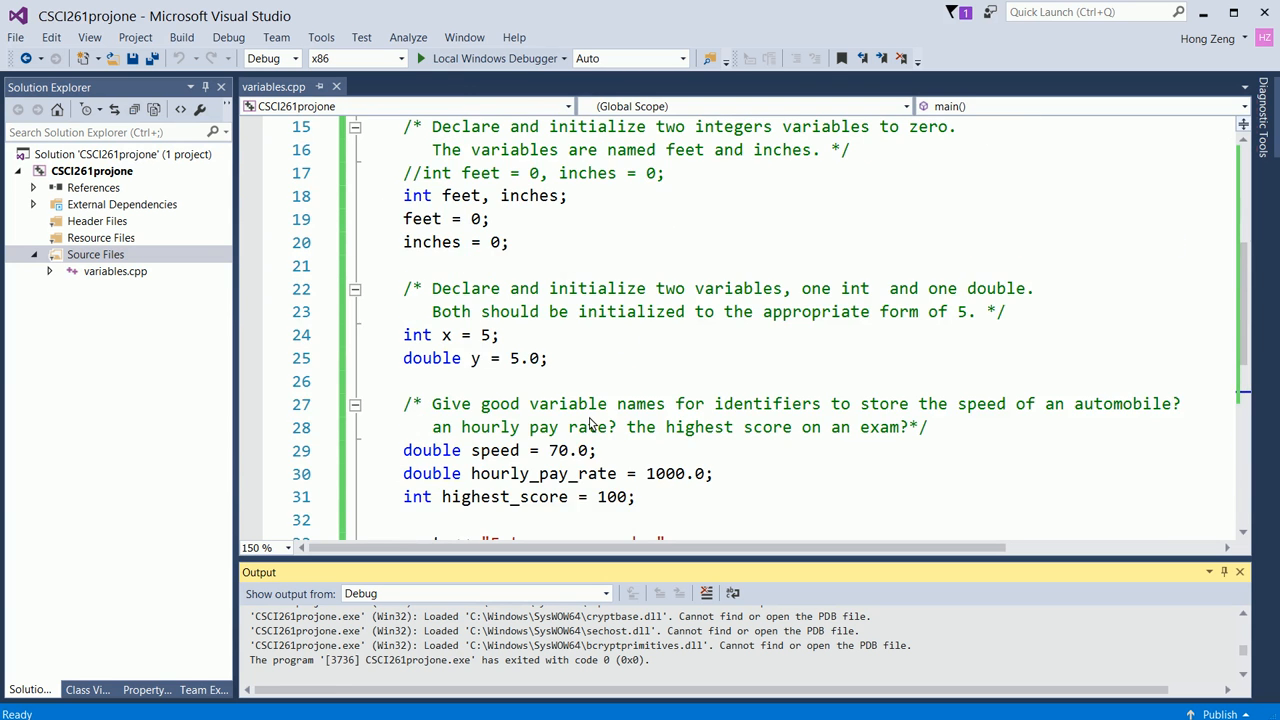
pyautogui.scroll(-3)
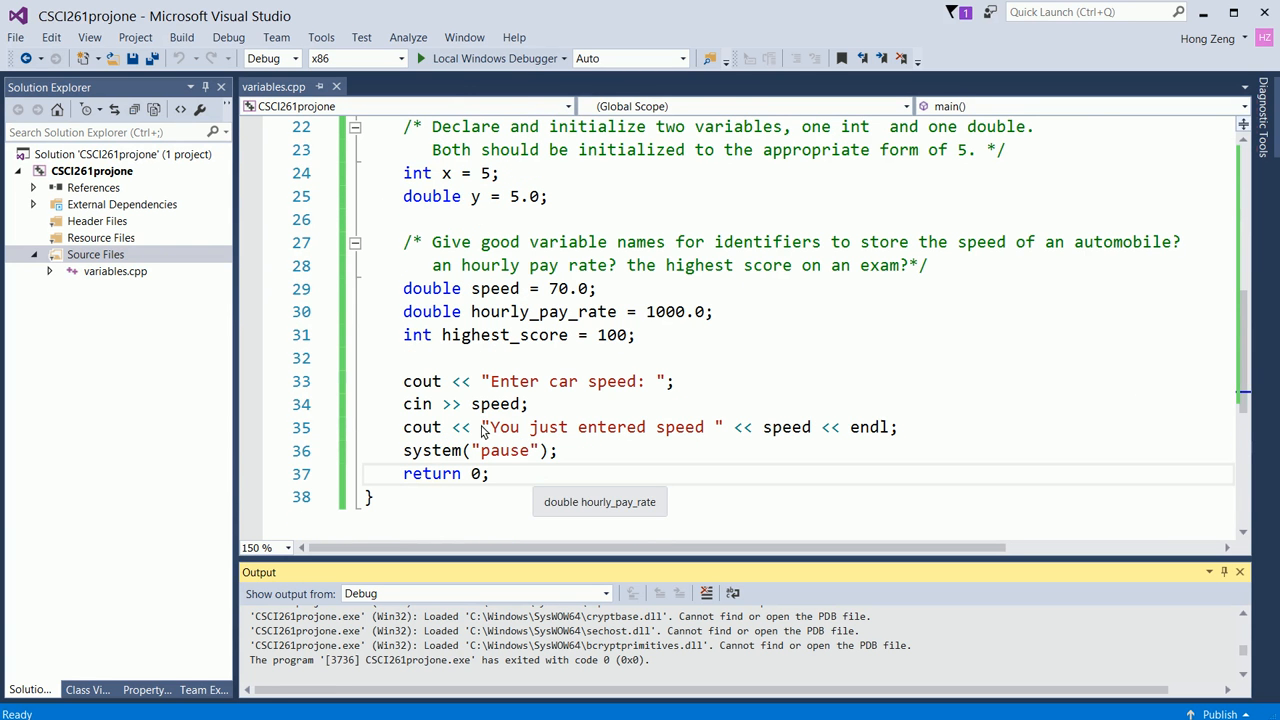
pyautogui.moveTo(537, 440)
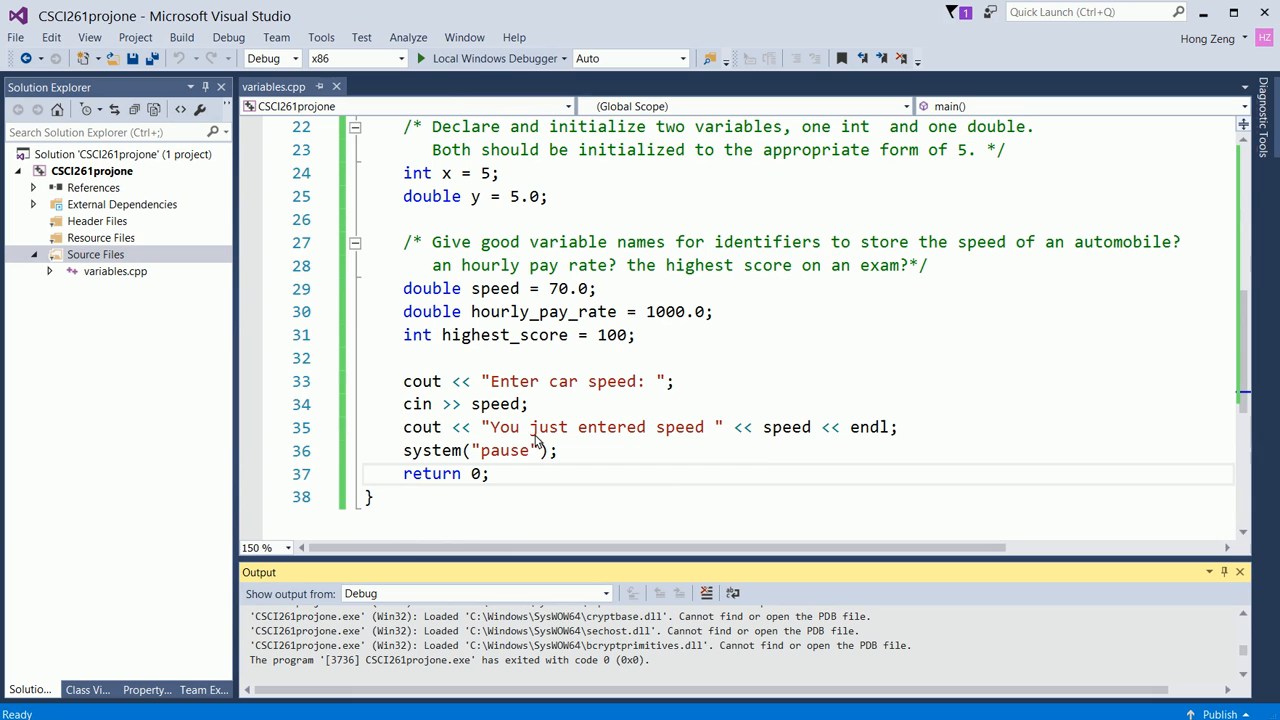
pyautogui.moveTo(825, 441)
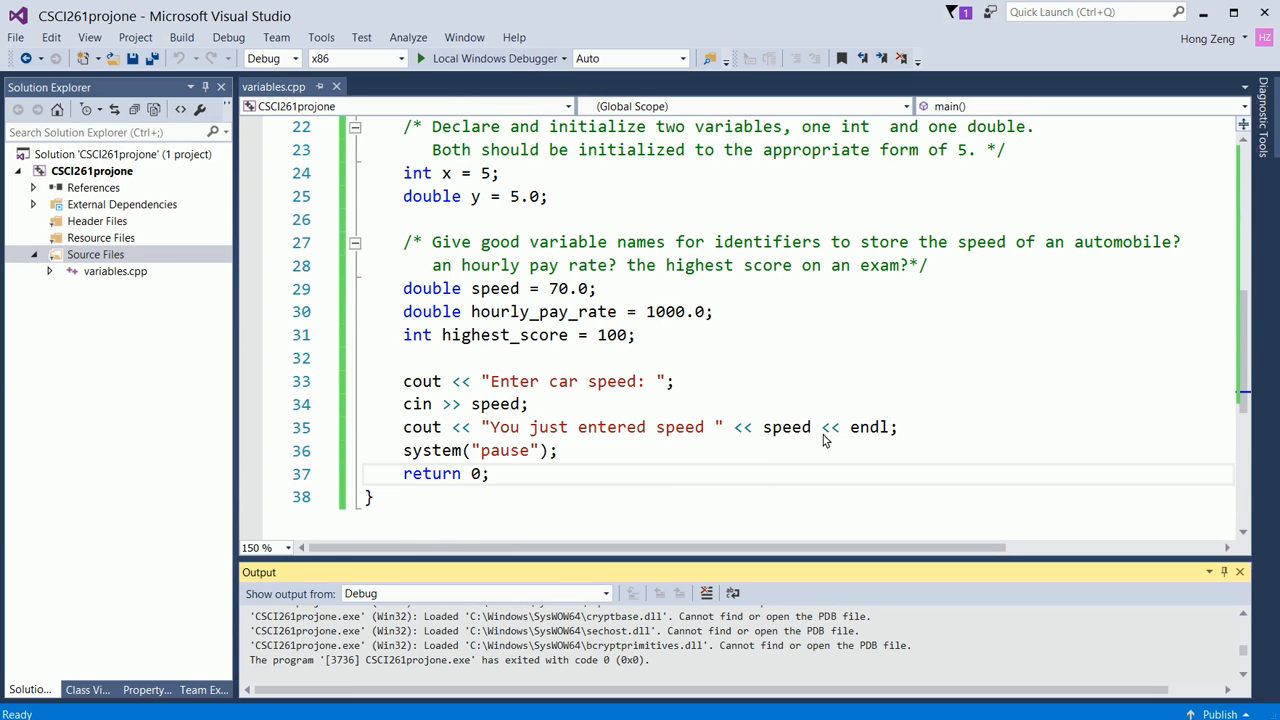